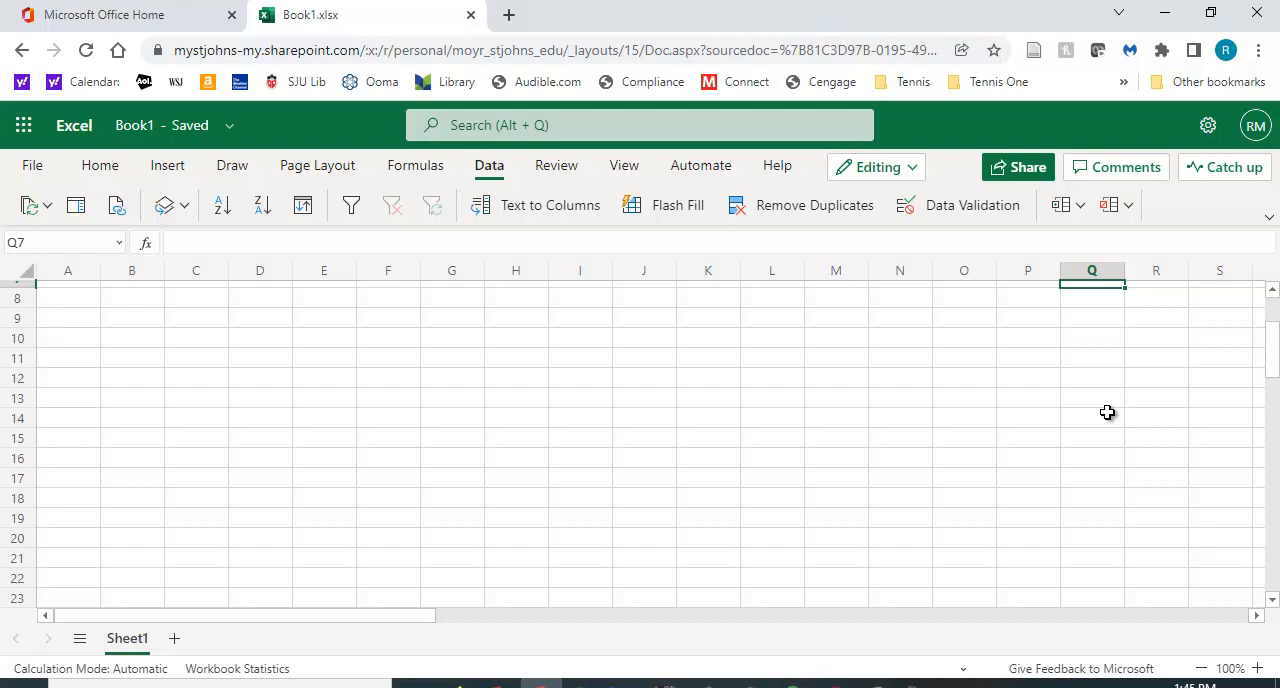
# Step: Type Microsoft, Johnson & Johnson, Amazon, Ebay and Google into D4 downward
pyautogui.scroll(3)
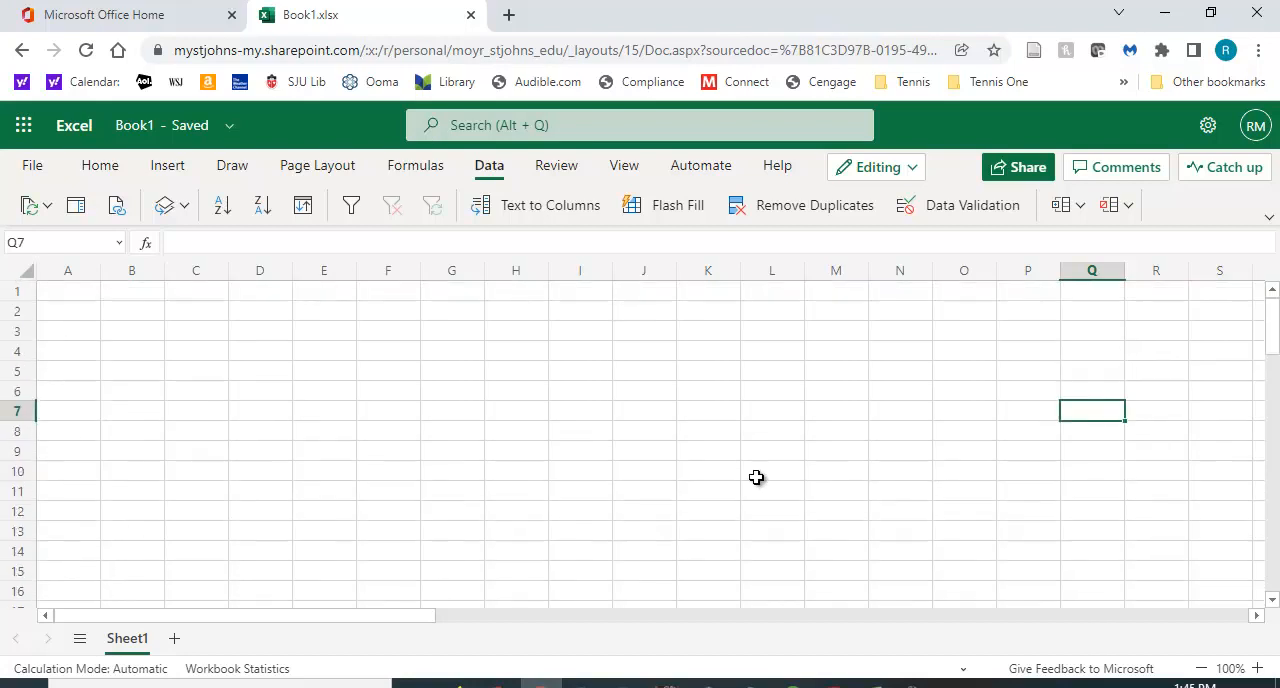
pyautogui.click(259, 351)
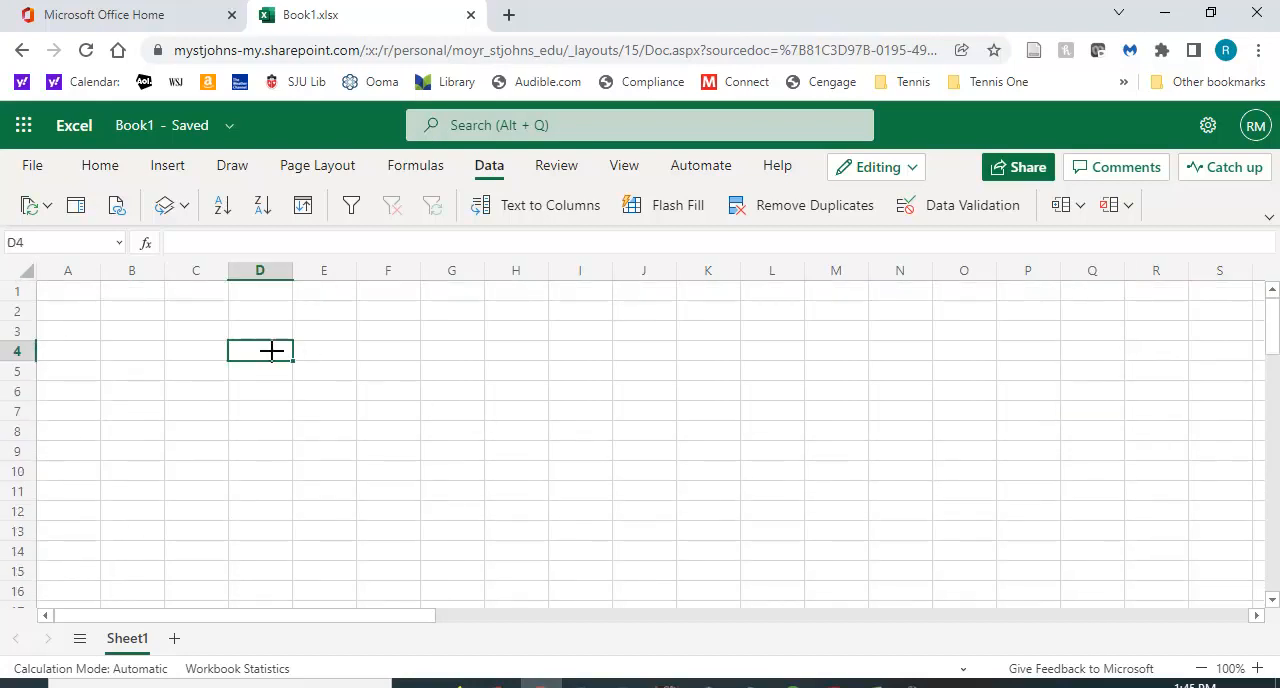
pyautogui.write('Microsoft')
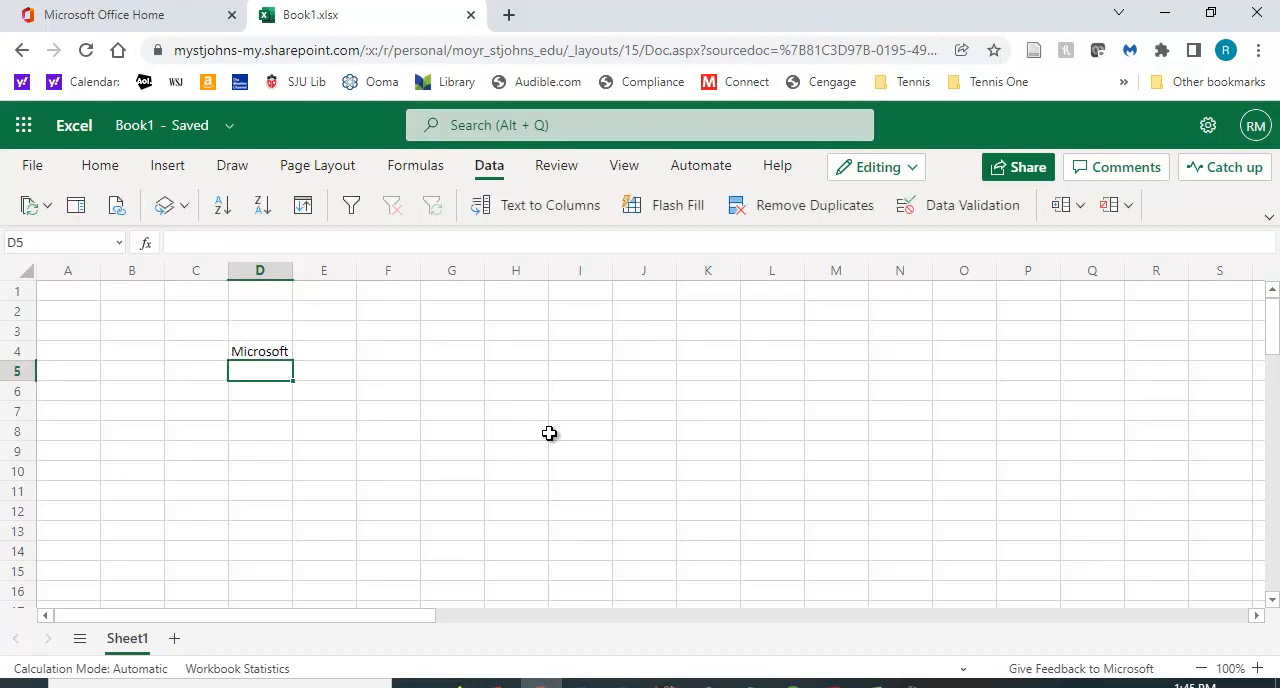
pyautogui.write('Johnson')
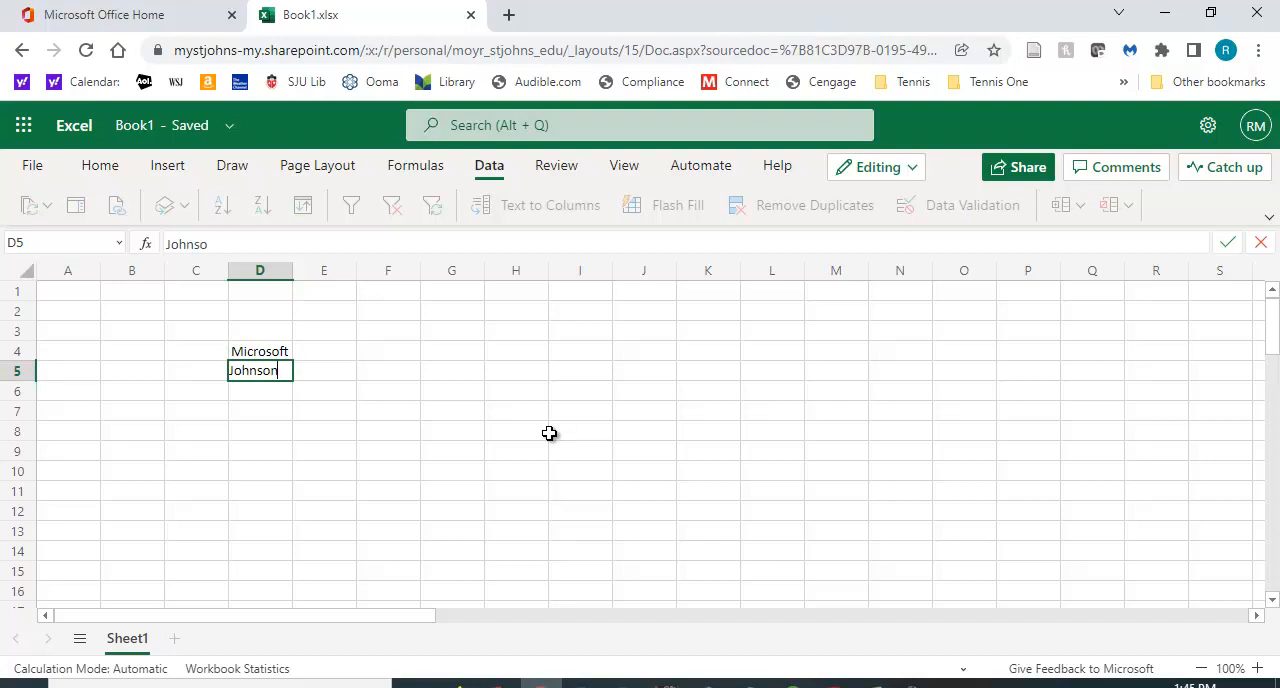
pyautogui.write('& Johnson')
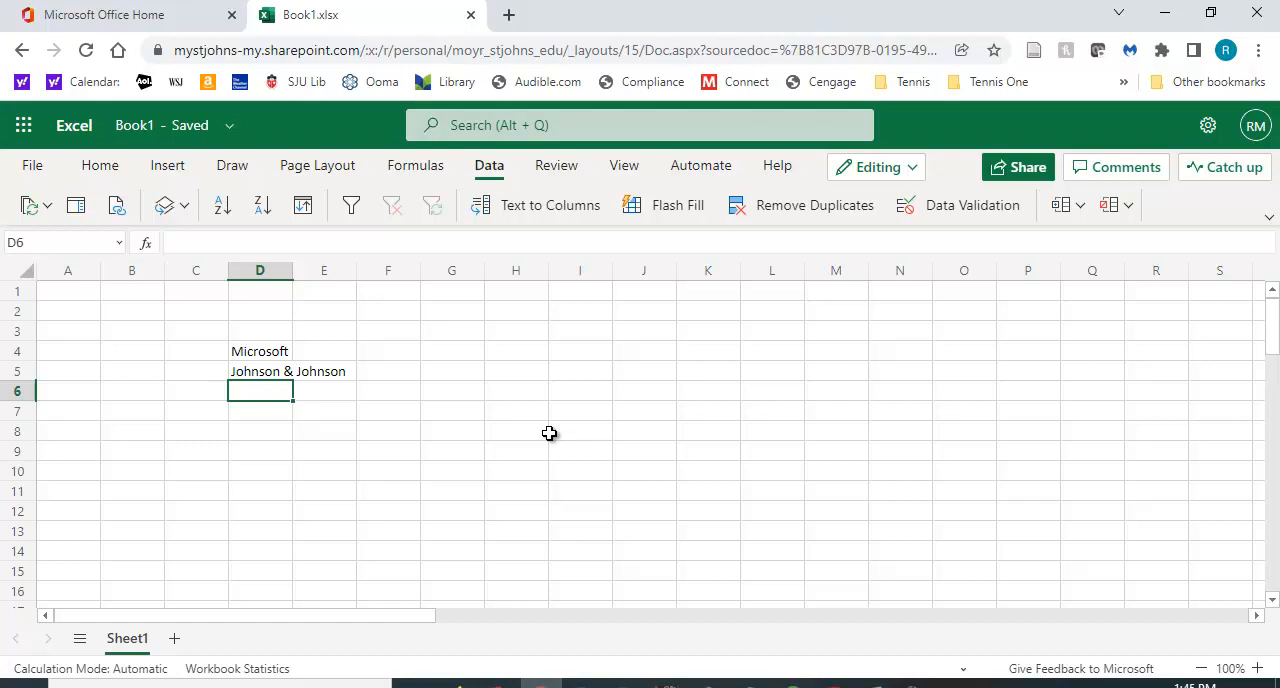
pyautogui.write('Amazon')
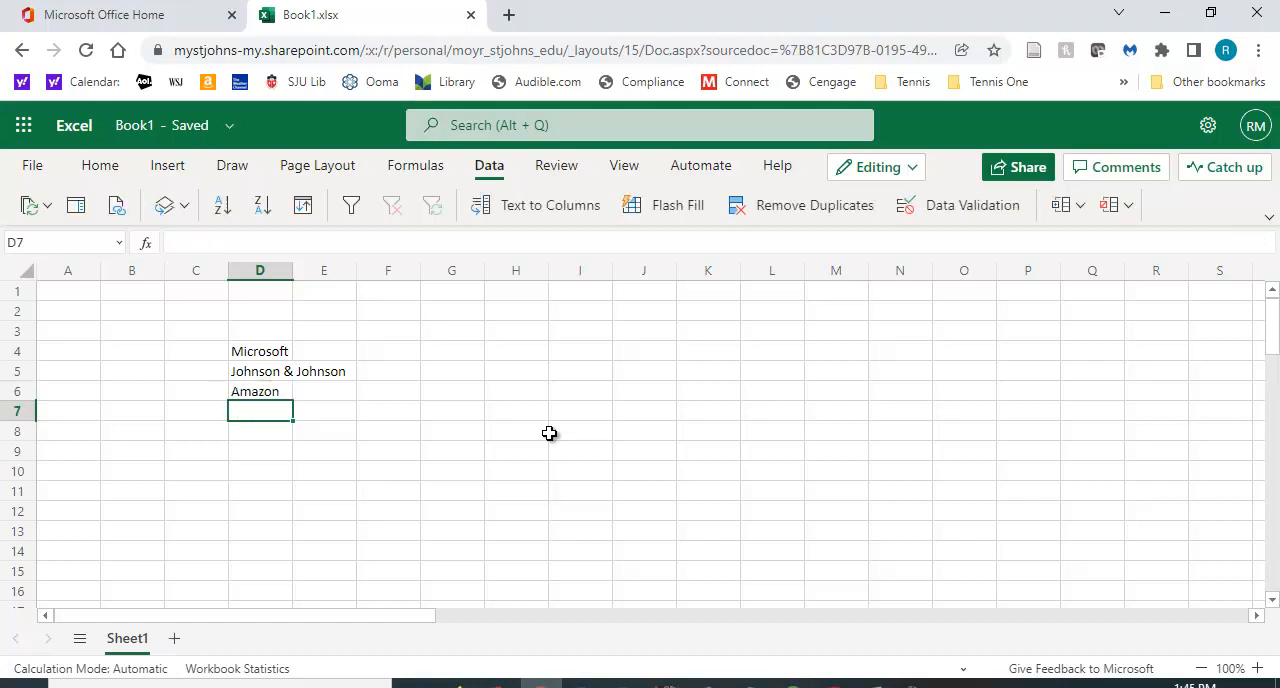
pyautogui.write('Ebay')
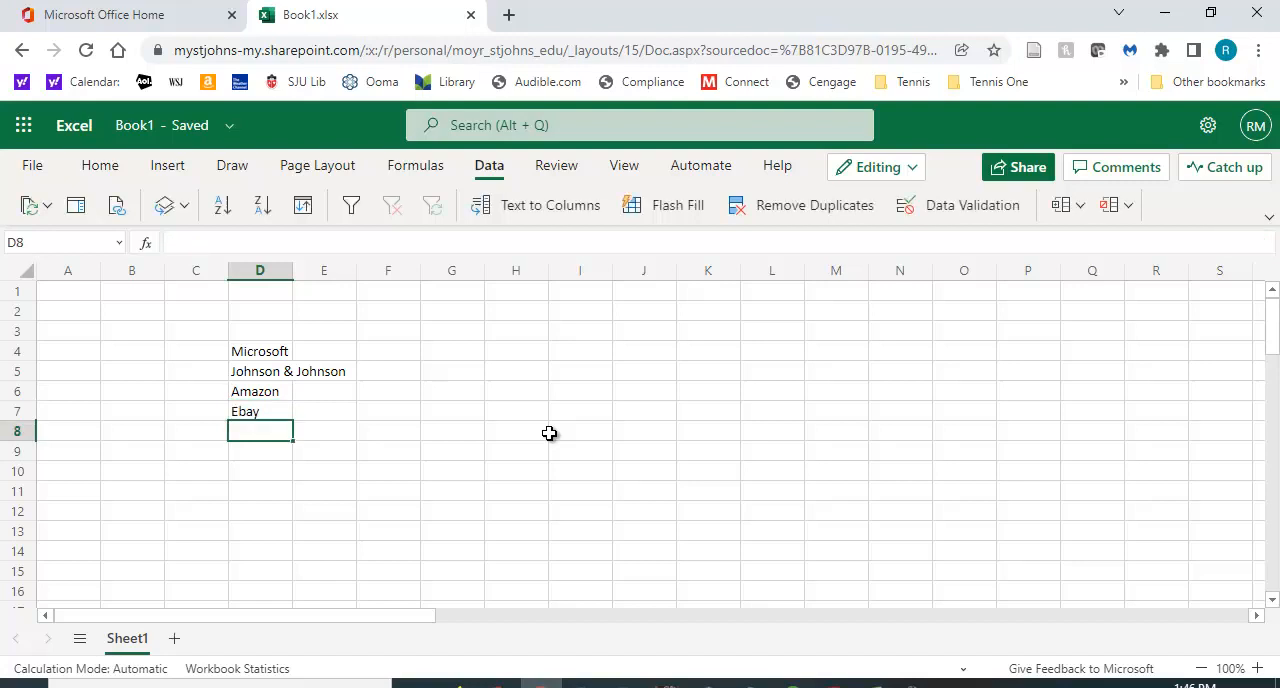
pyautogui.write('G')
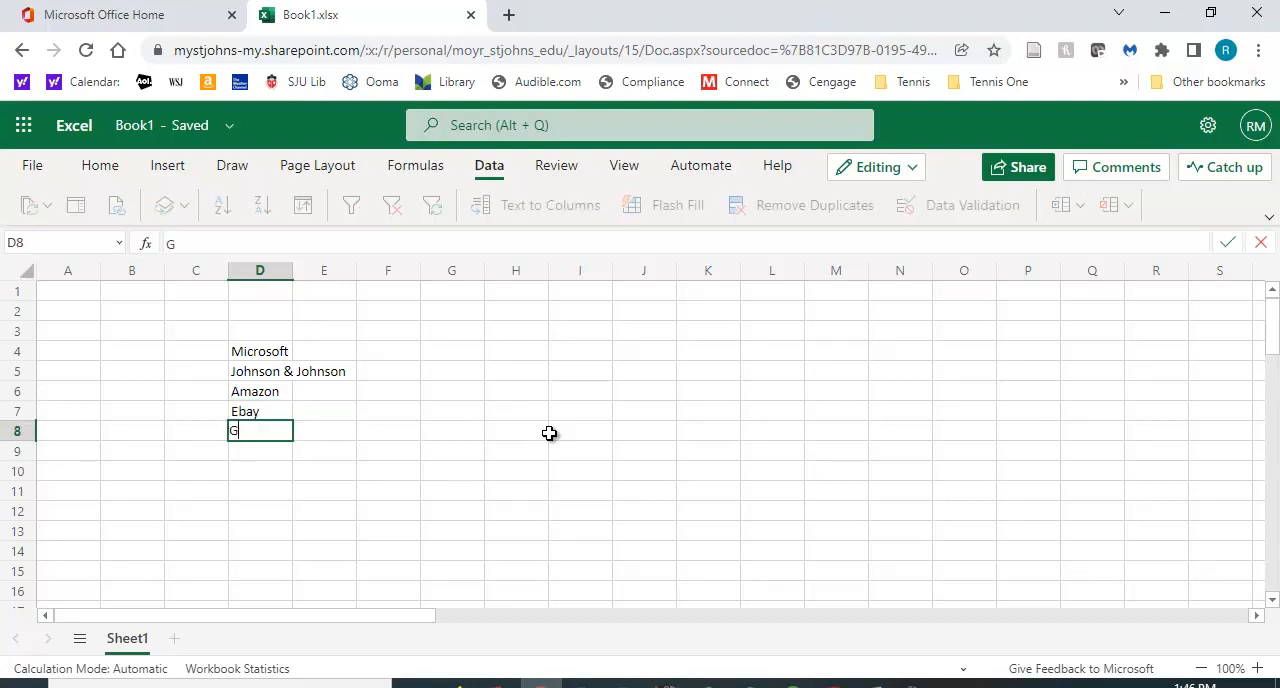
pyautogui.write('oogle')
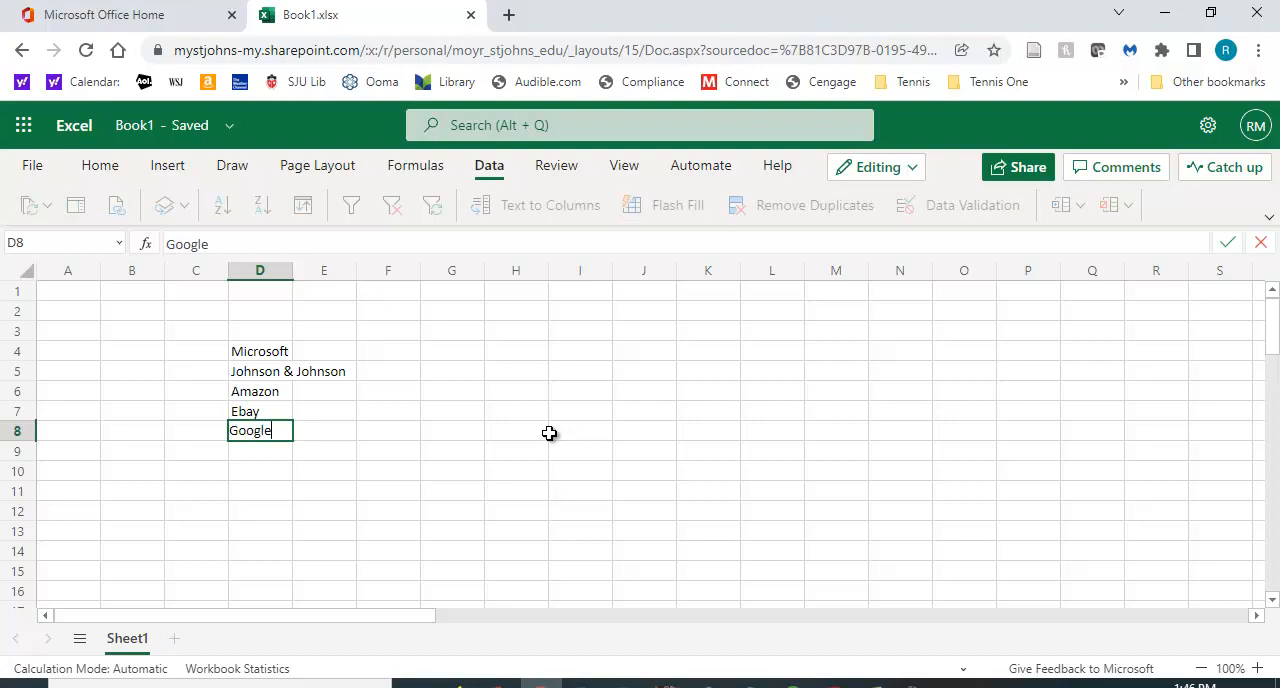
pyautogui.click(579, 490)
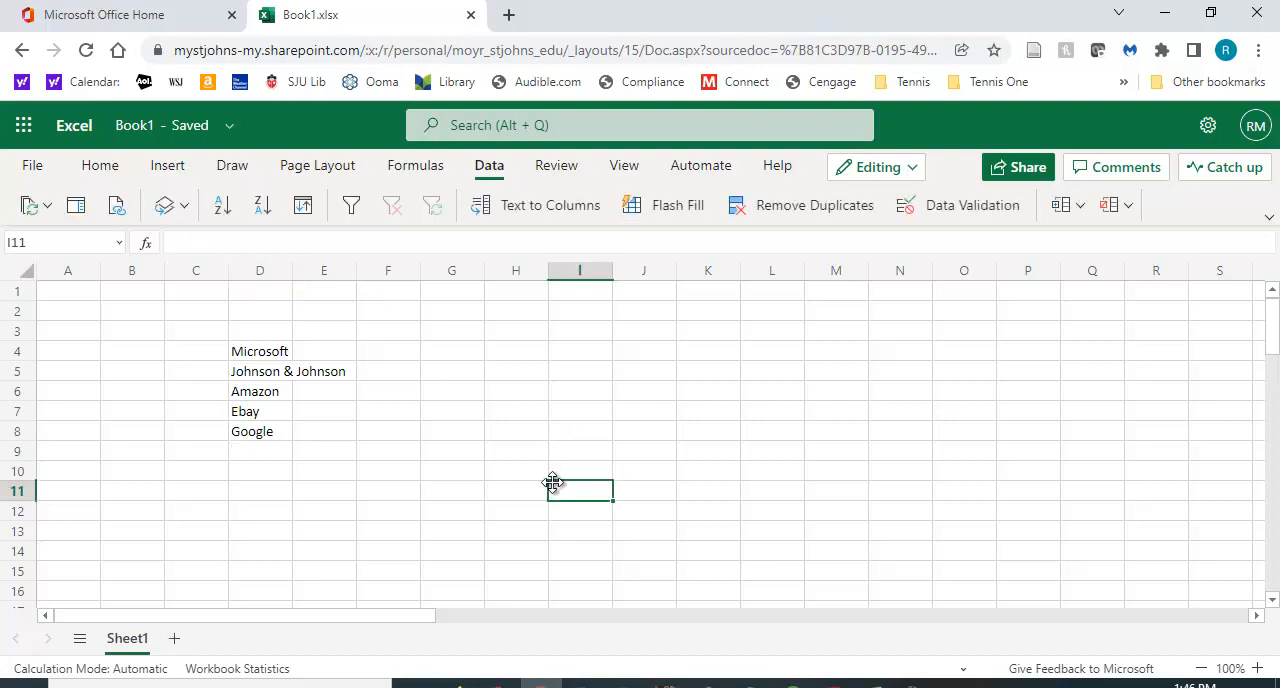
pyautogui.moveTo(462, 397)
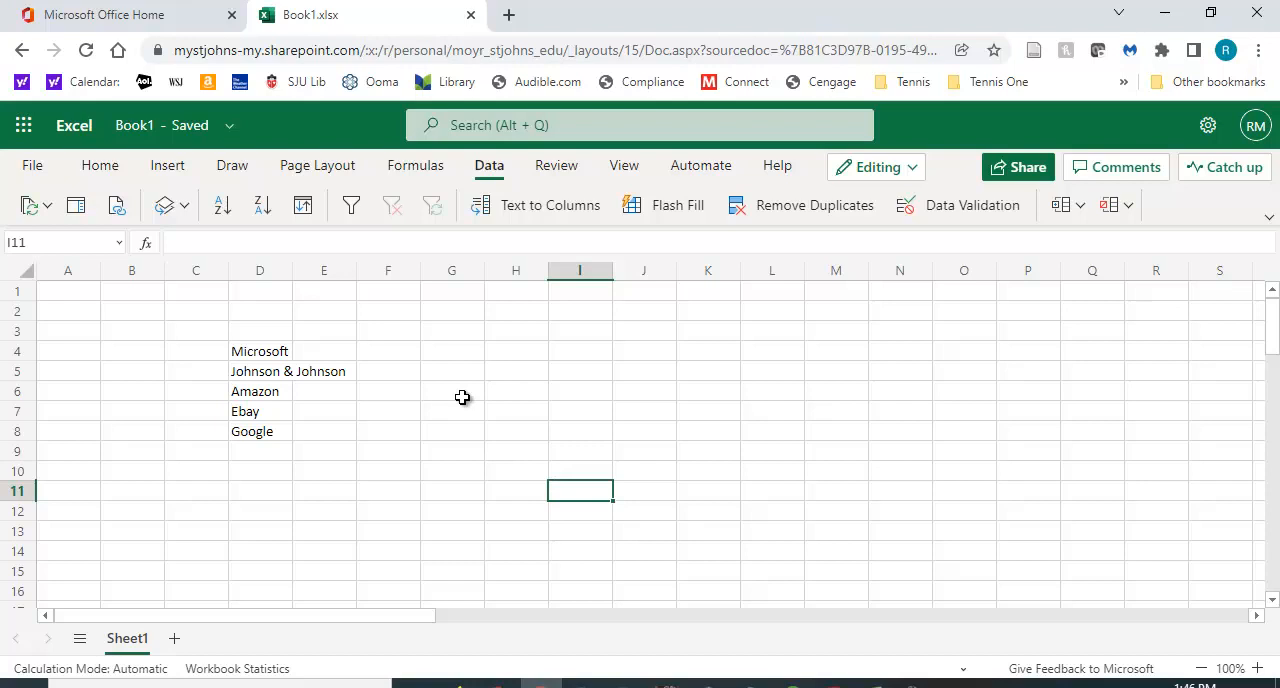
pyautogui.moveTo(467, 419)
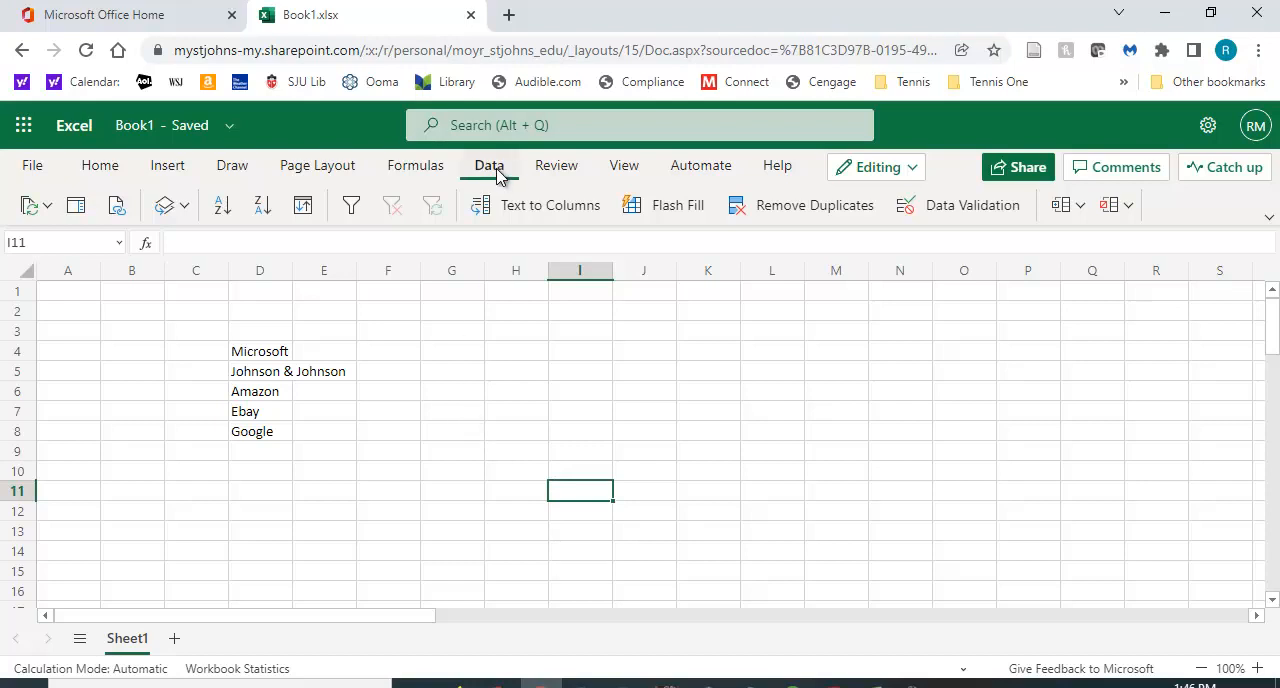
pyautogui.moveTo(213, 188)
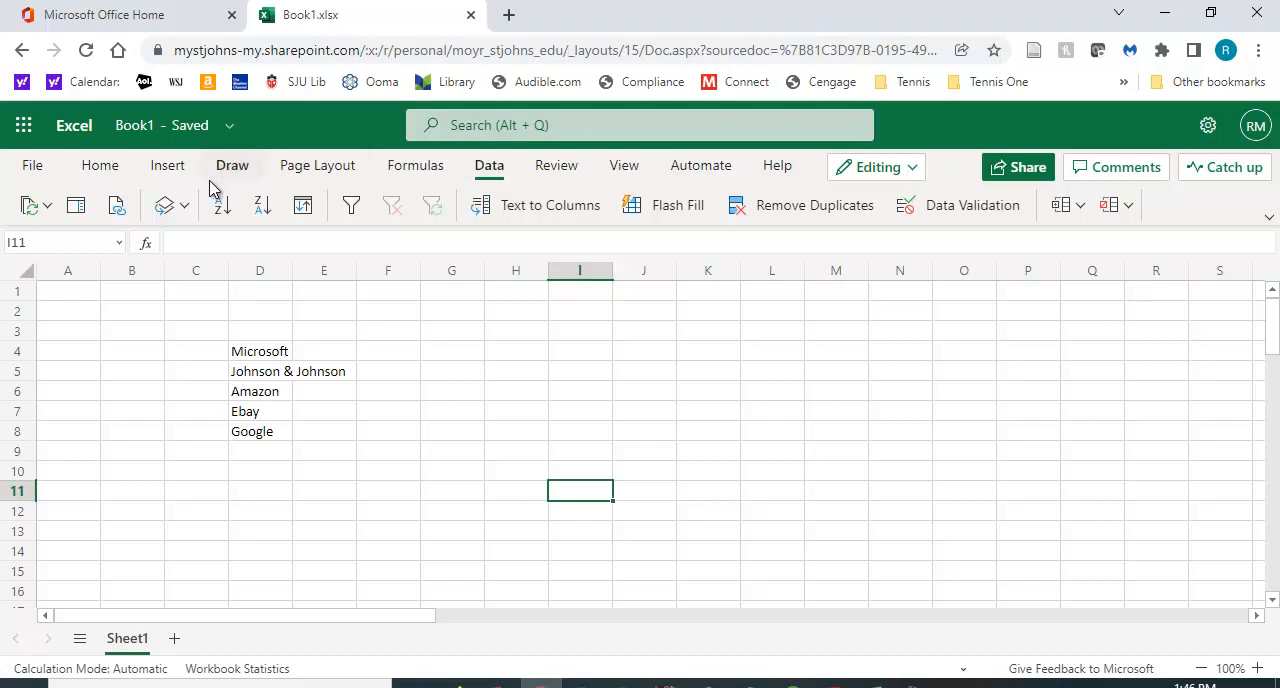
pyautogui.click(163, 205)
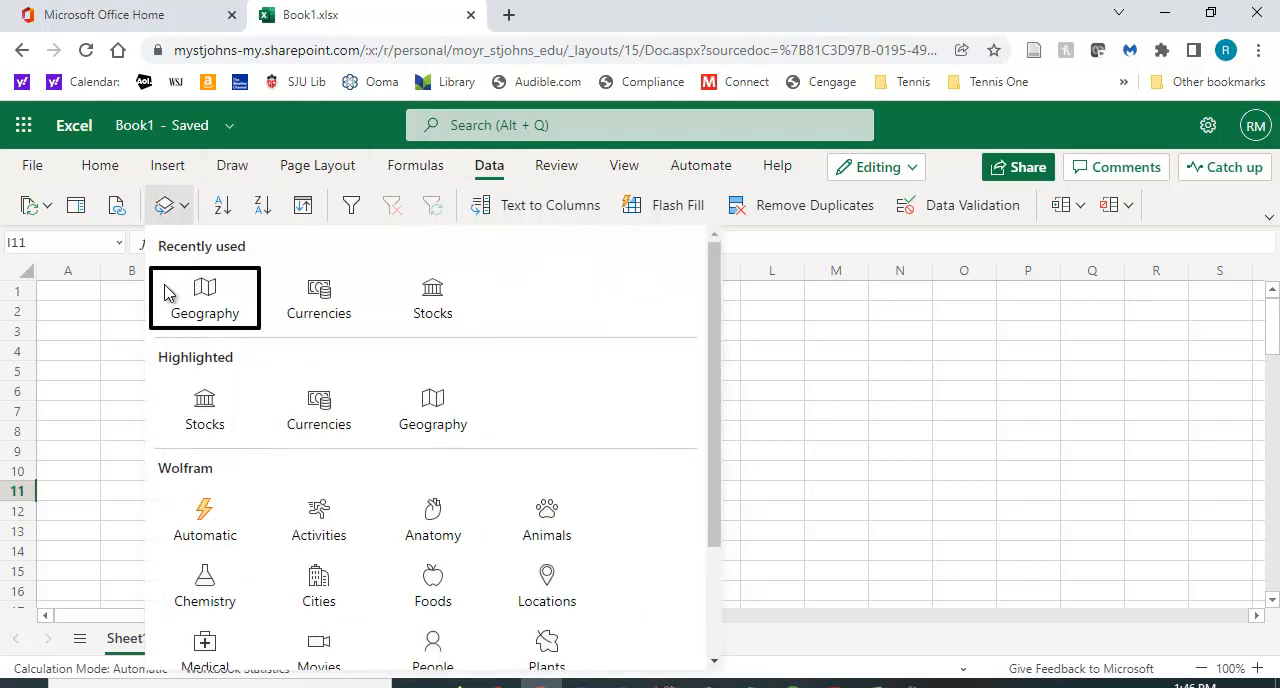
pyautogui.moveTo(432, 298)
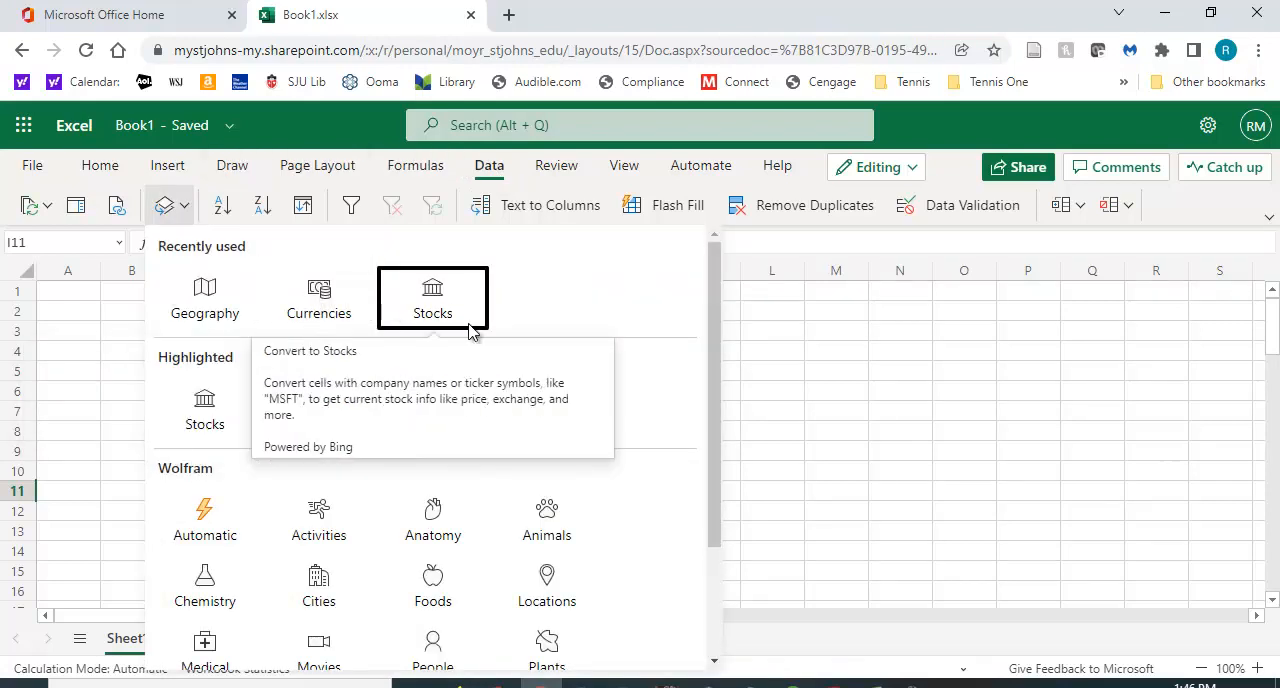
pyautogui.moveTo(204, 298)
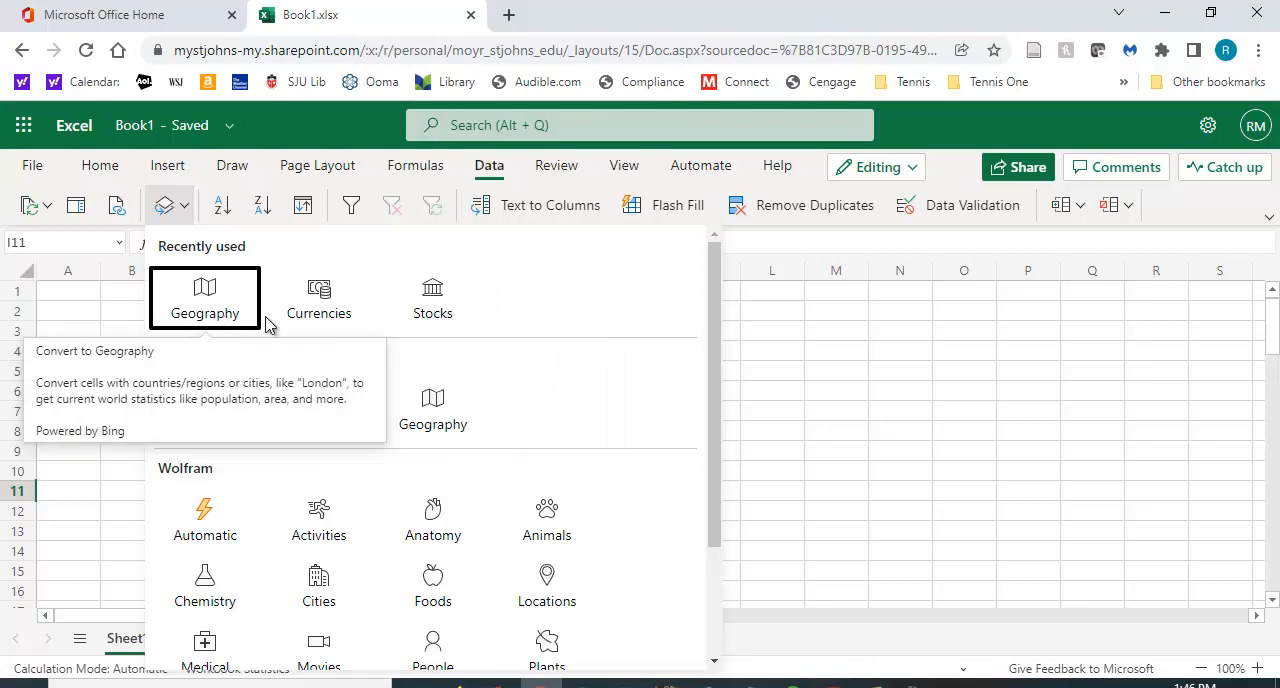
pyautogui.moveTo(805, 362)
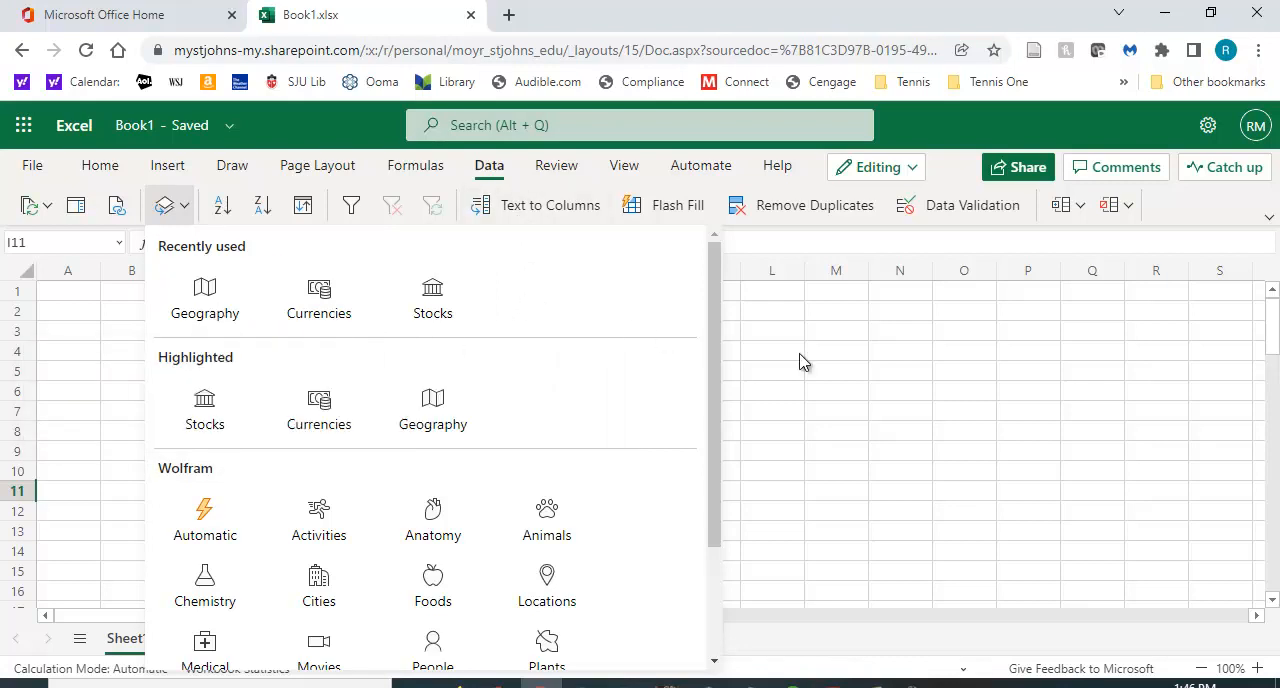
pyautogui.moveTo(630, 205)
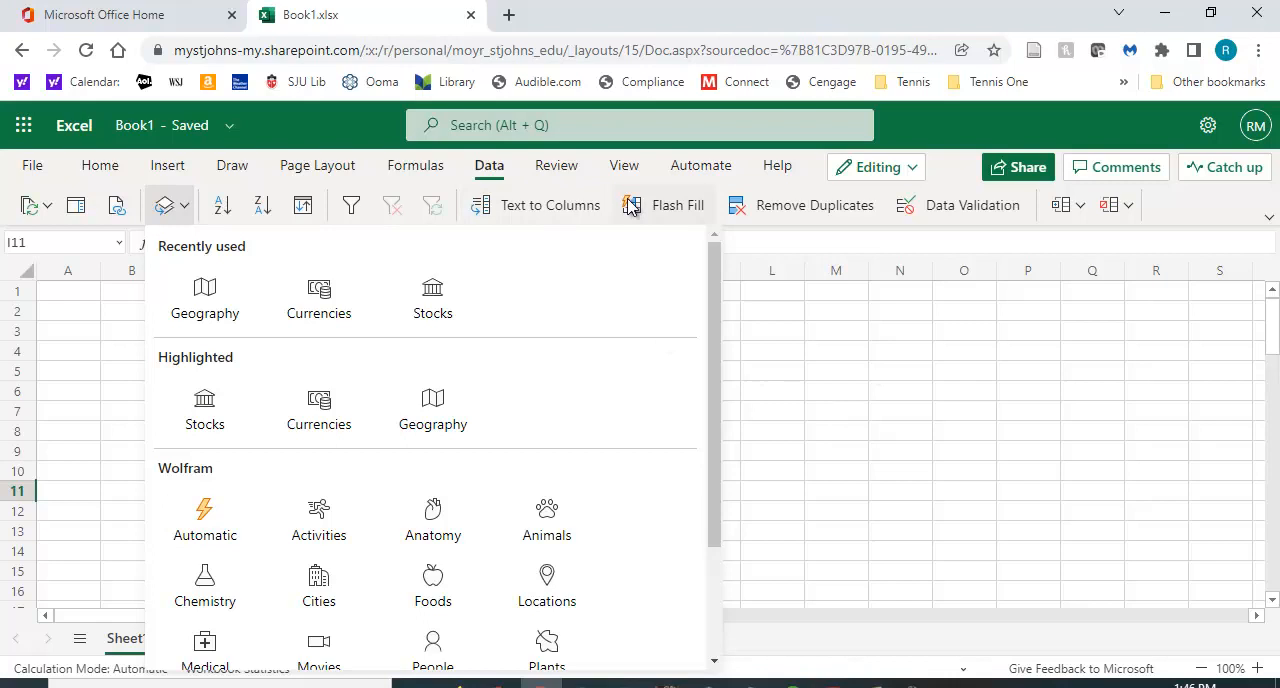
pyautogui.moveTo(365, 180)
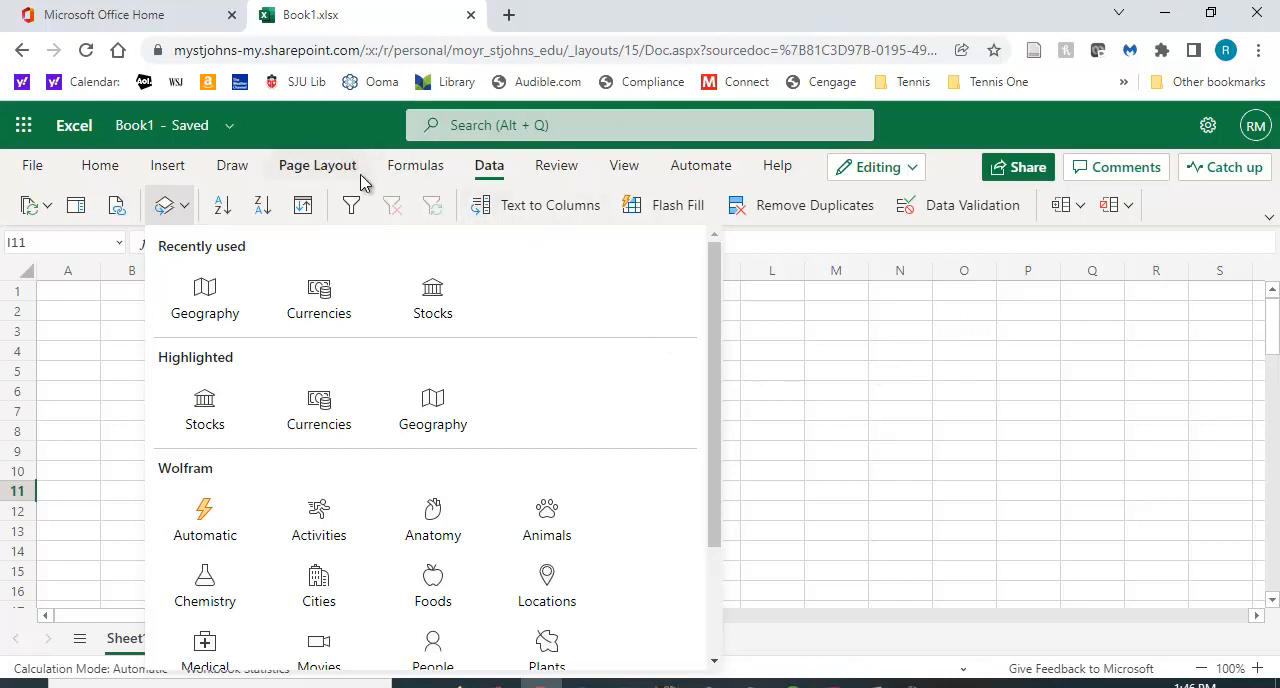
pyautogui.moveTo(327, 215)
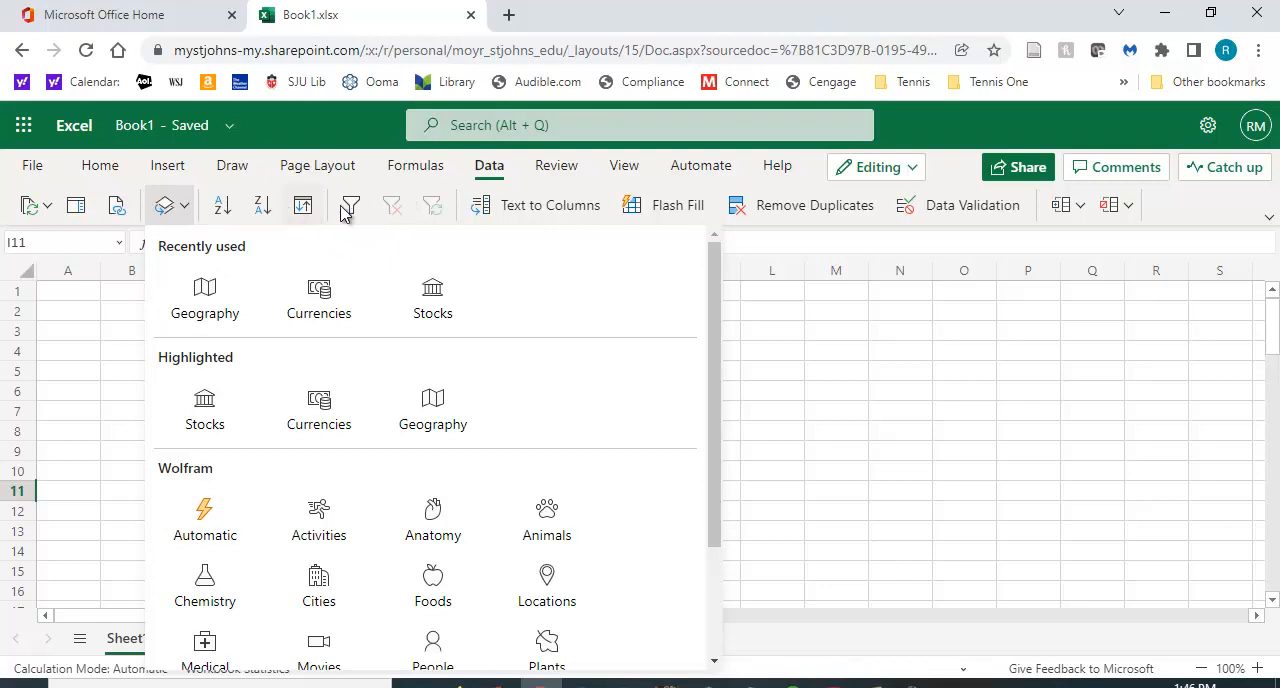
pyautogui.moveTo(807, 456)
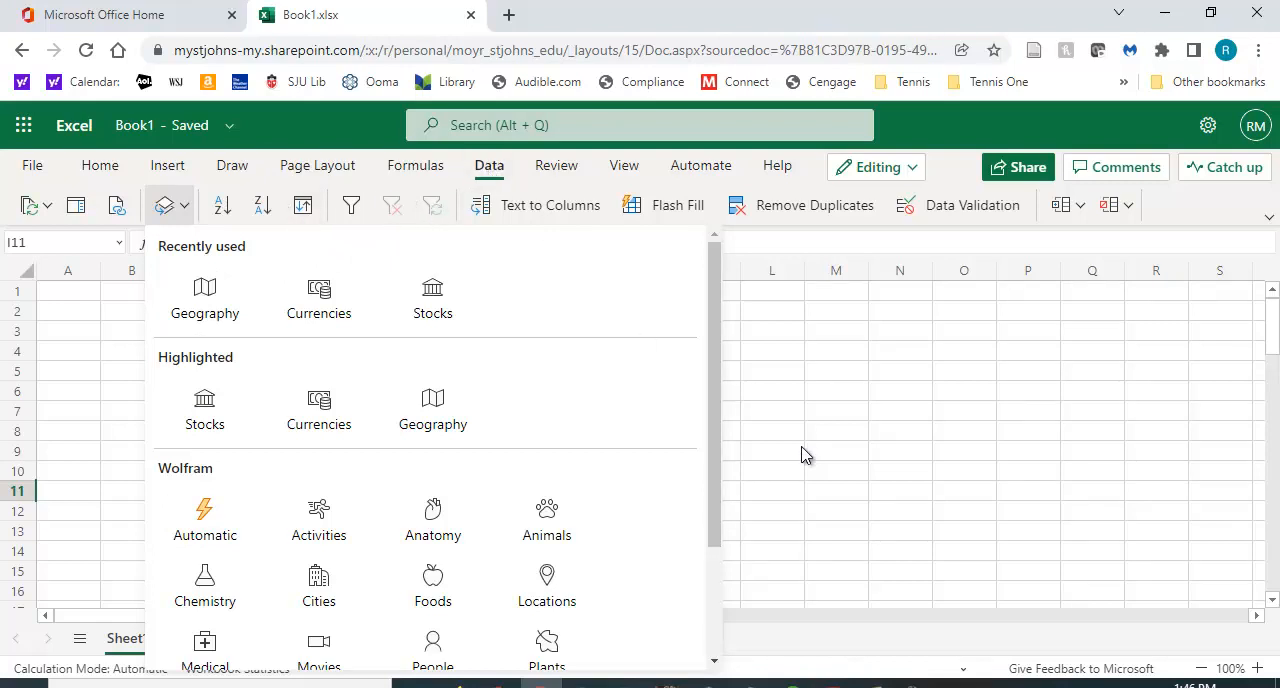
pyautogui.moveTo(188, 213)
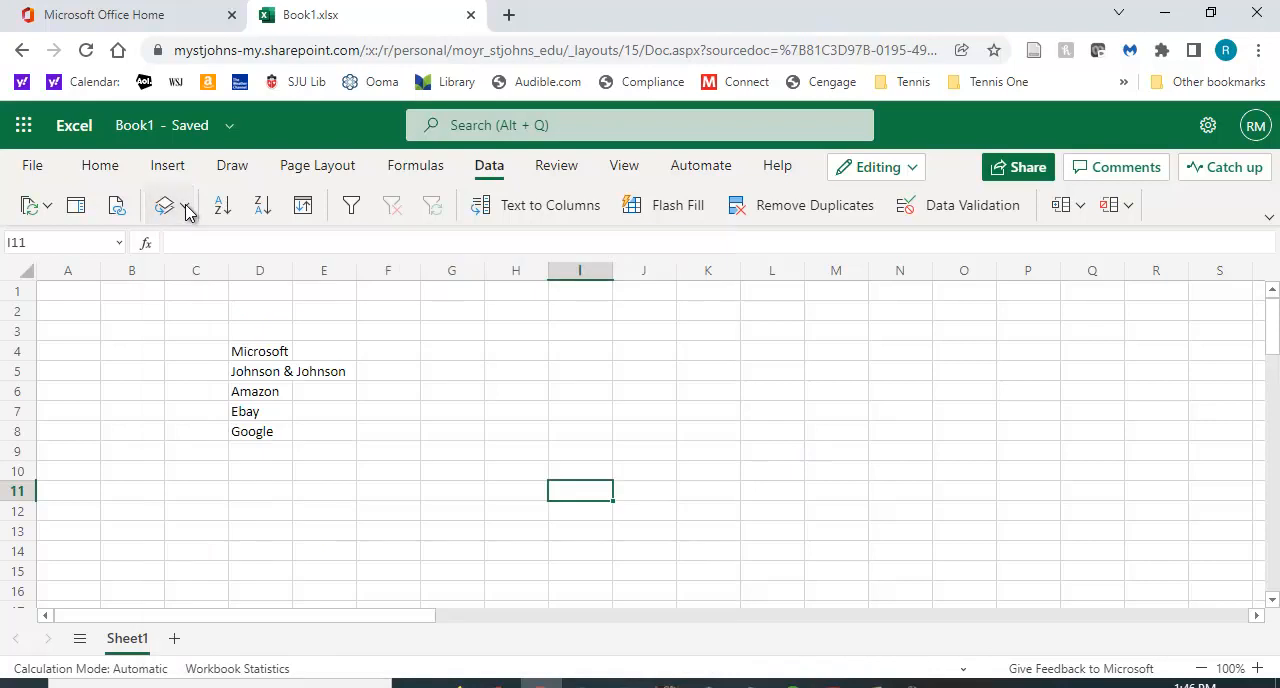
pyautogui.click(188, 205)
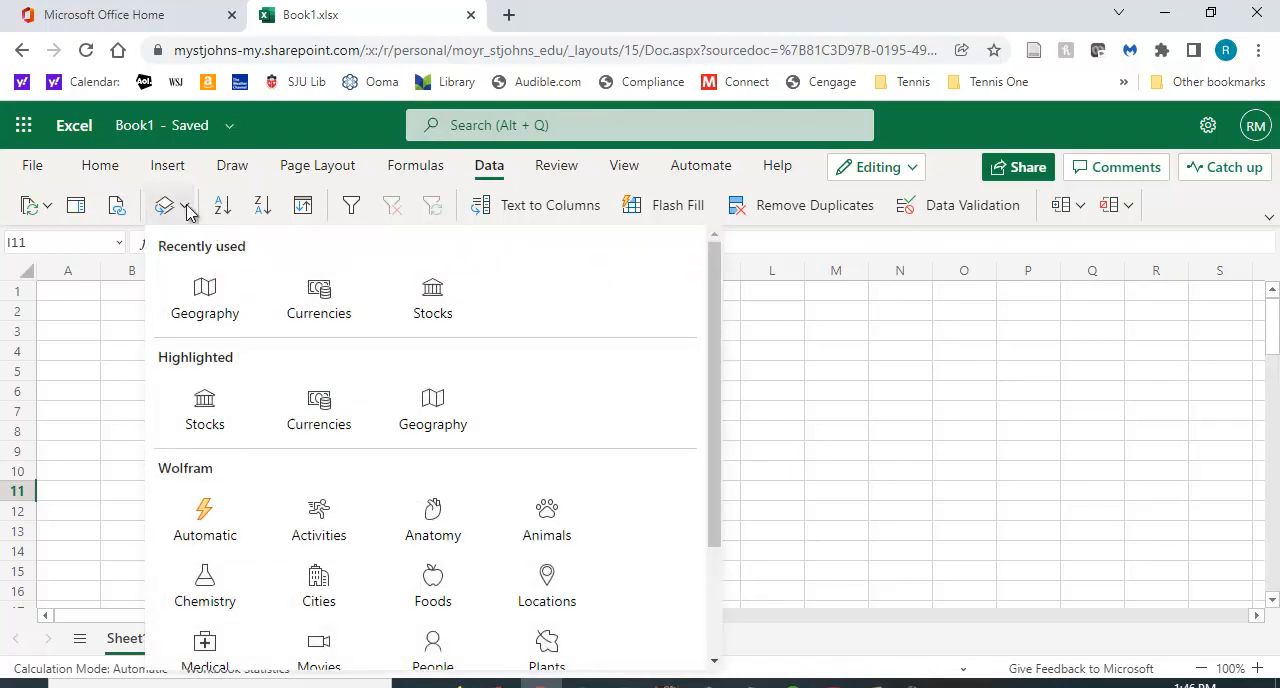
pyautogui.moveTo(833, 433)
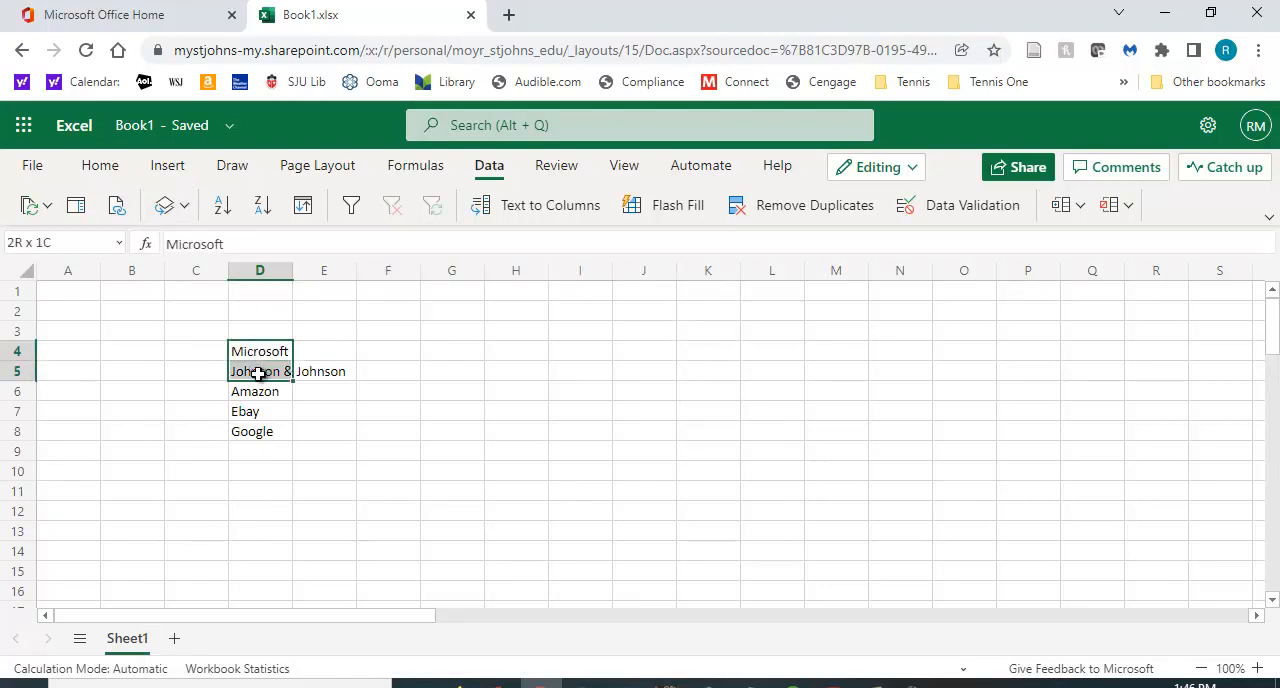
# Step: Convert D4:D8 to the Stocks data type, leaving Johnson & Johnson unresolved
pyautogui.moveTo(260, 371); pyautogui.dragTo(260, 431)
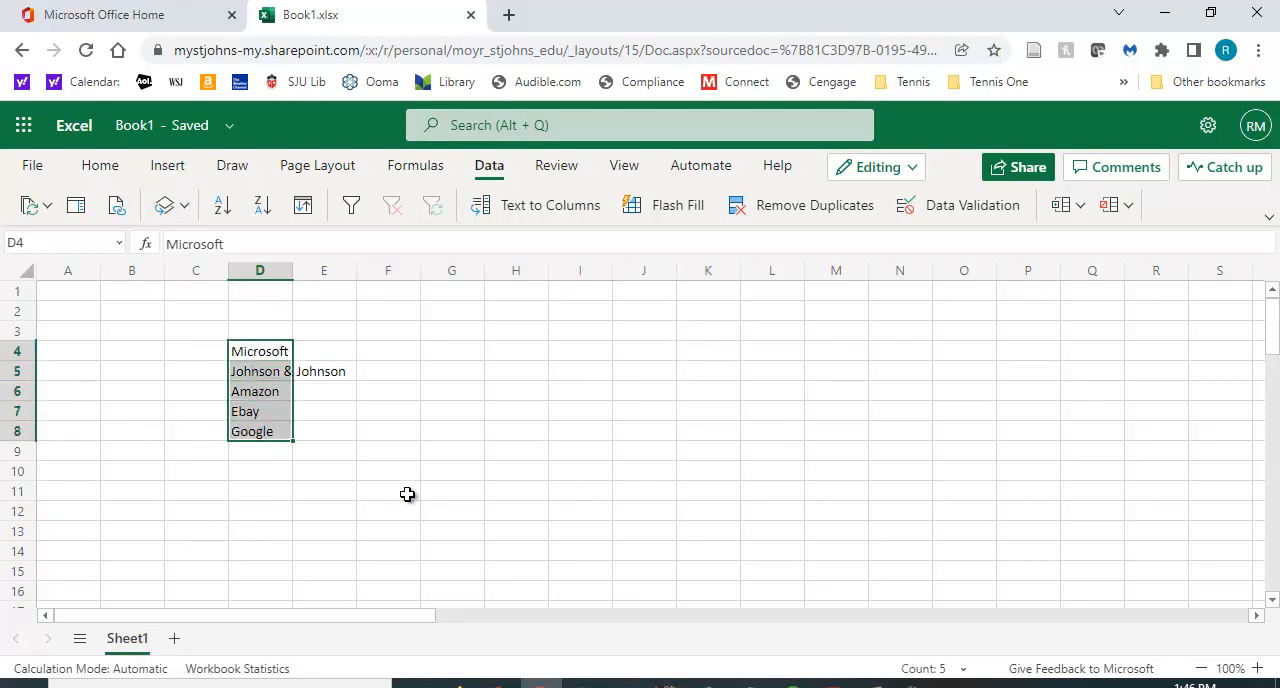
pyautogui.click(185, 205)
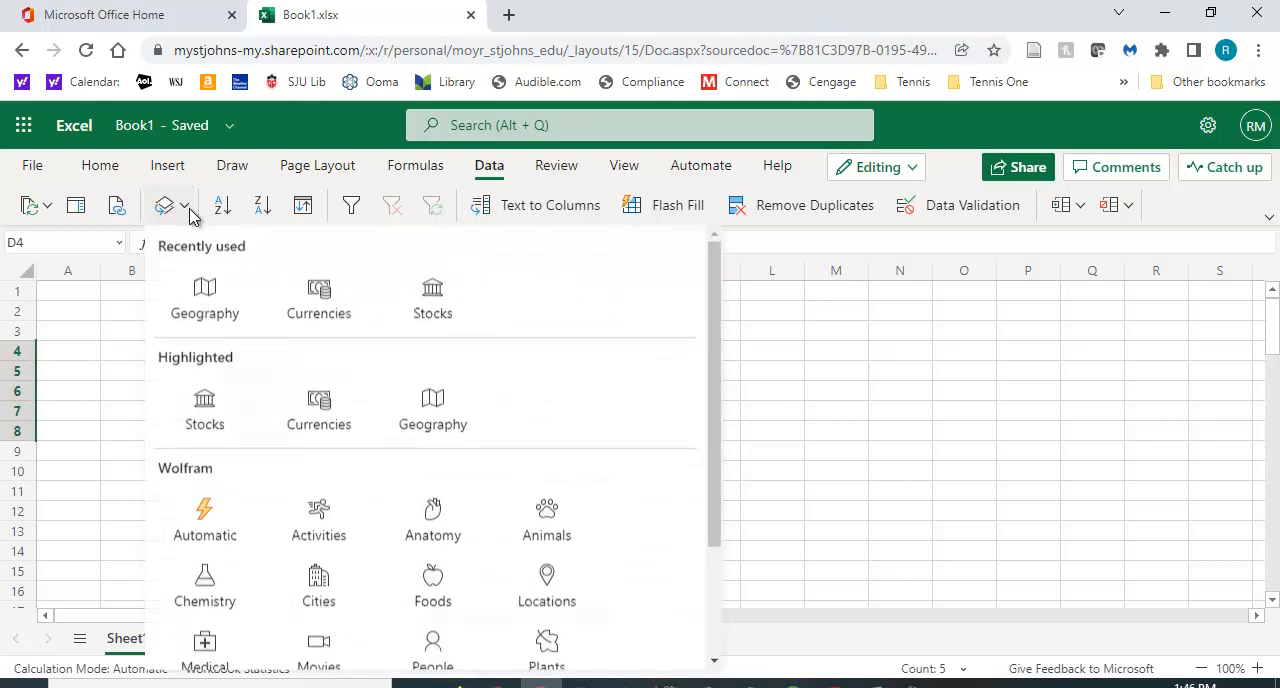
pyautogui.moveTo(432, 298)
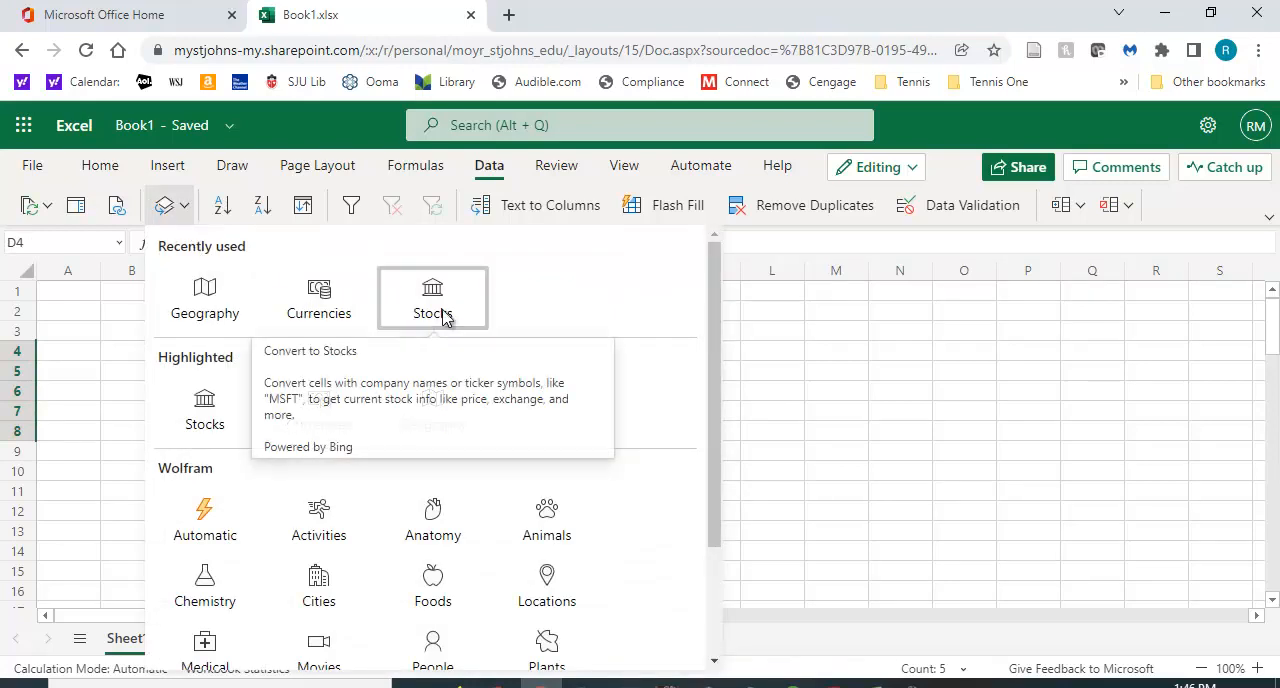
pyautogui.click(432, 297)
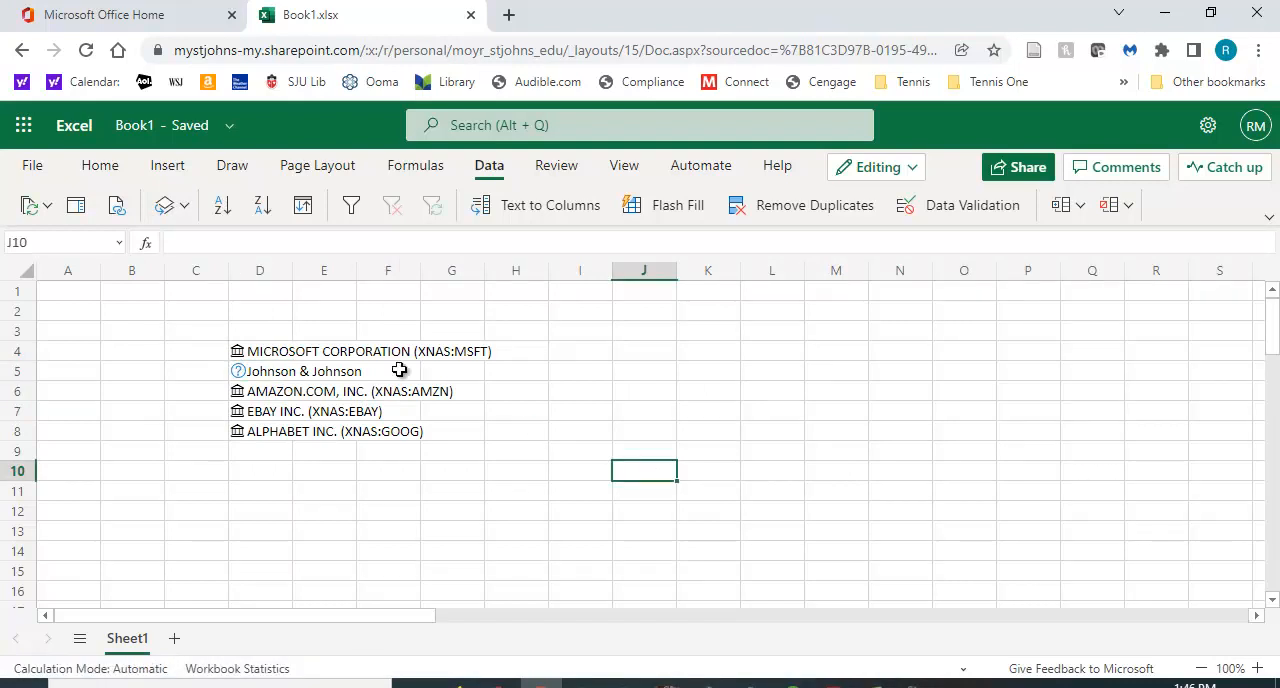
pyautogui.moveTo(265, 351)
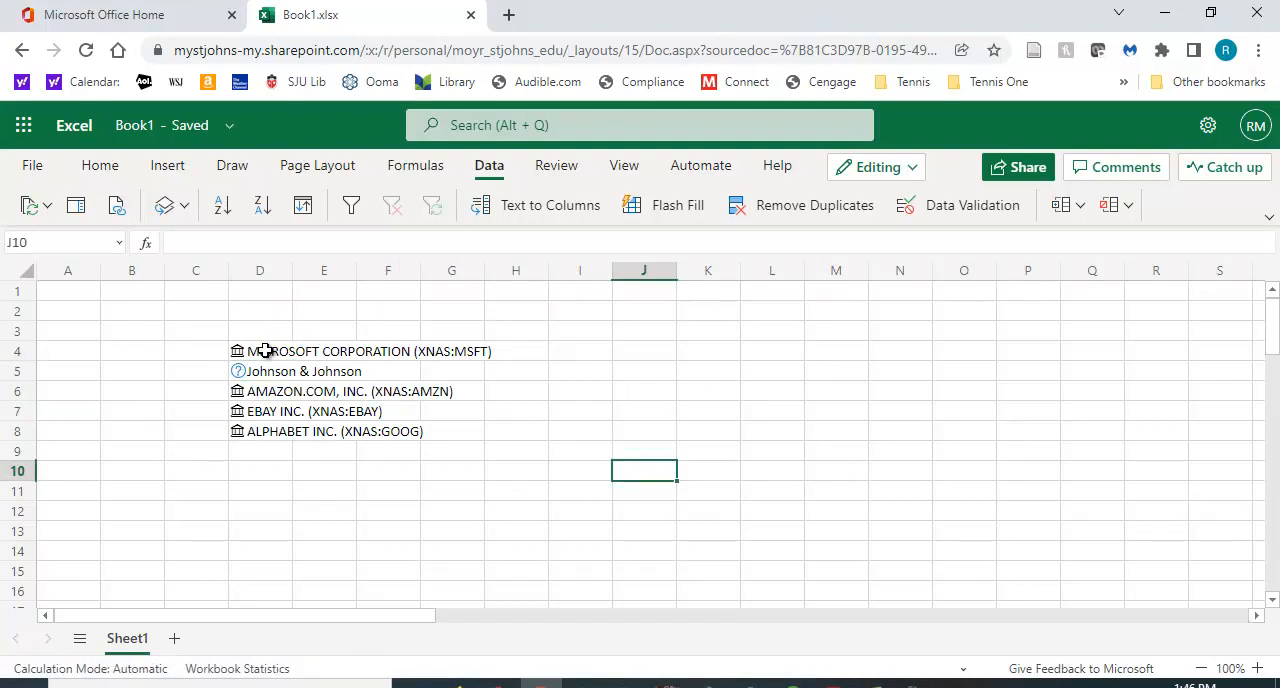
pyautogui.moveTo(435, 391)
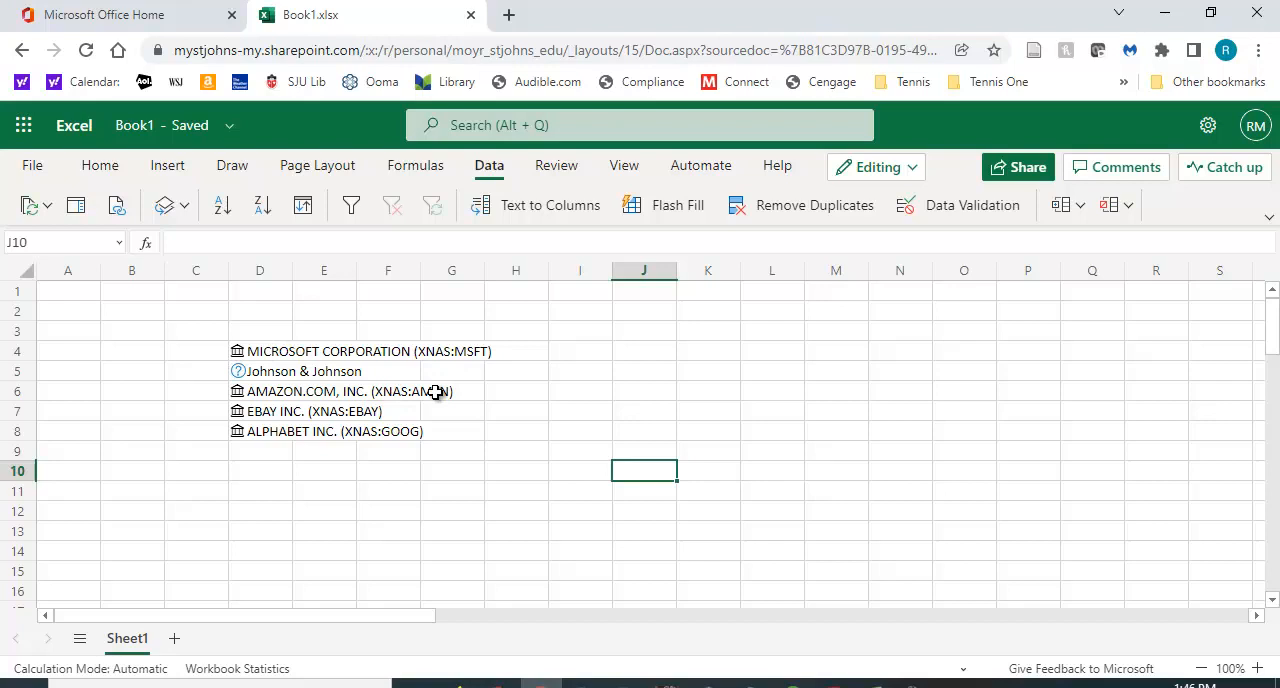
pyautogui.moveTo(310, 402)
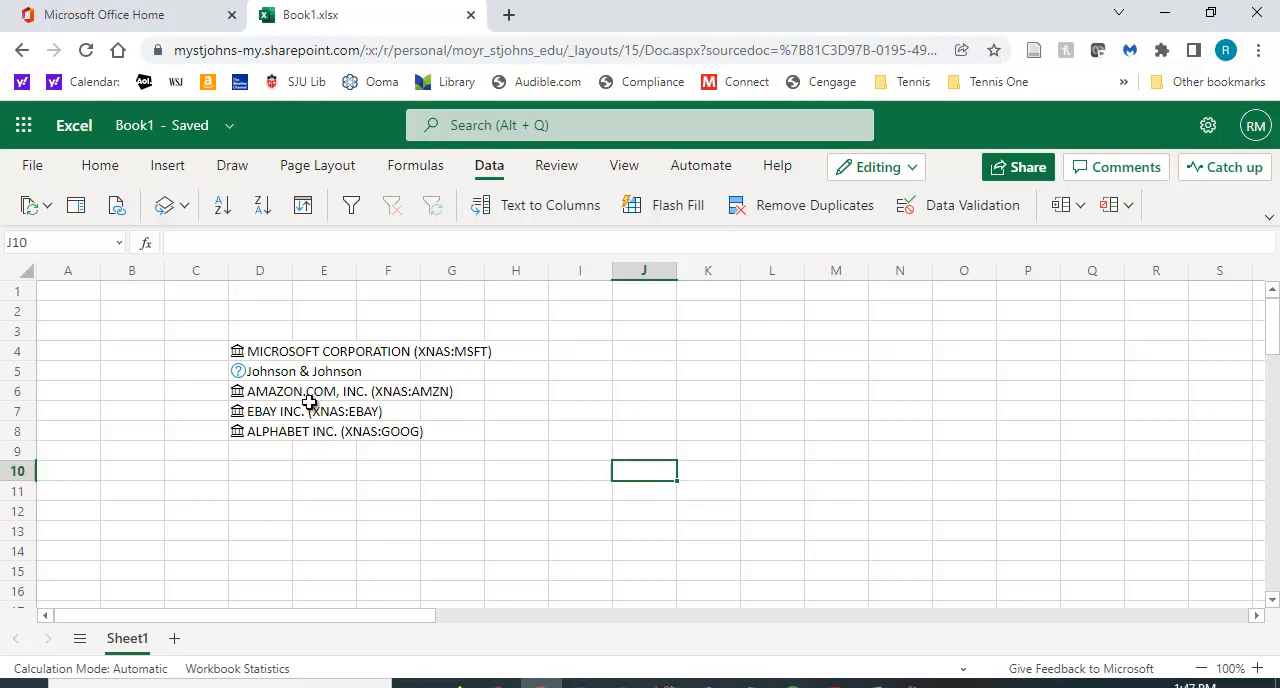
# Step: Match Johnson & Johnson in D5 to the NYSE JNJ result in the Data Selector
pyautogui.click(238, 371)
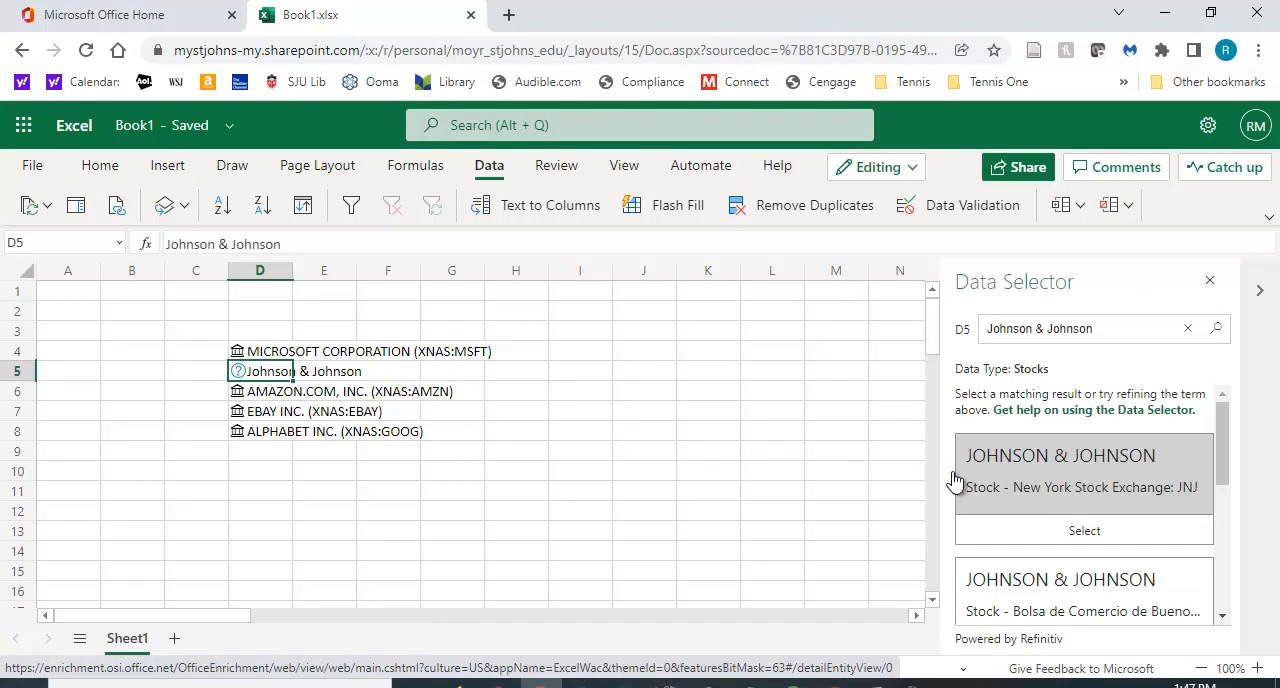
pyautogui.scroll(-3)
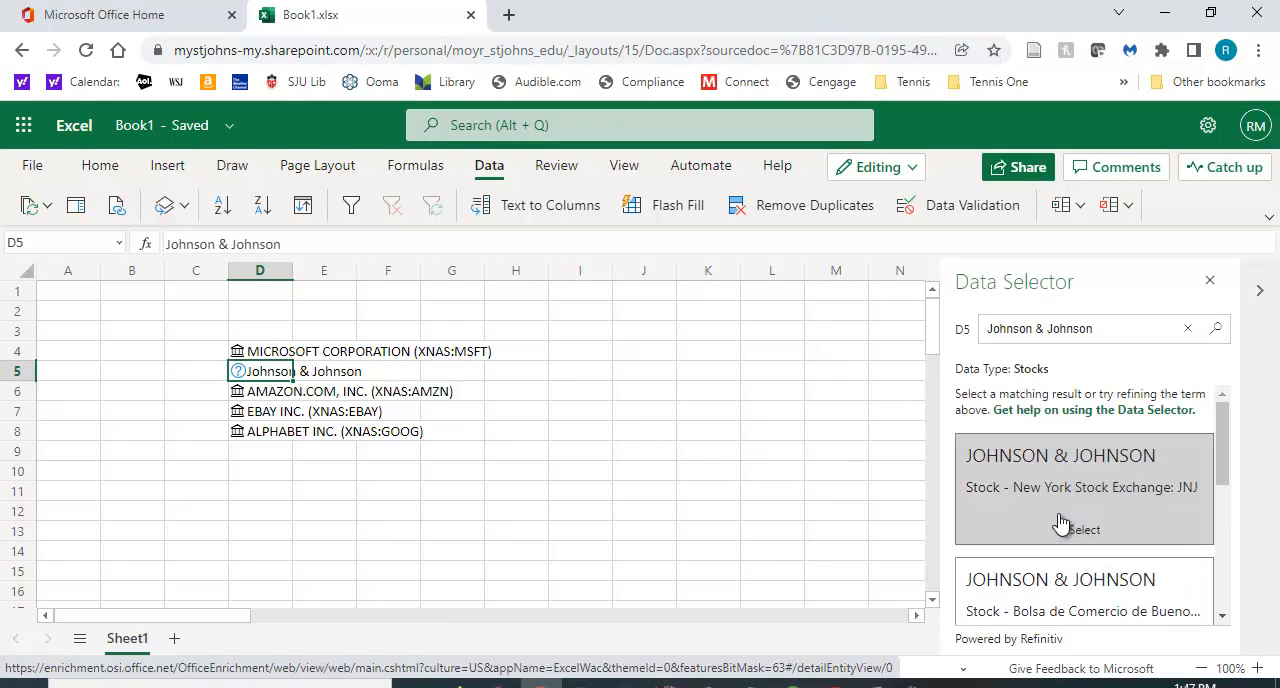
pyautogui.moveTo(1095, 470)
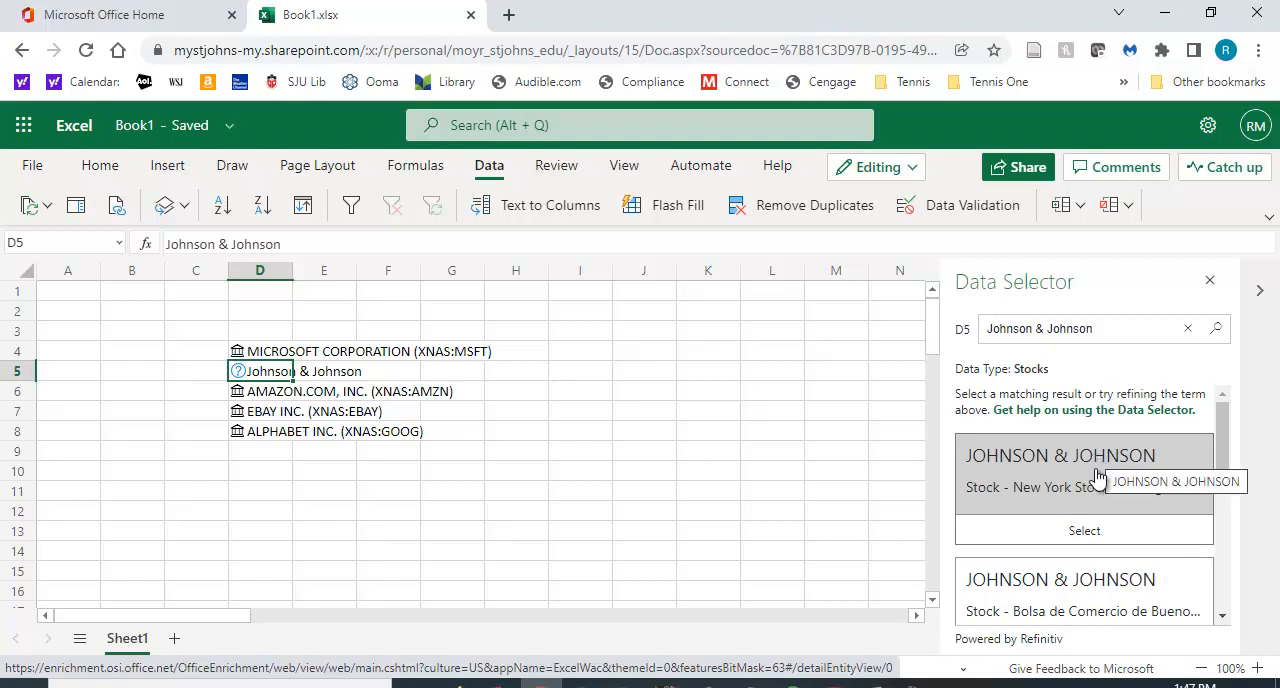
pyautogui.click(1083, 530)
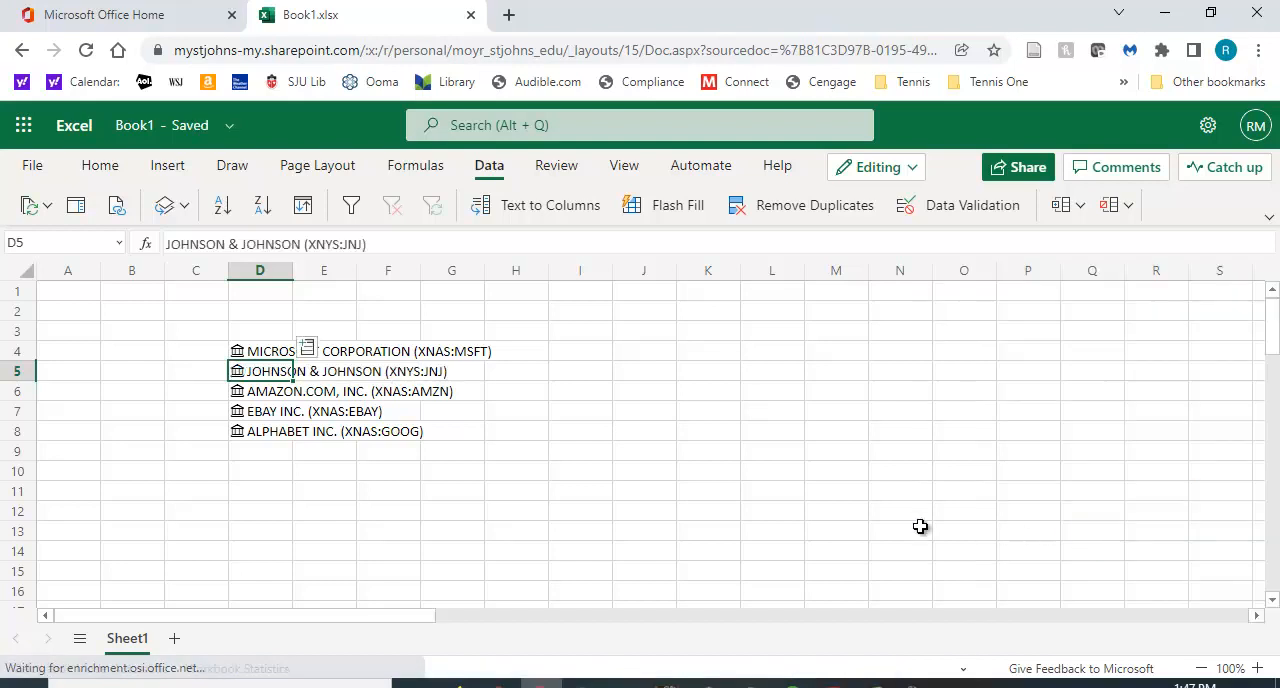
pyautogui.click(644, 470)
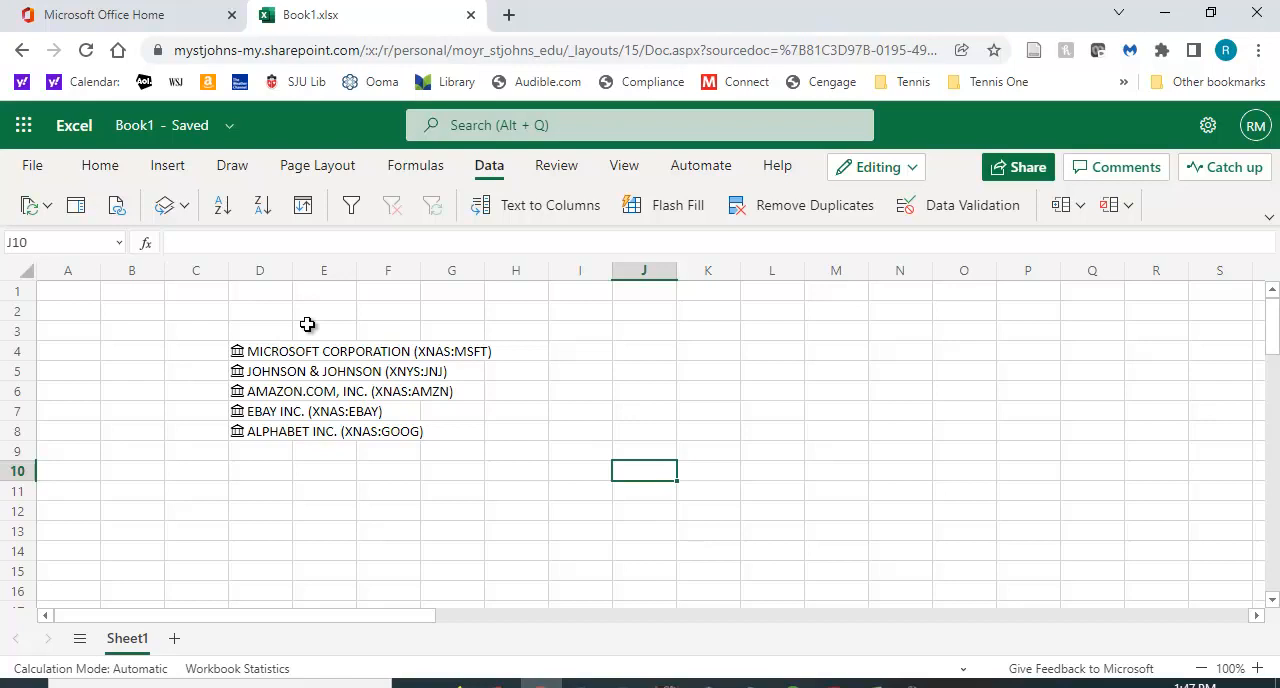
pyautogui.moveTo(579, 423)
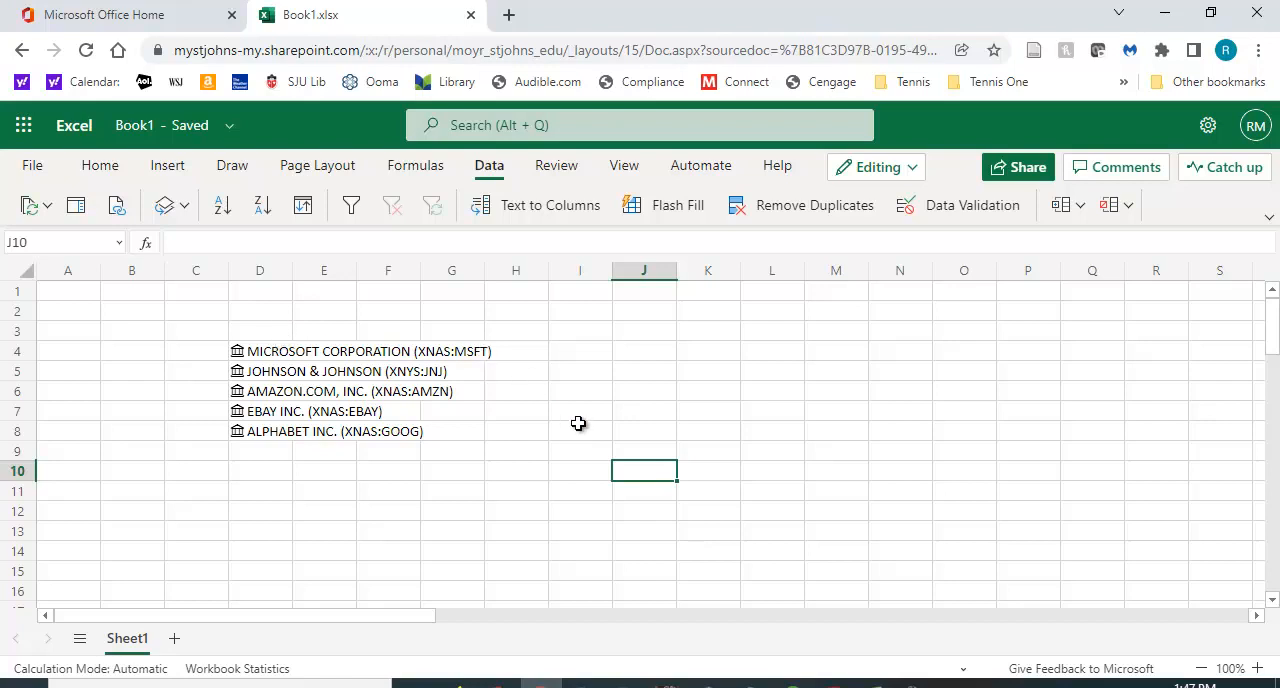
pyautogui.moveTo(259, 270)
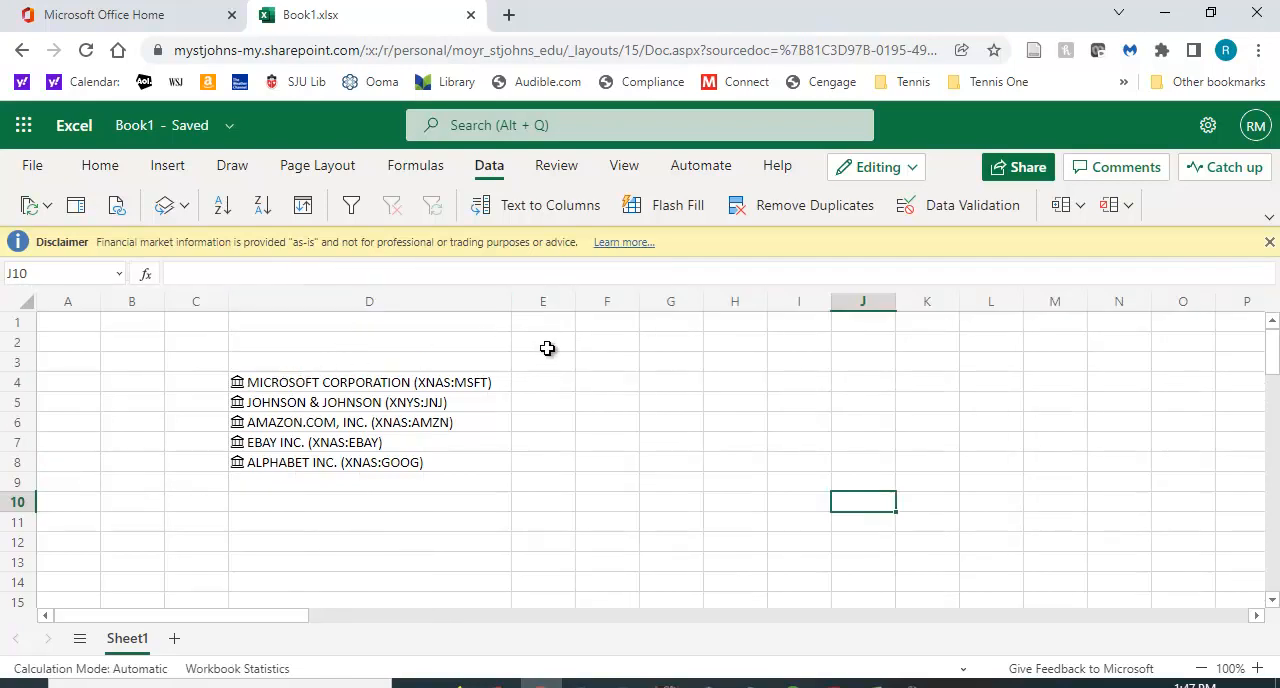
pyautogui.moveTo(271, 402)
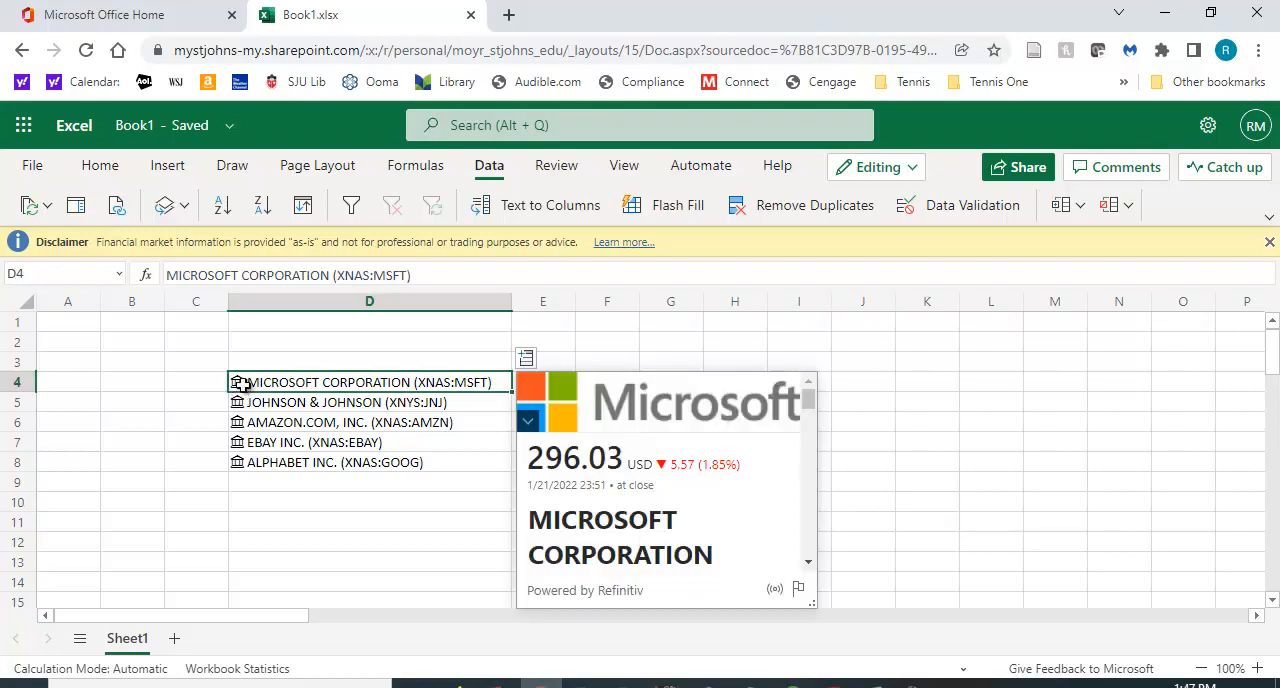
pyautogui.moveTo(820, 512)
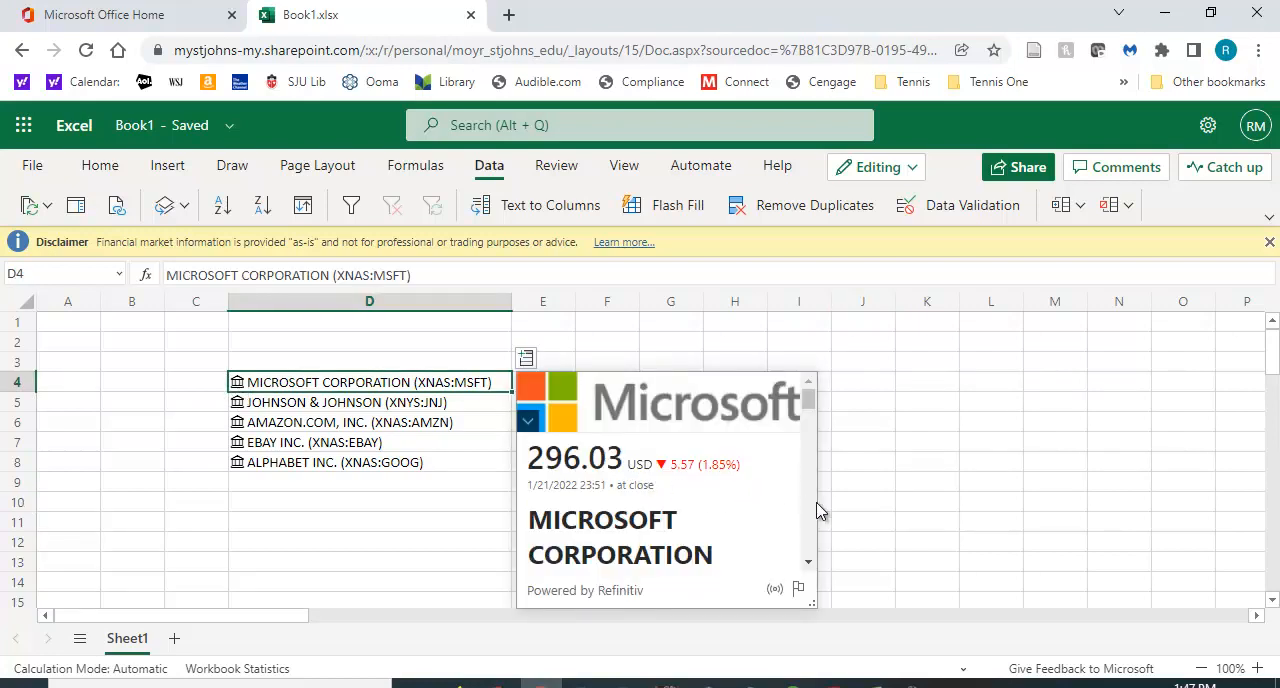
pyautogui.moveTo(690, 487)
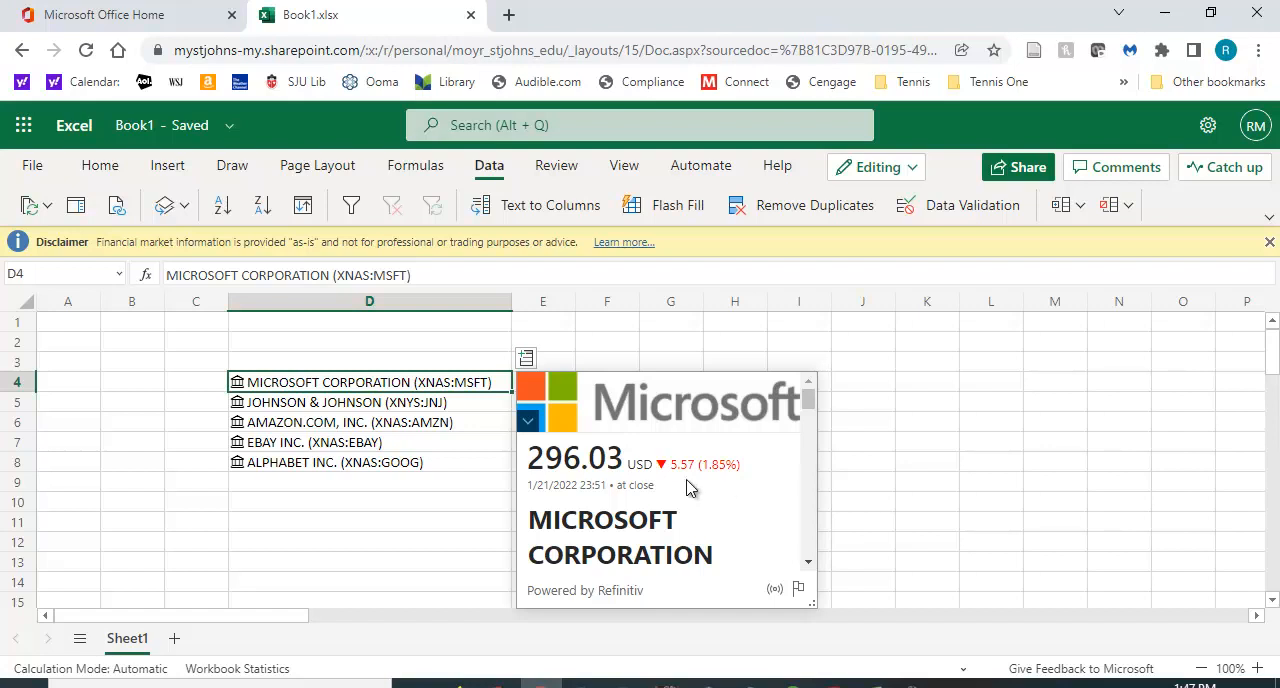
# Step: Scroll through Microsoft's stock card to review its price, exchange and market fields
pyautogui.scroll(-3)
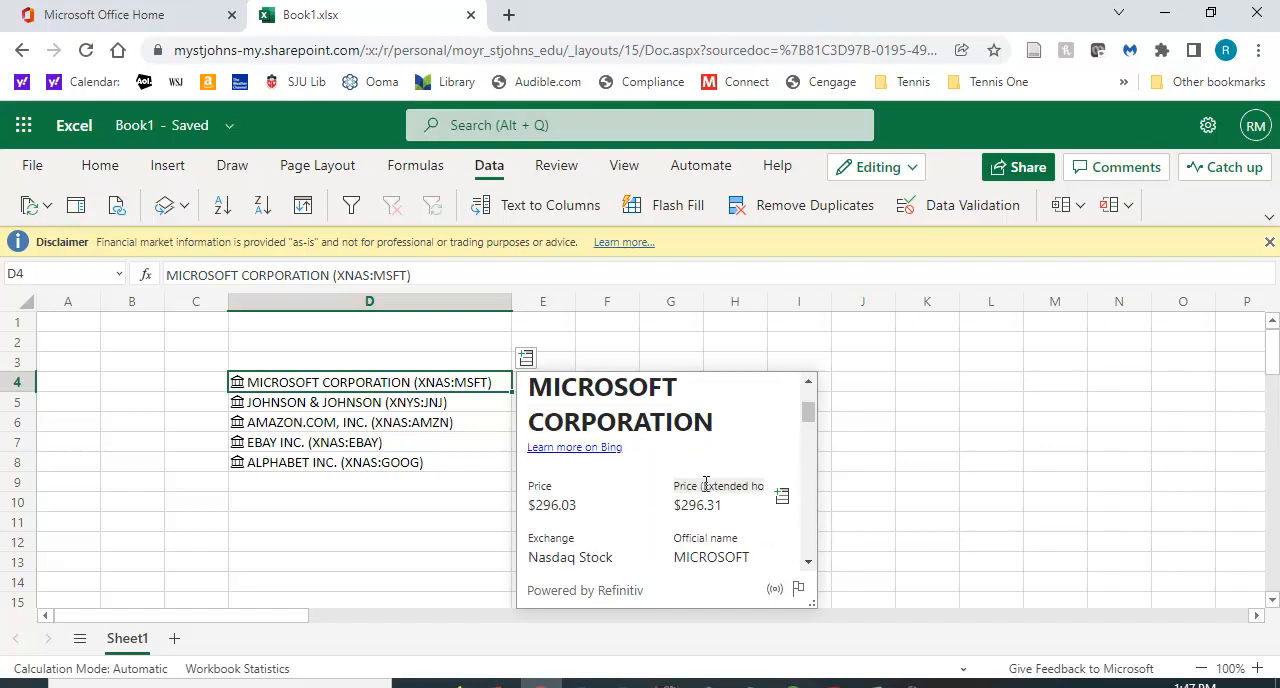
pyautogui.scroll(-3)
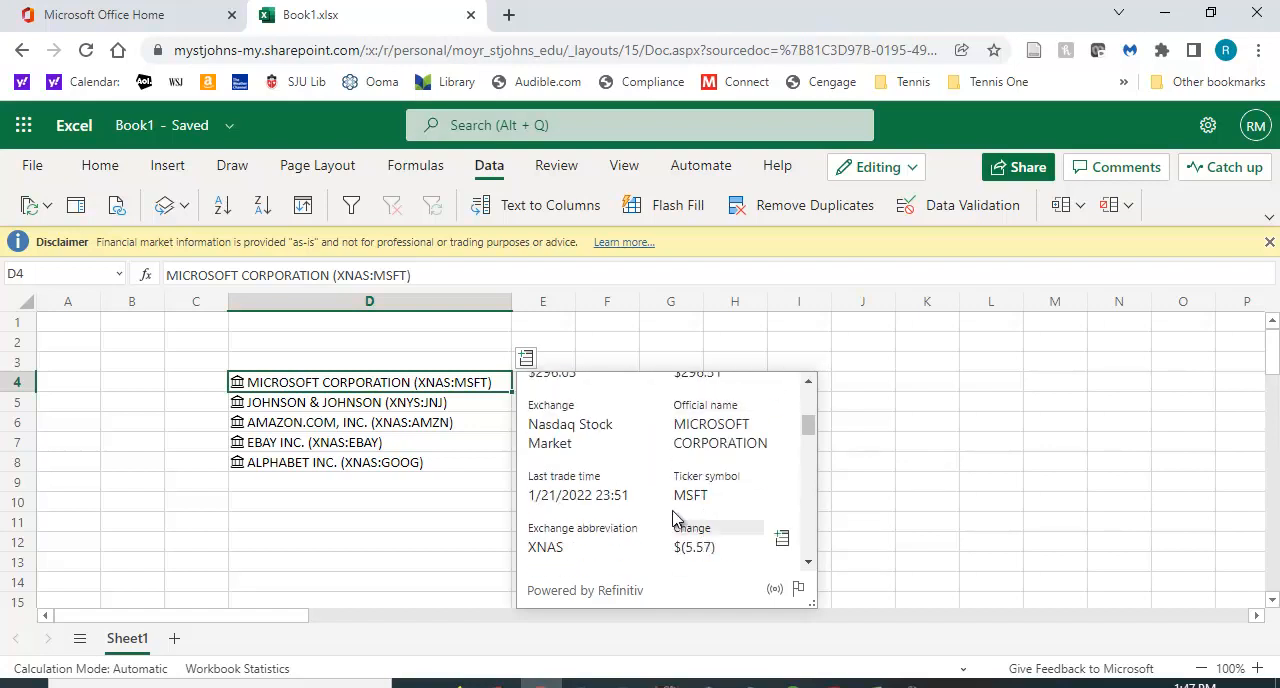
pyautogui.moveTo(715, 497)
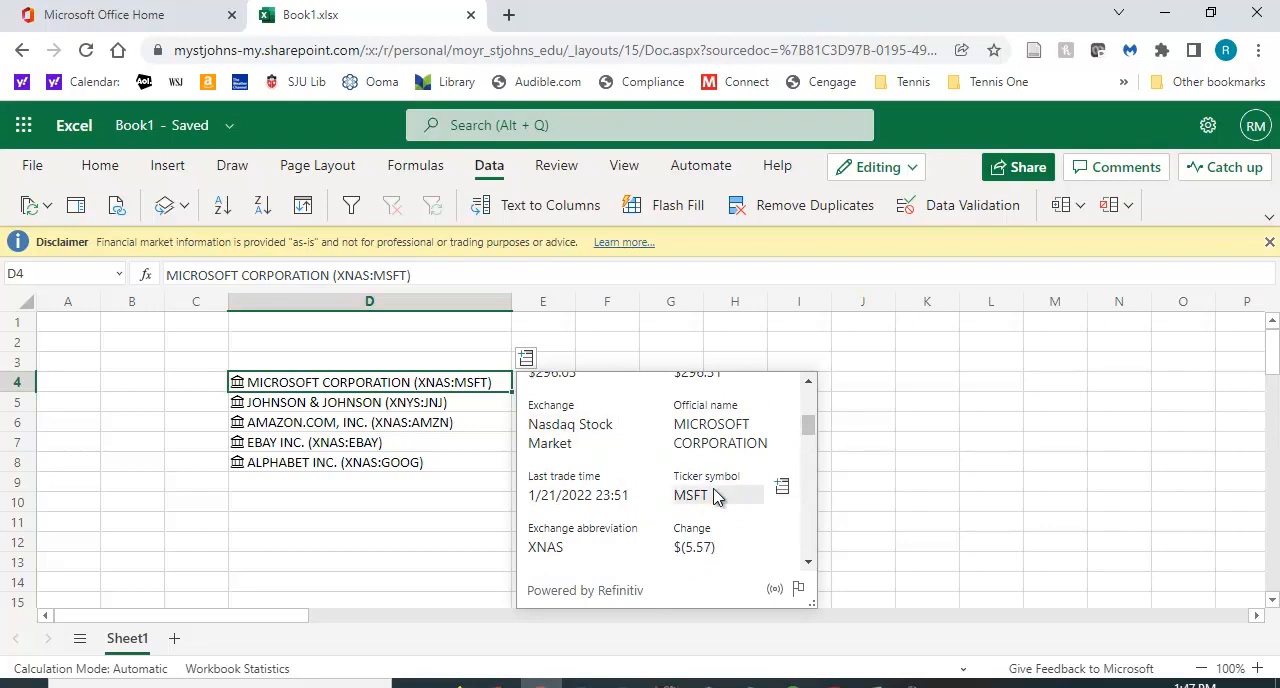
pyautogui.scroll(-3)
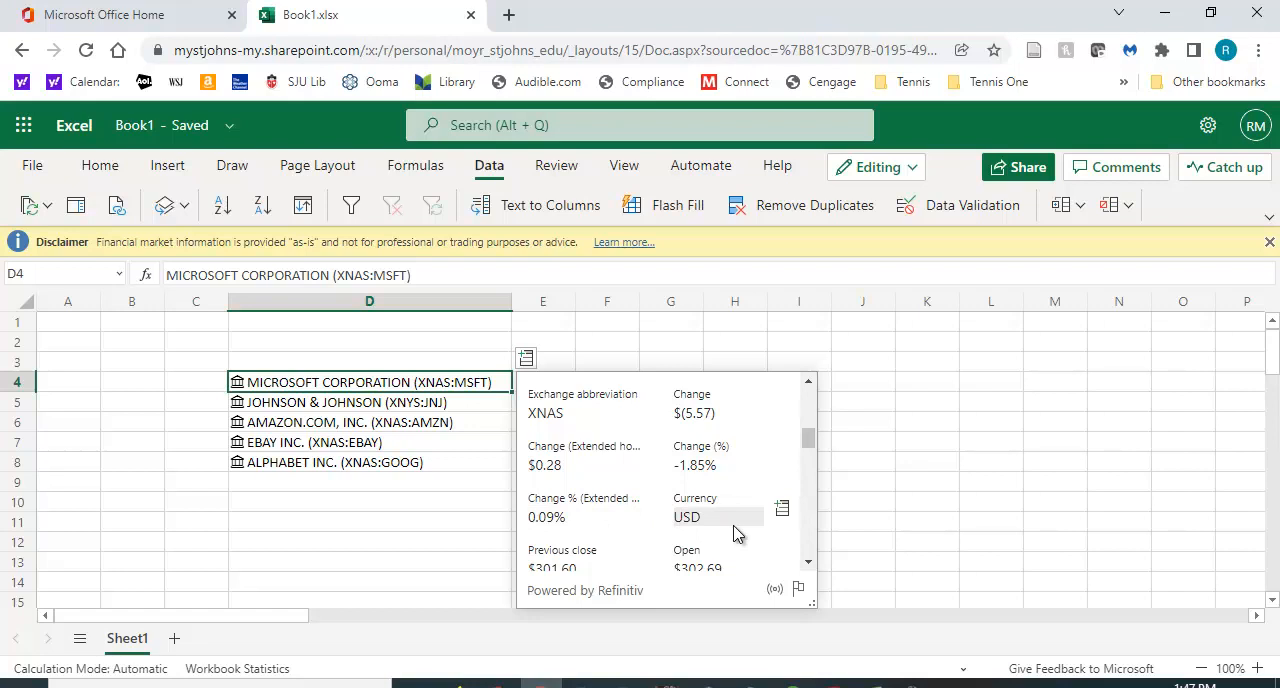
pyautogui.scroll(-3)
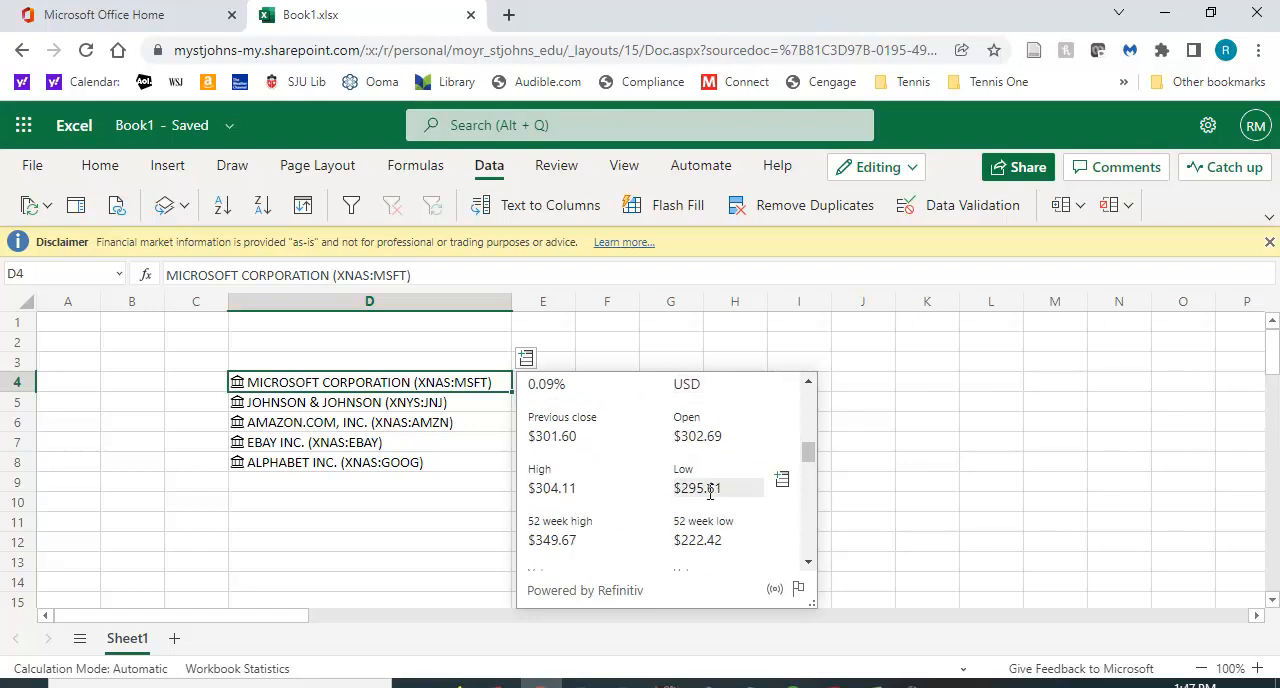
pyautogui.scroll(-3)
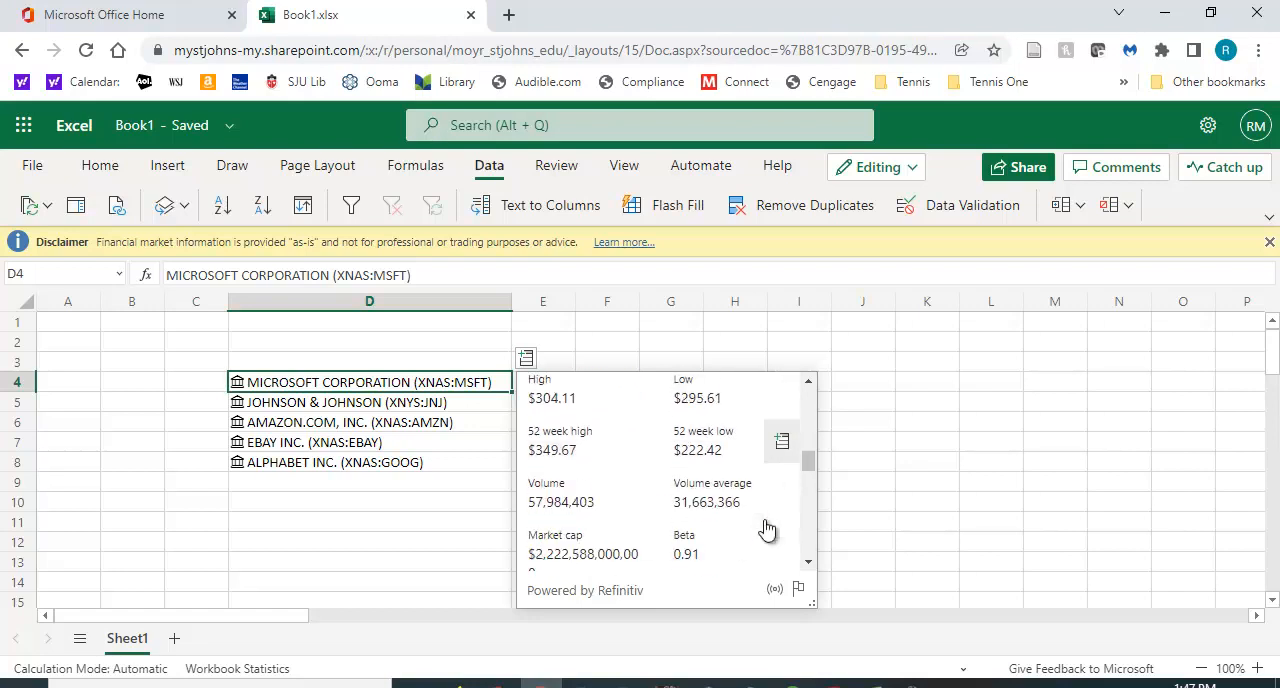
pyautogui.scroll(-3)
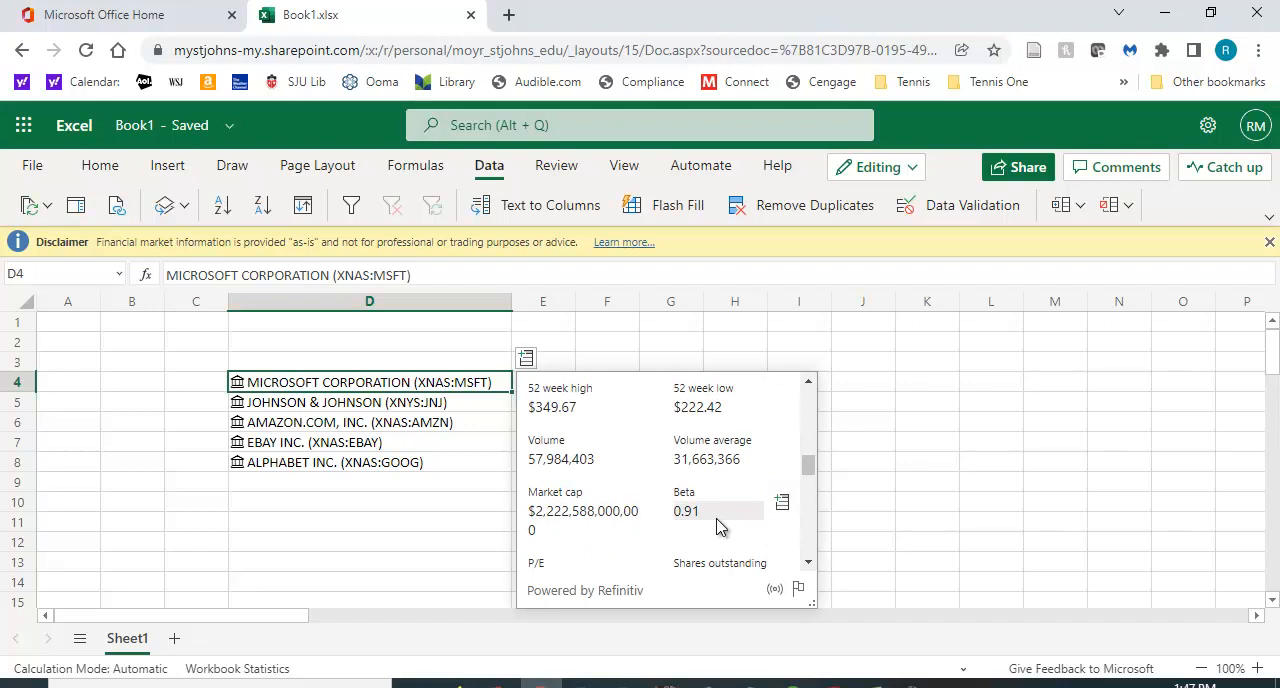
pyautogui.scroll(-3)
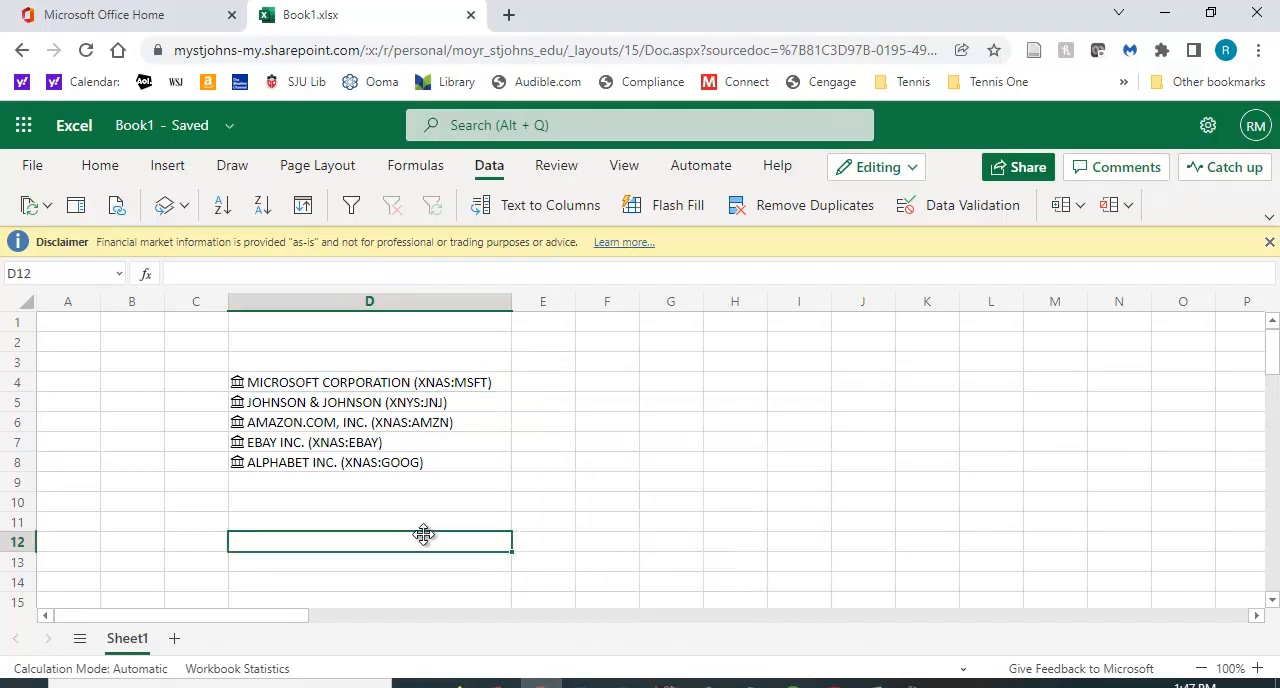
pyautogui.moveTo(763, 540)
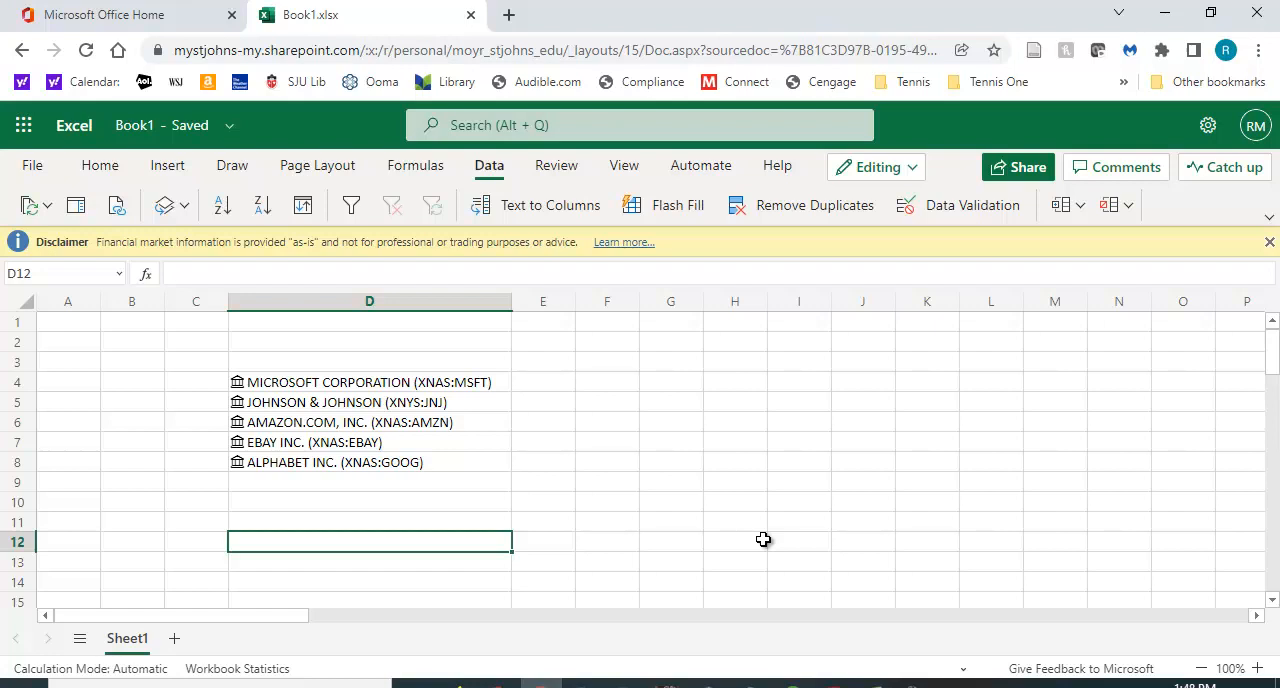
pyautogui.click(369, 382)
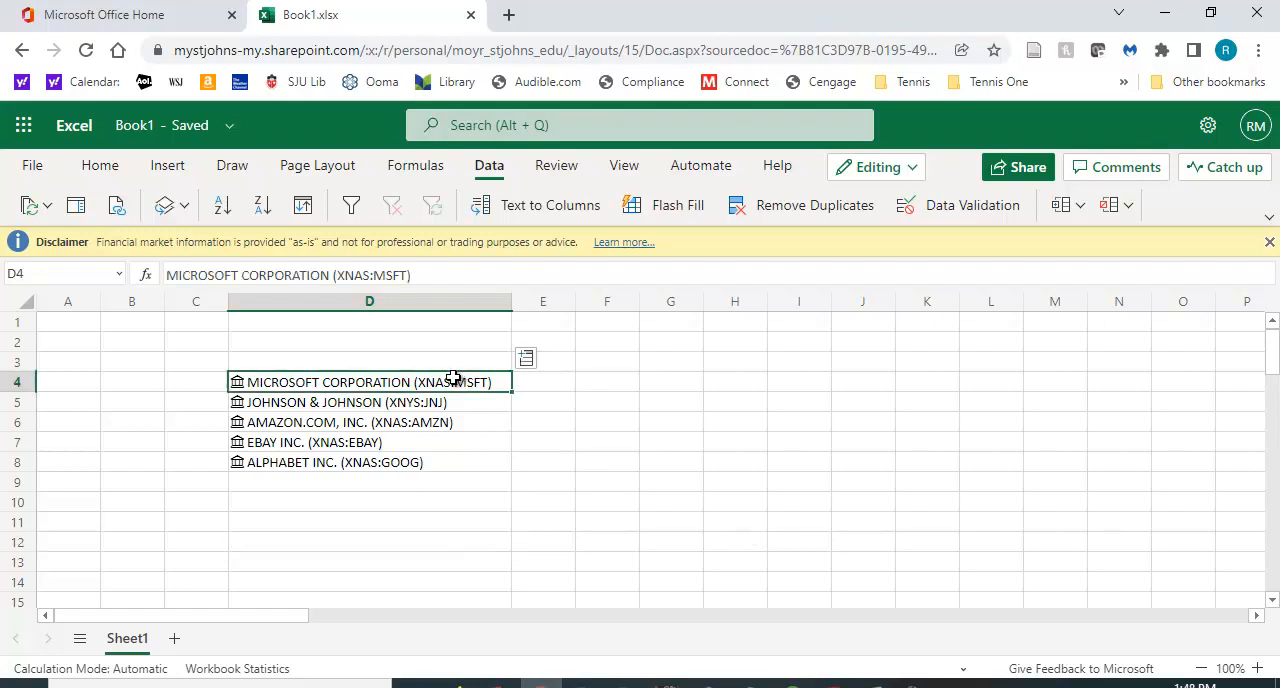
pyautogui.moveTo(408, 382)
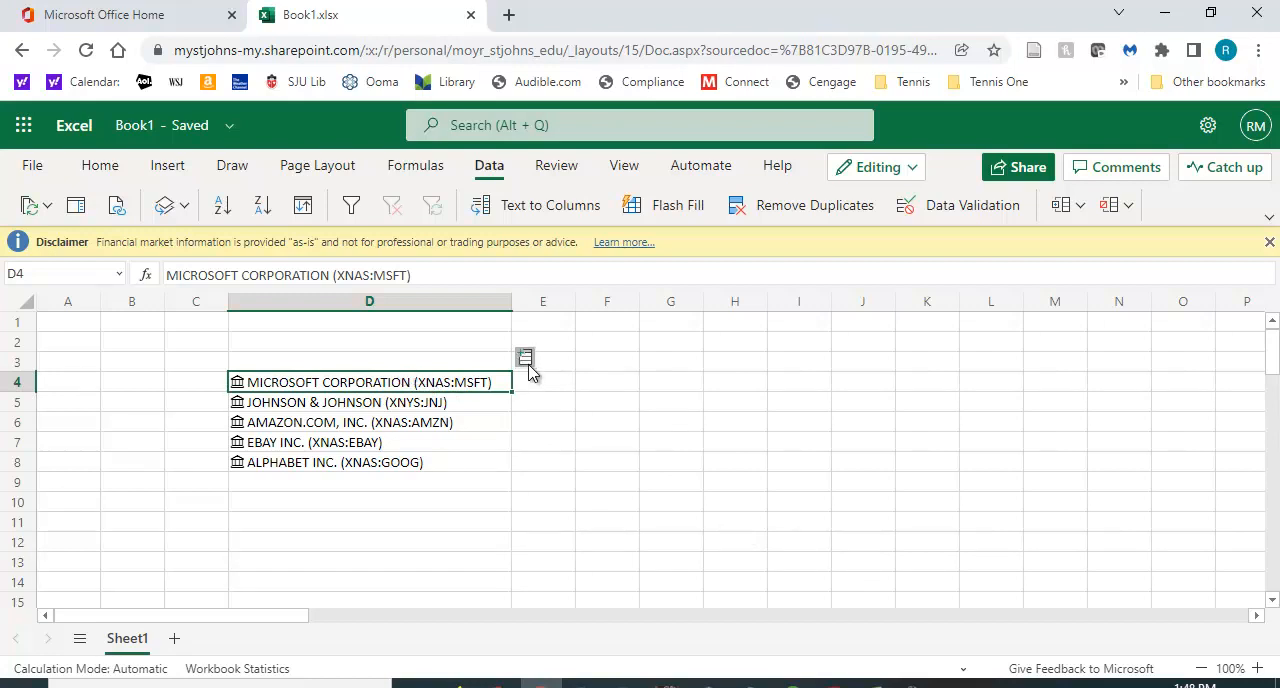
pyautogui.click(525, 358)
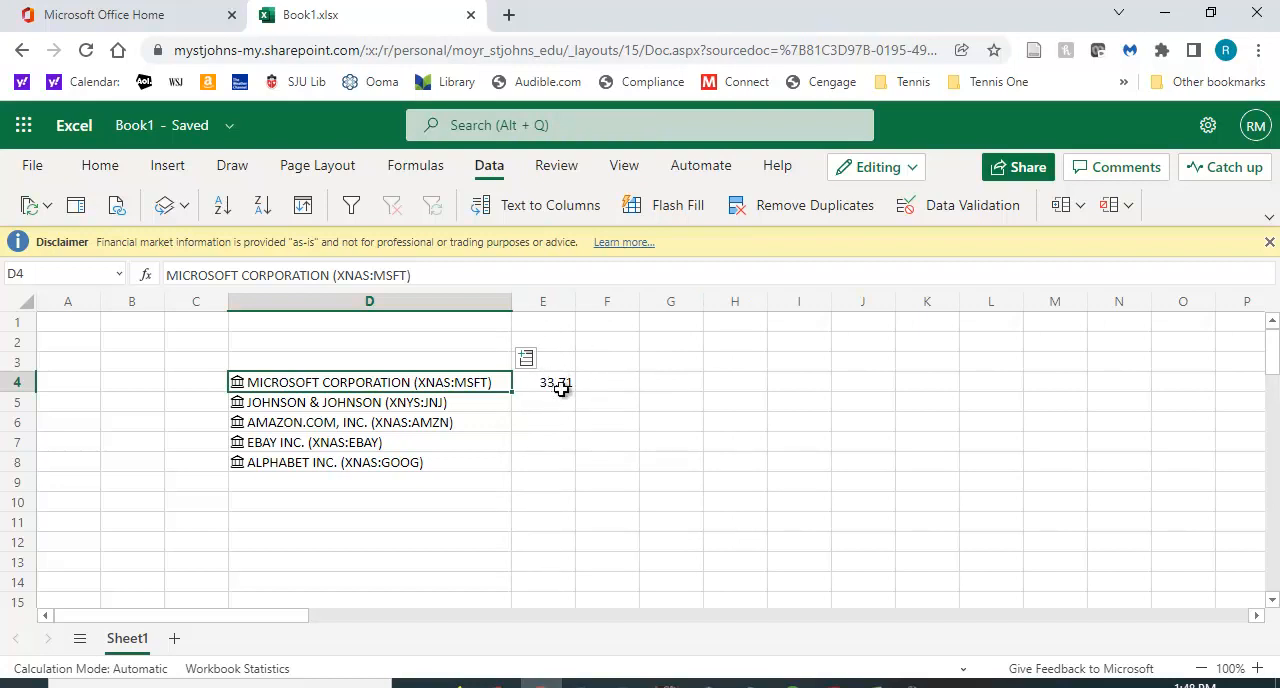
pyautogui.click(543, 382)
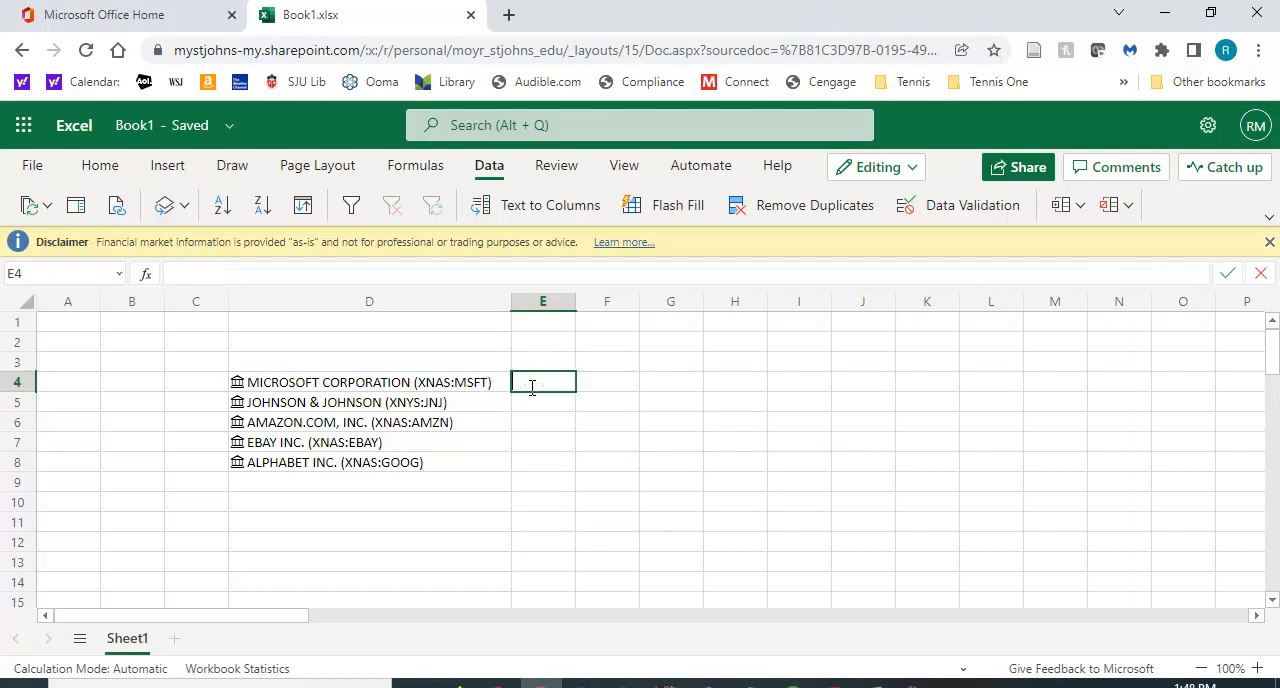
pyautogui.moveTo(369, 382); pyautogui.dragTo(369, 402)
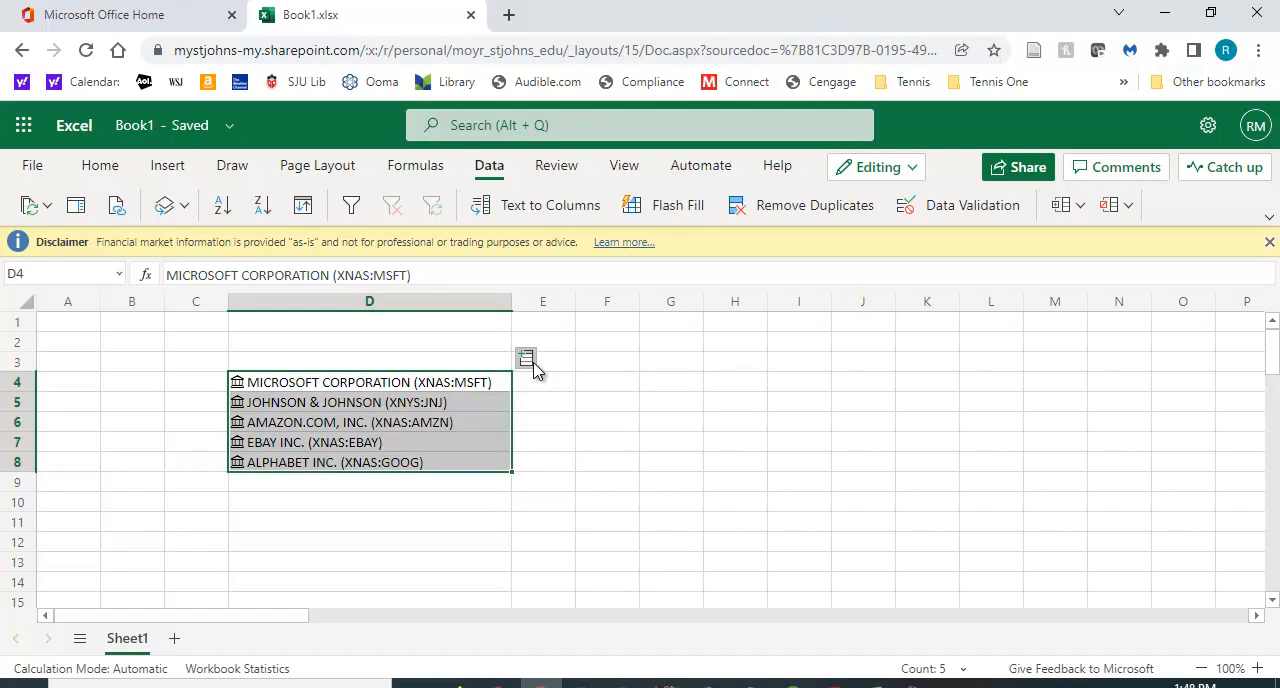
# Step: Add a Price column beside the five stocks, then open its column options to remove it
pyautogui.click(527, 361)
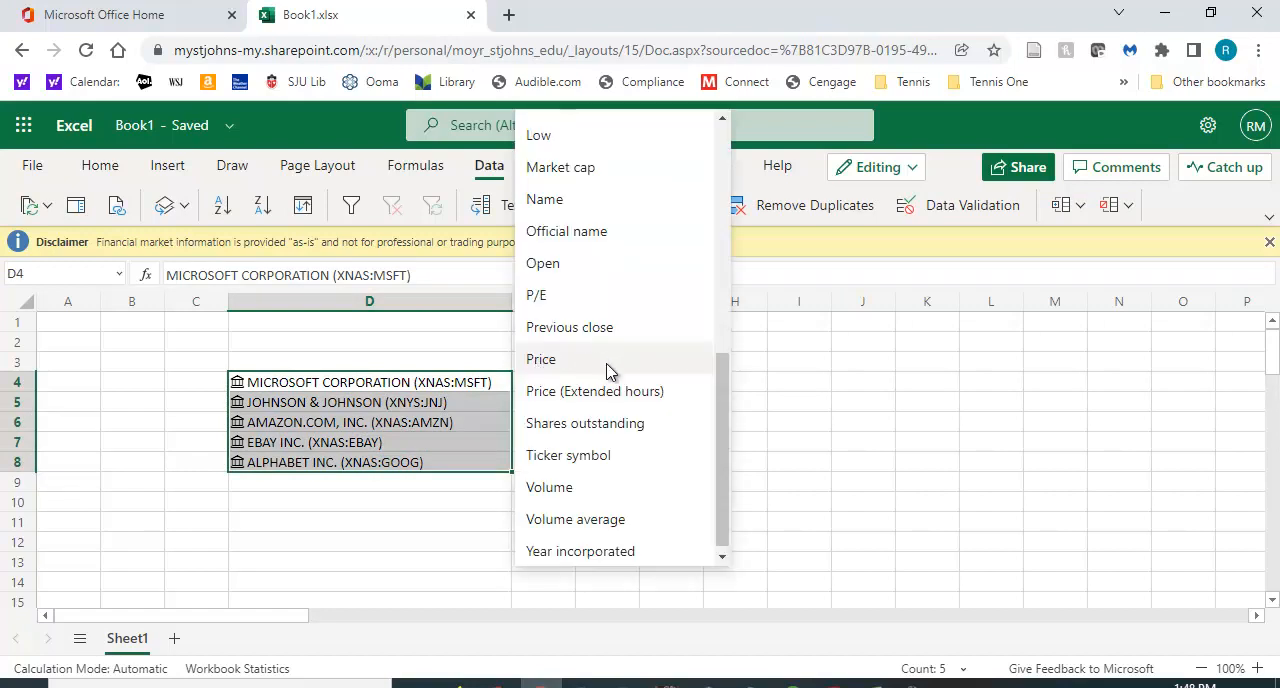
pyautogui.click(541, 358)
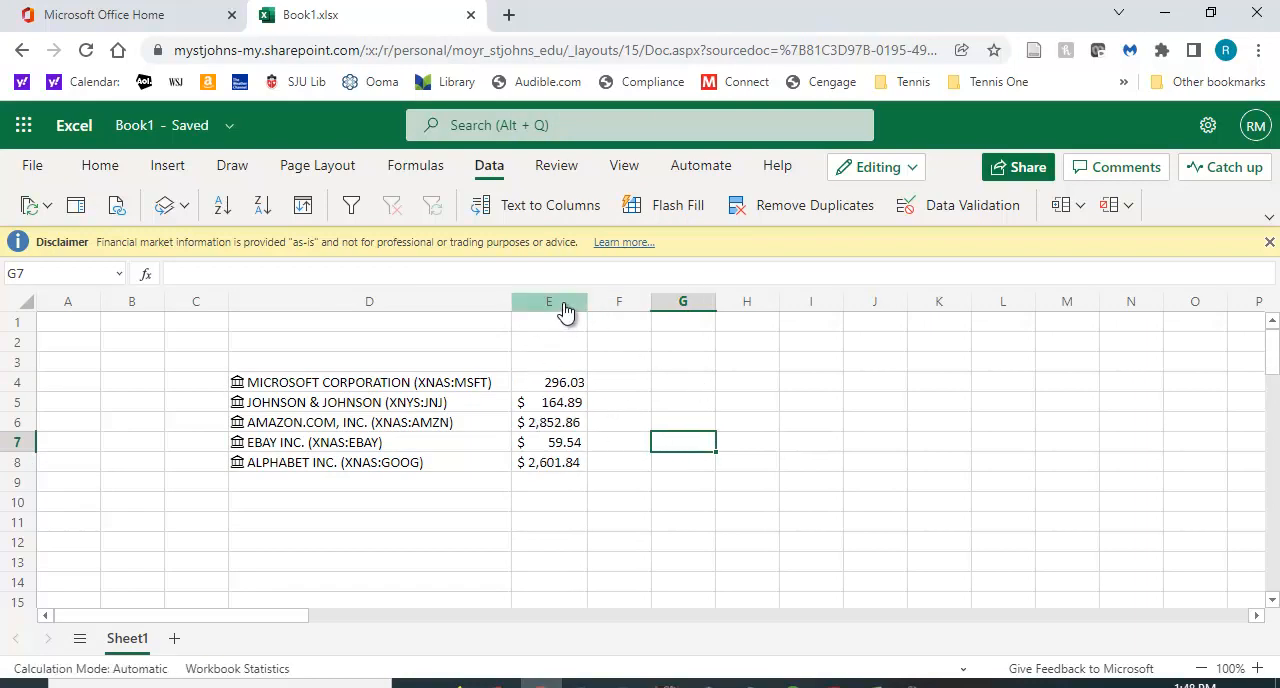
pyautogui.rightClick(548, 301)
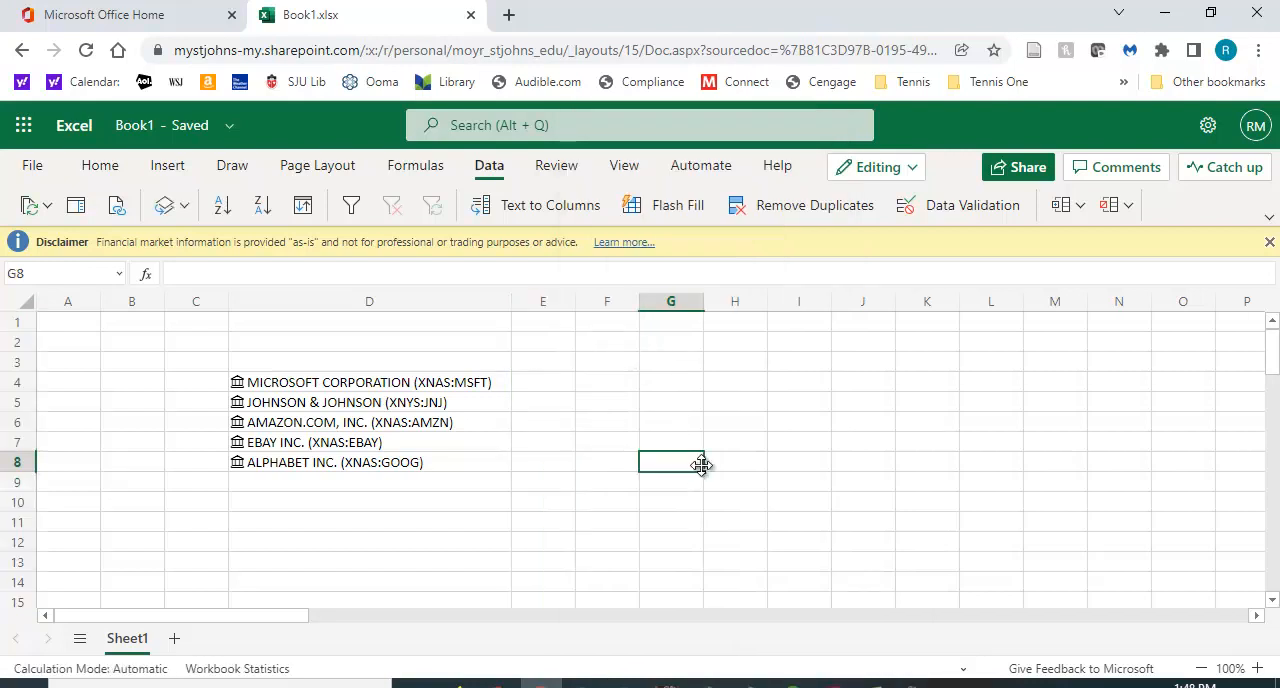
pyautogui.moveTo(696, 497)
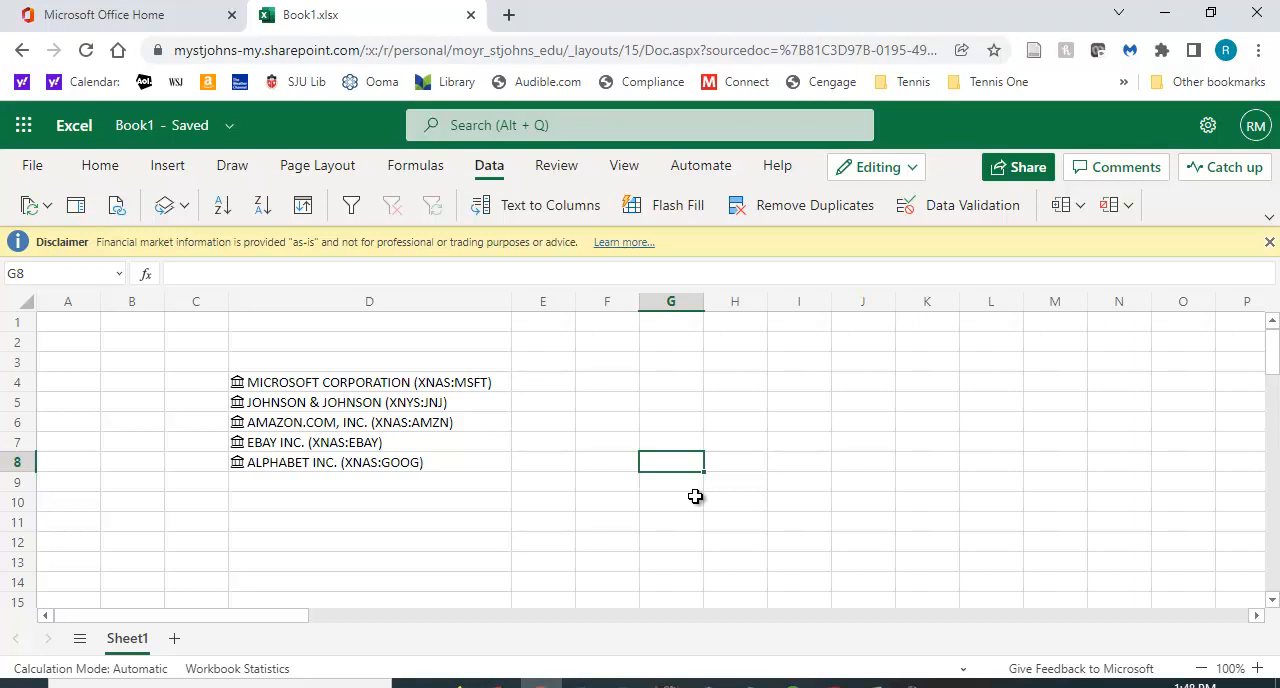
pyautogui.moveTo(359, 385)
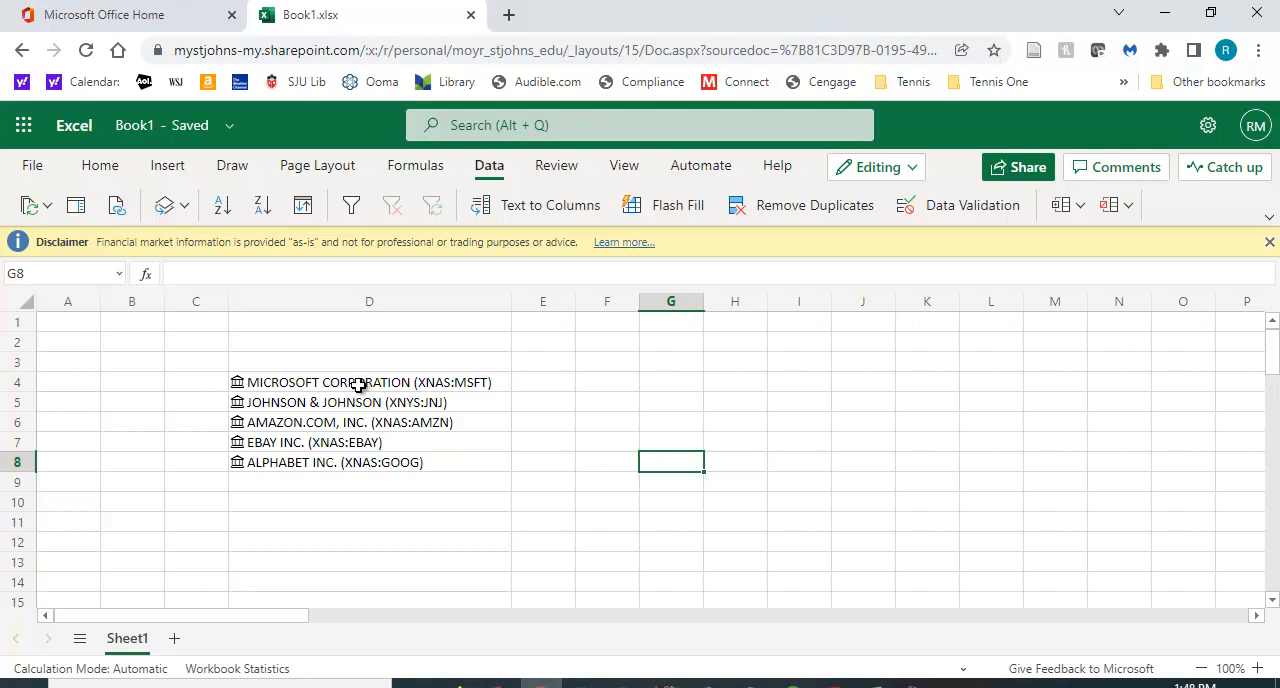
# Step: Insert a table over D4:D8 without headers, adding a Column1 header row
pyautogui.moveTo(369, 382); pyautogui.dragTo(369, 461)
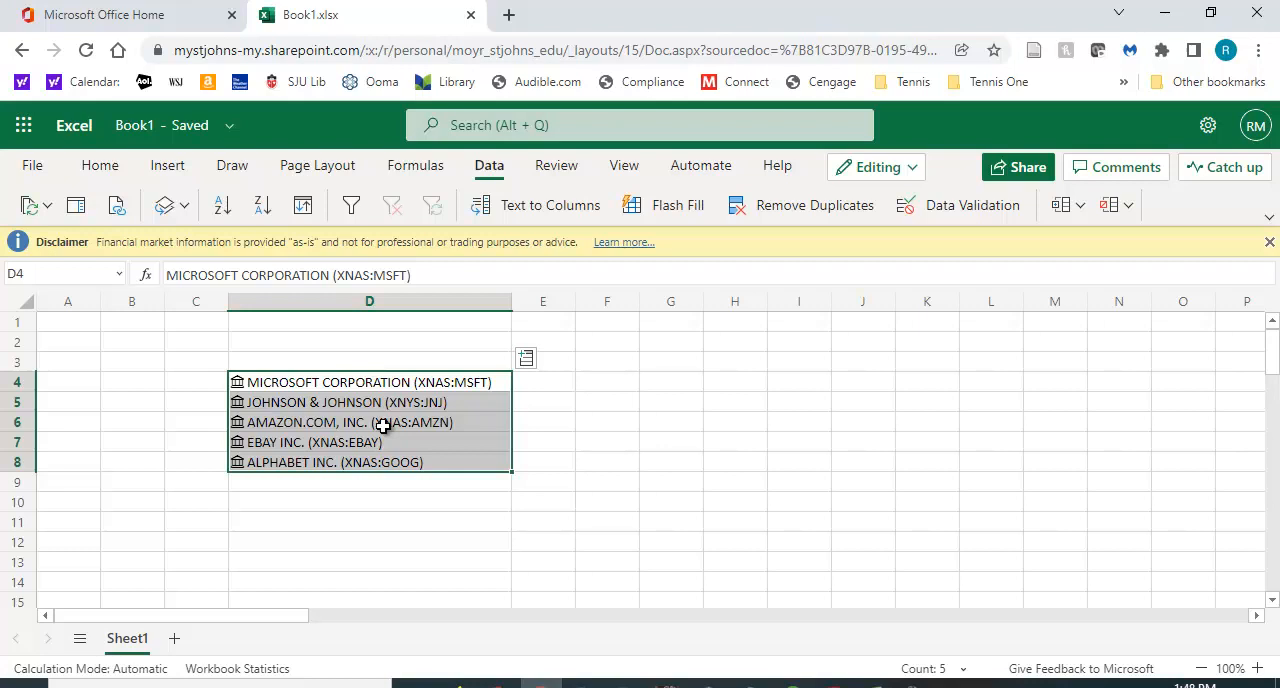
pyautogui.moveTo(371, 442)
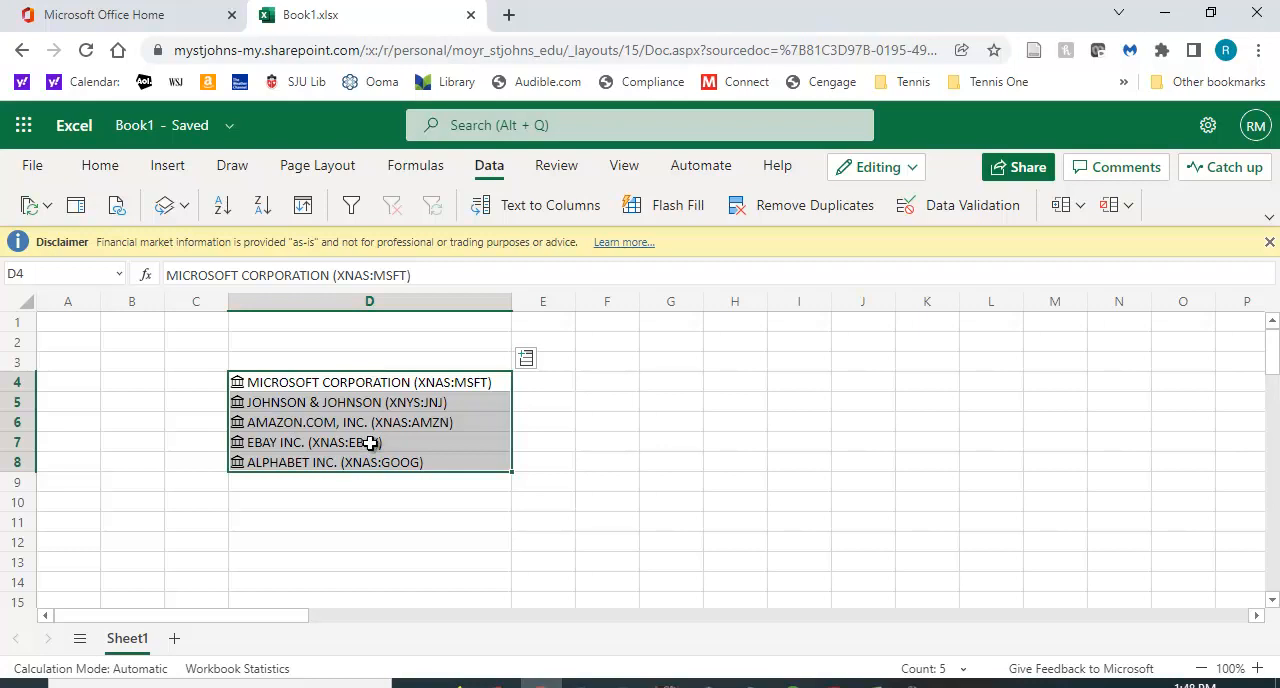
pyautogui.click(167, 165)
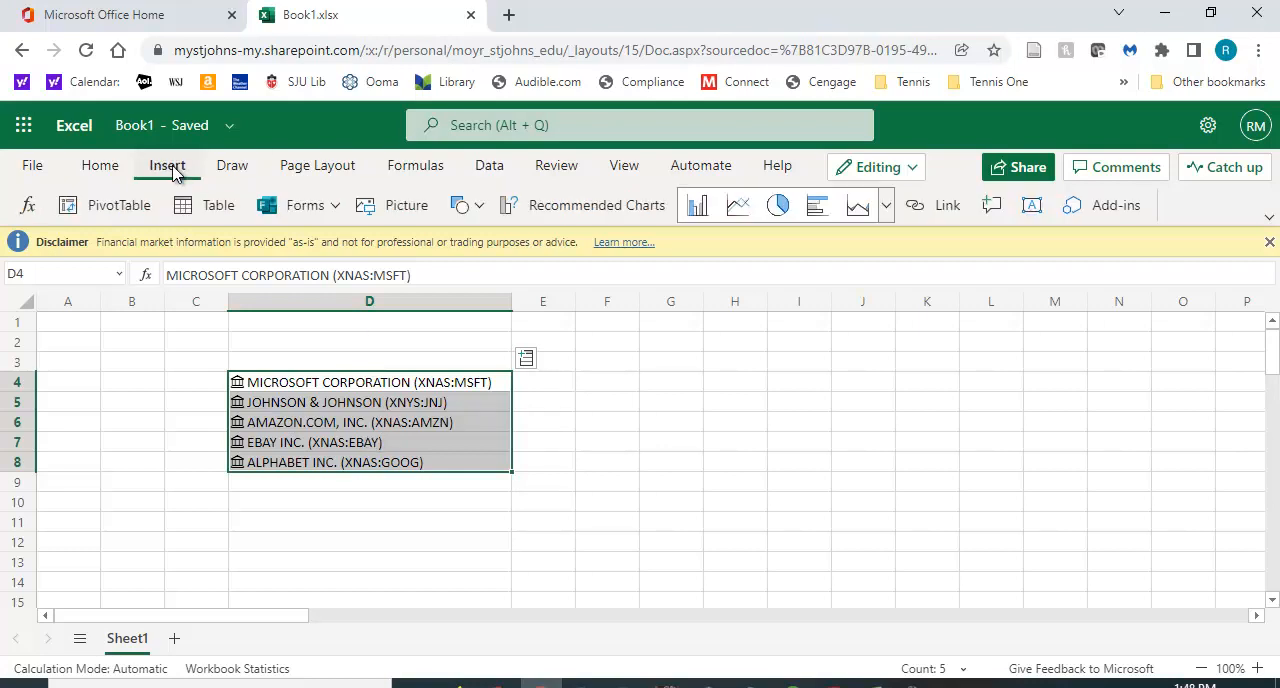
pyautogui.click(217, 205)
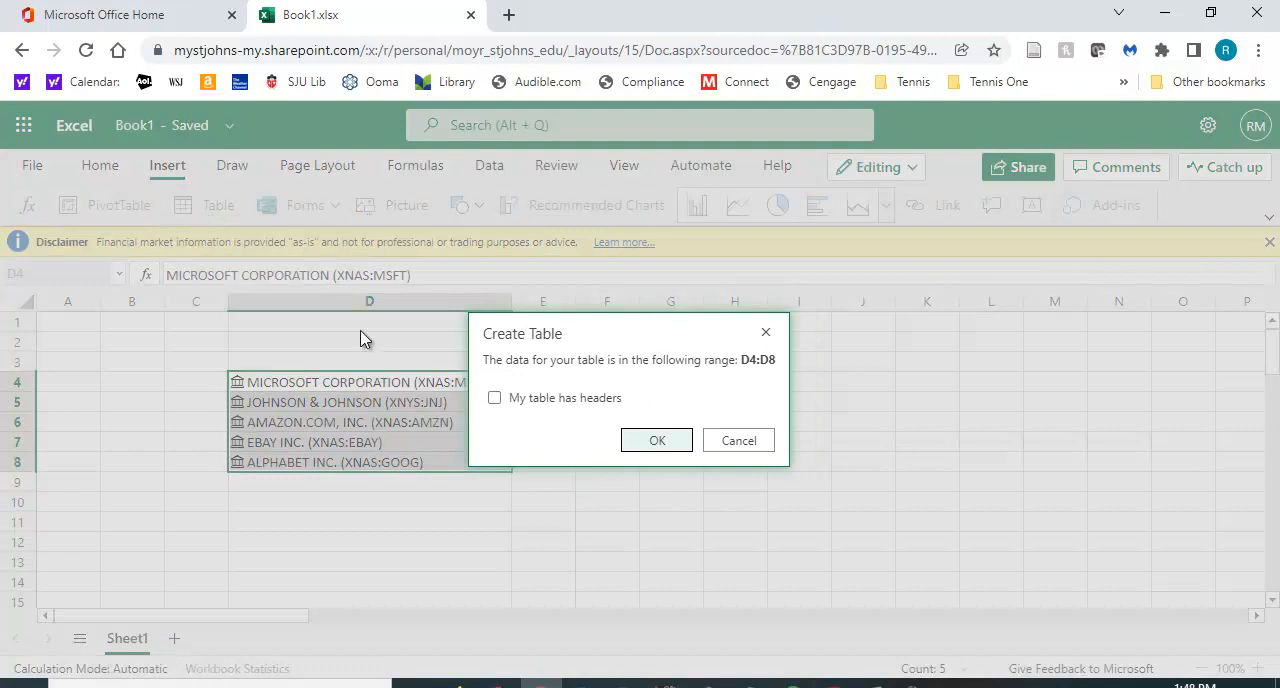
pyautogui.moveTo(656, 440)
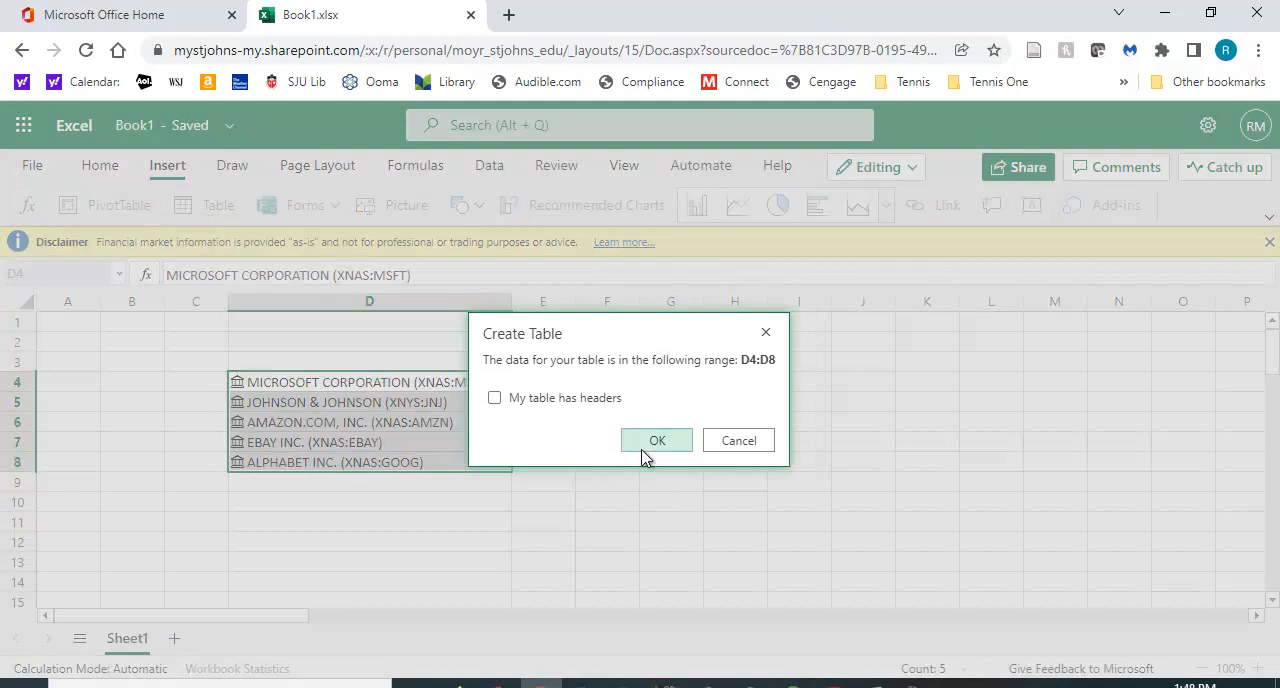
pyautogui.click(657, 440)
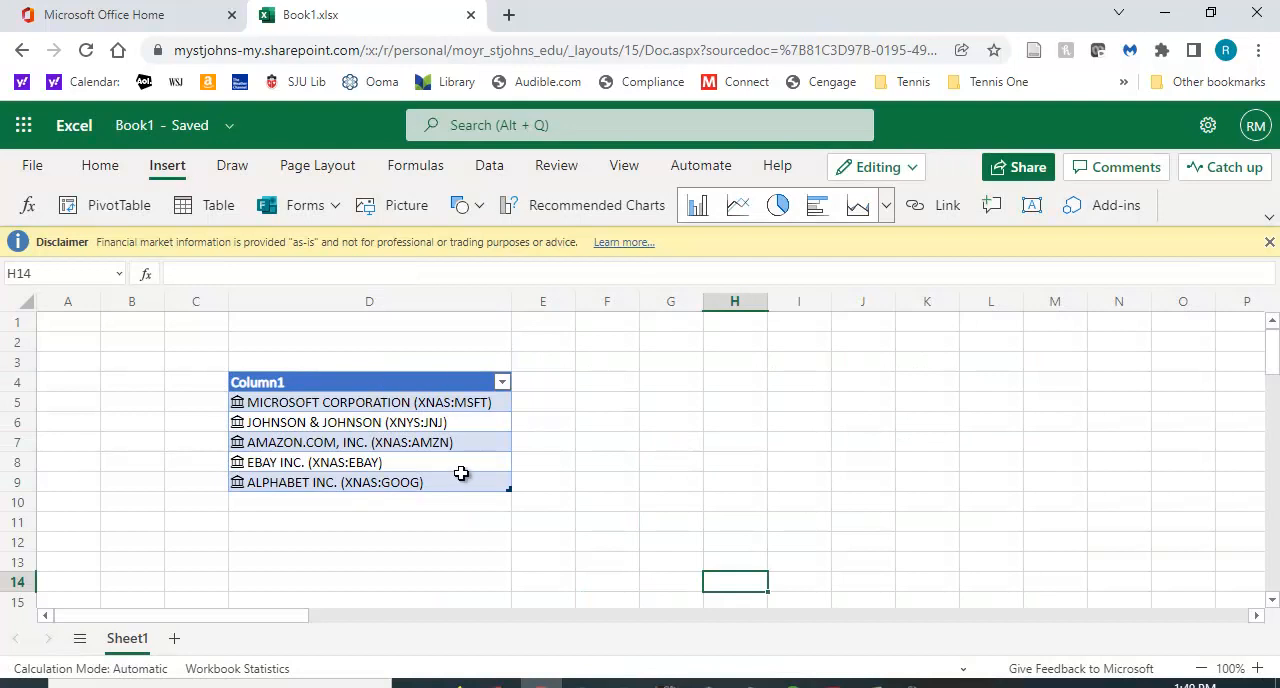
# Step: Replace the Column1 header text with 'Stock Name'
pyautogui.click(370, 402)
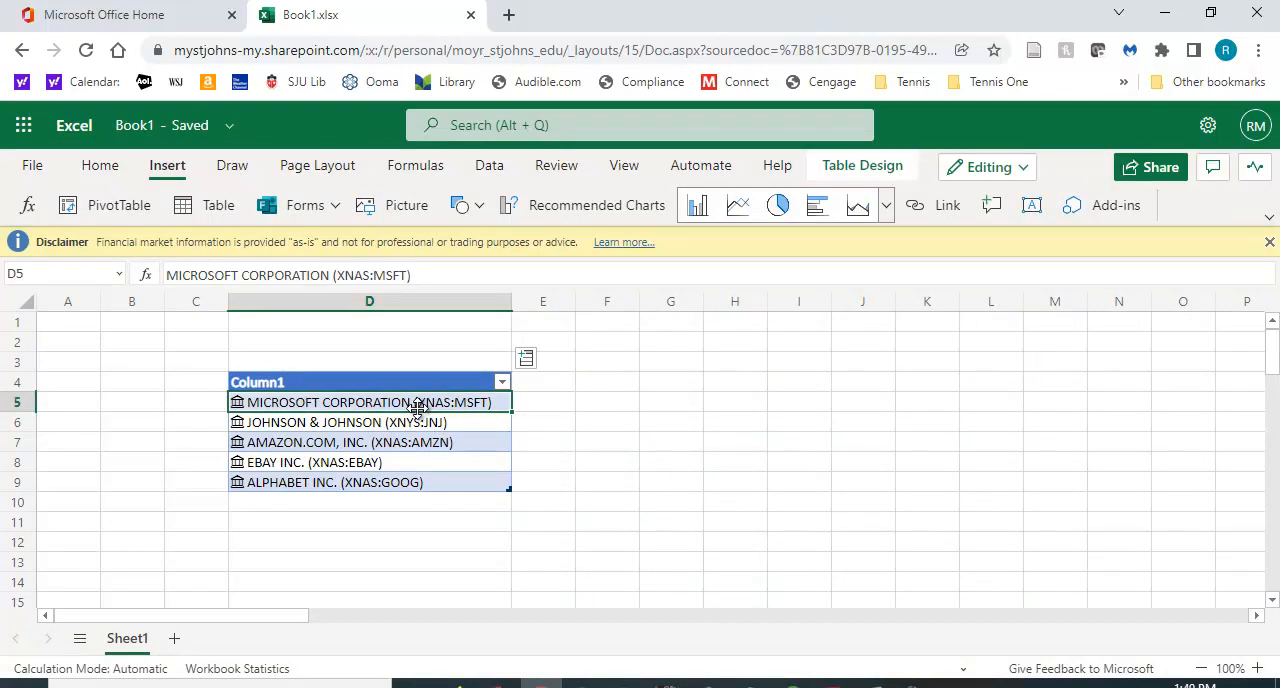
pyautogui.click(861, 165)
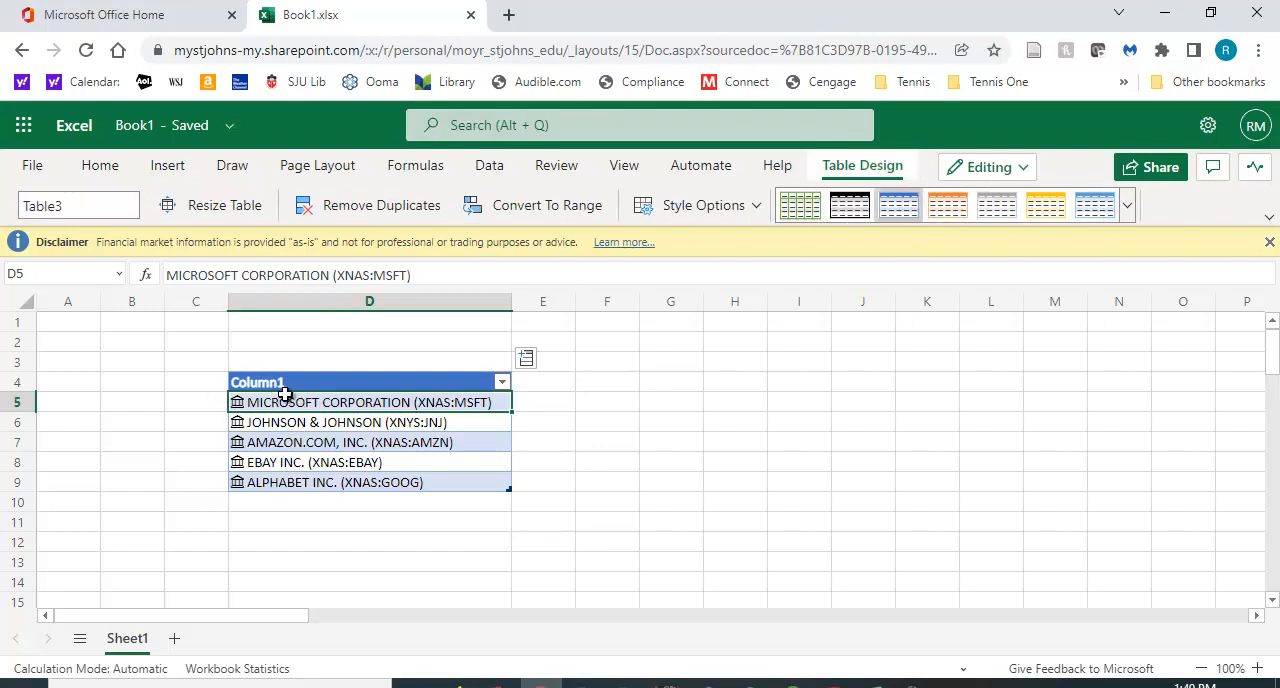
pyautogui.click(607, 481)
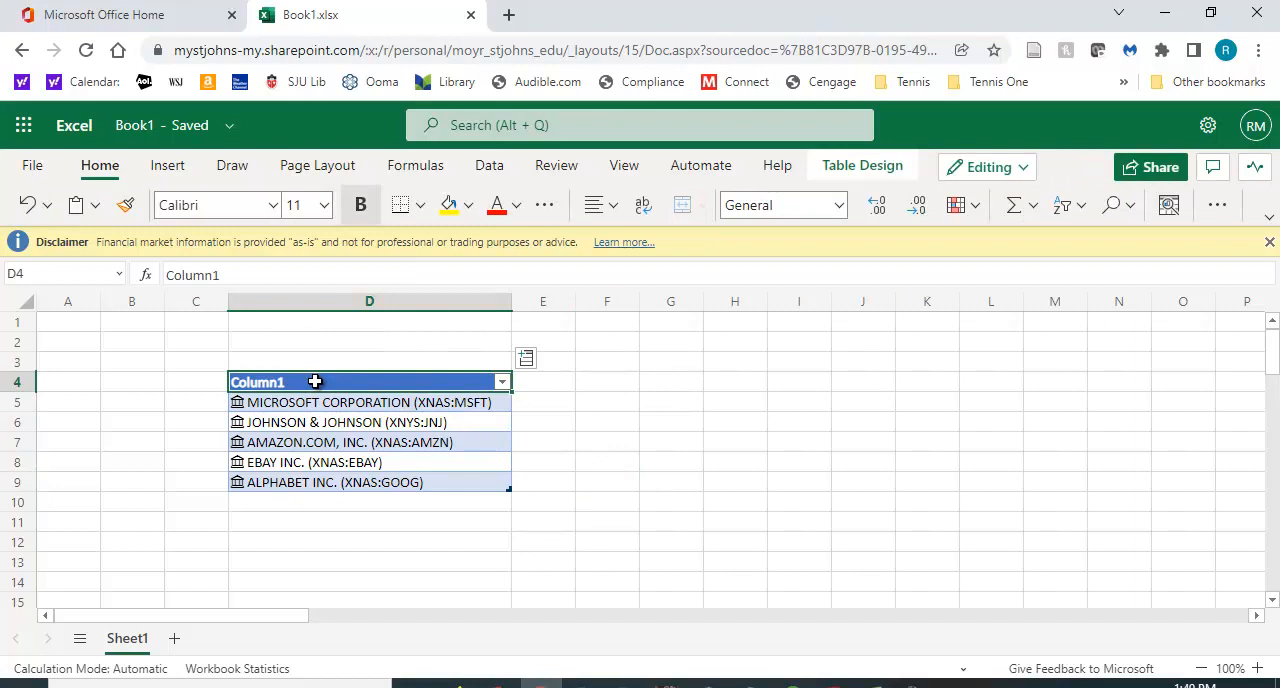
pyautogui.write('Stoc')
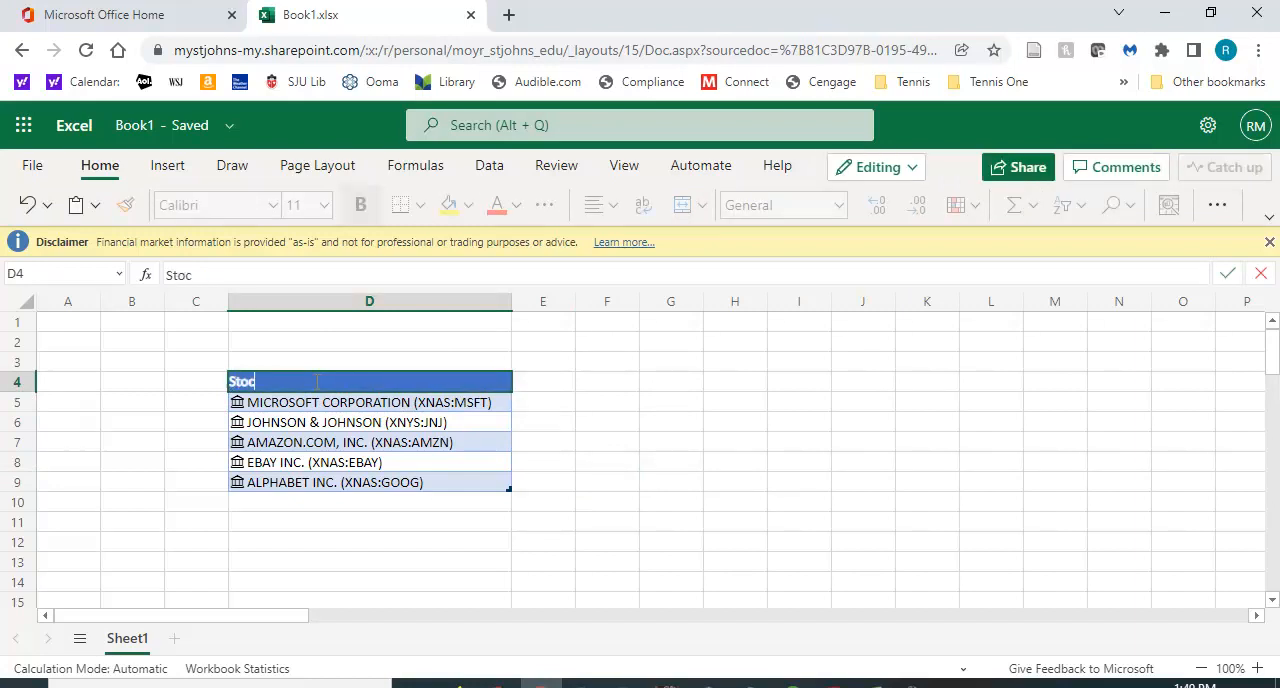
pyautogui.write('k Name')
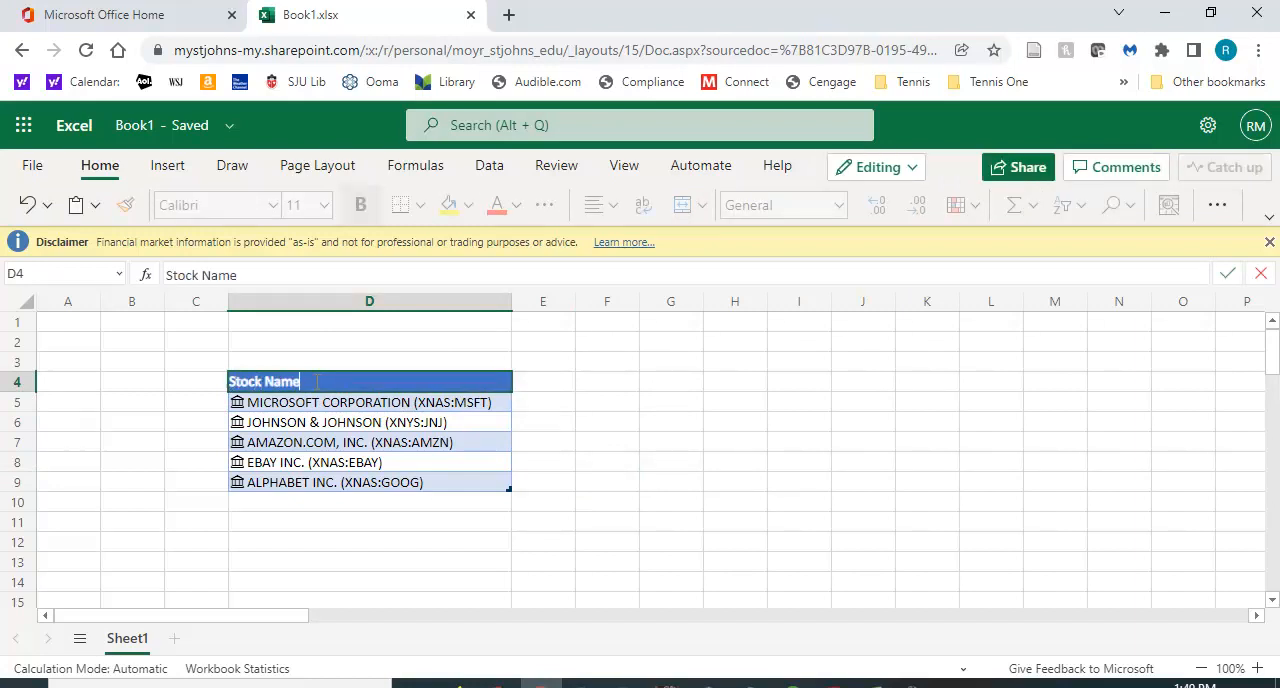
pyautogui.click(607, 461)
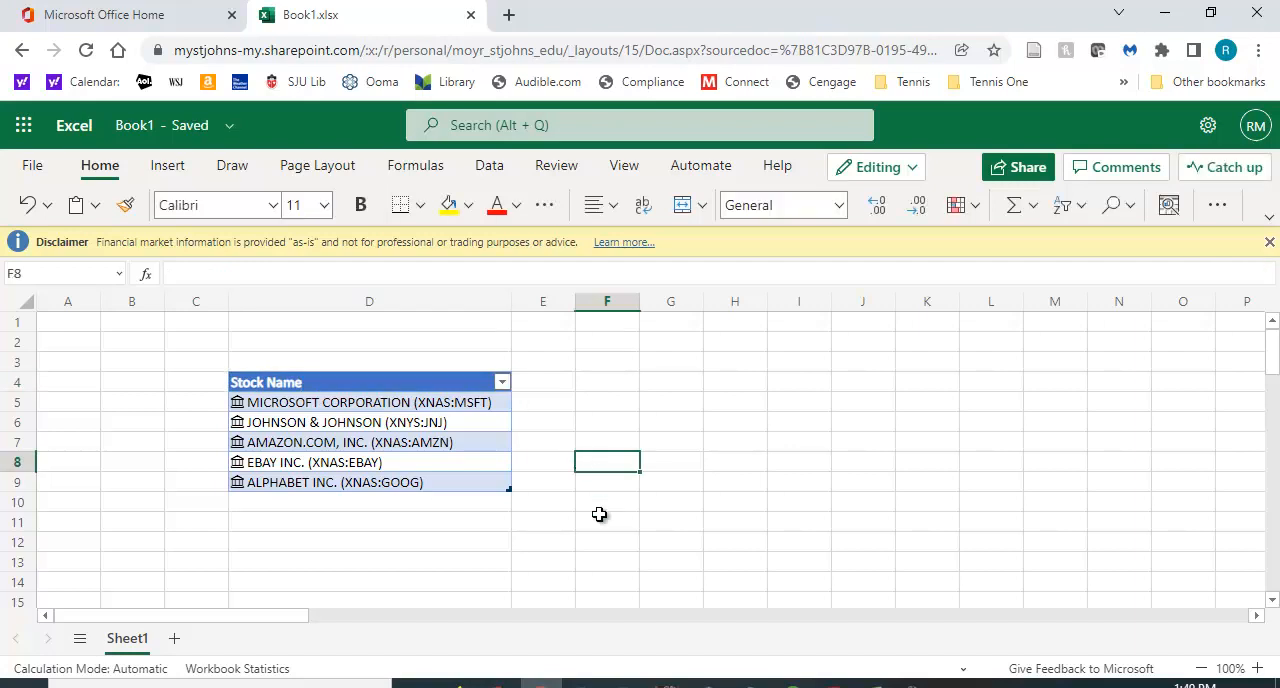
pyautogui.click(369, 402)
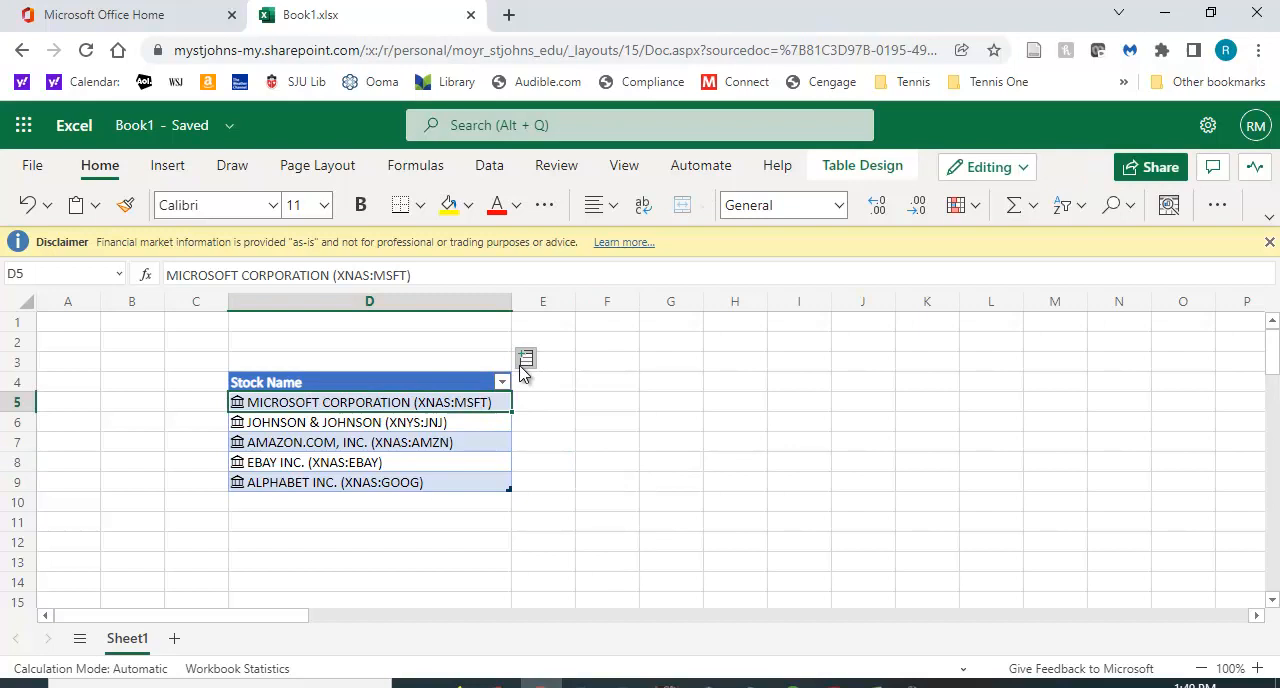
pyautogui.moveTo(528, 369)
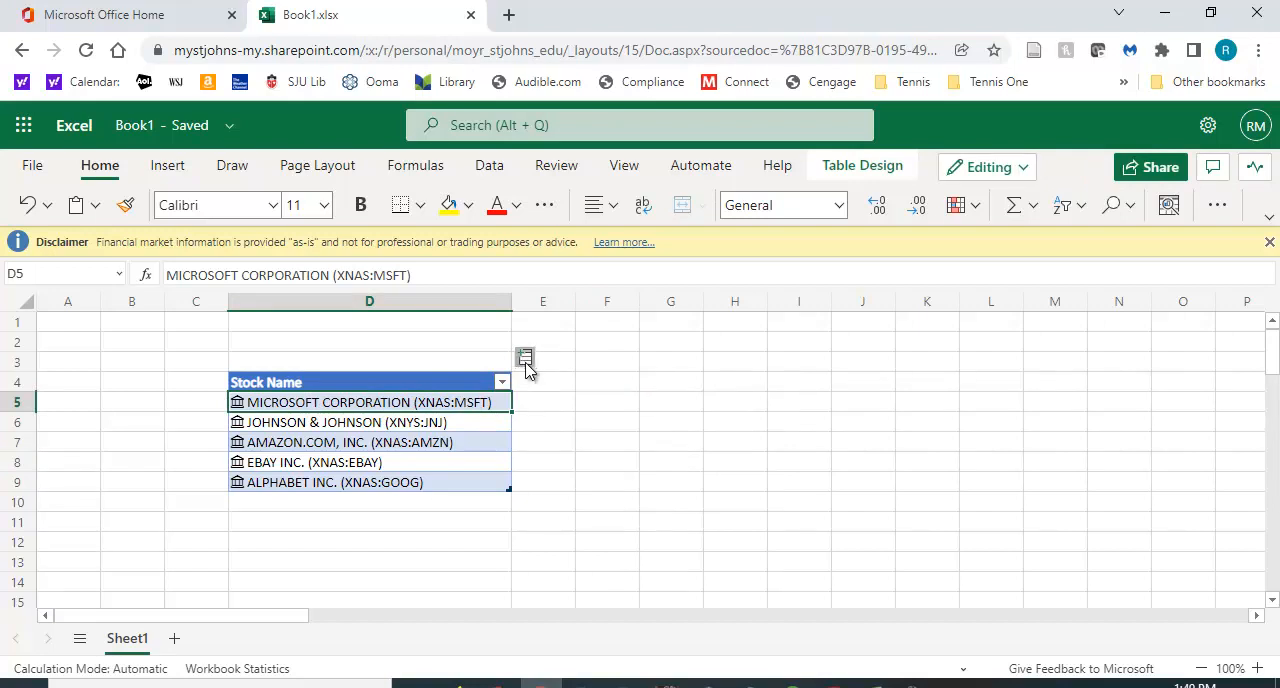
# Step: Add a Ticker symbol column (MSFT, JNJ, AMZN, EBAY, GOOG) and widen column E
pyautogui.click(525, 357)
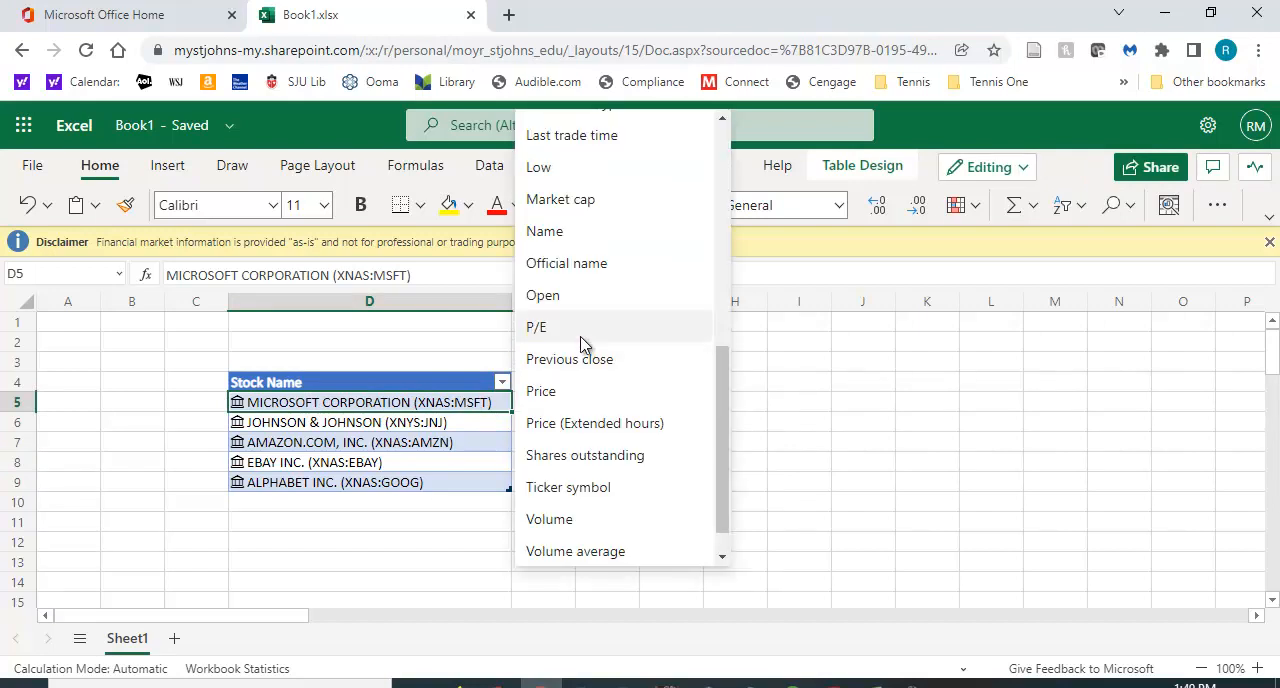
pyautogui.moveTo(567, 487)
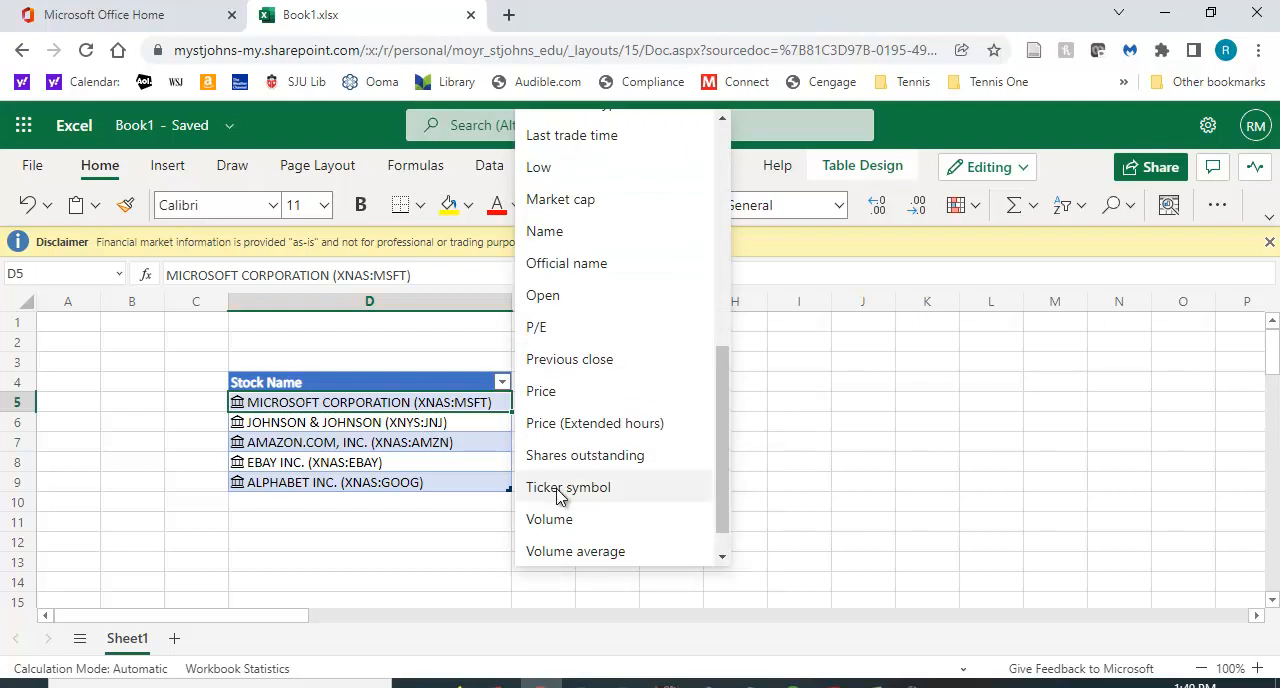
pyautogui.click(567, 487)
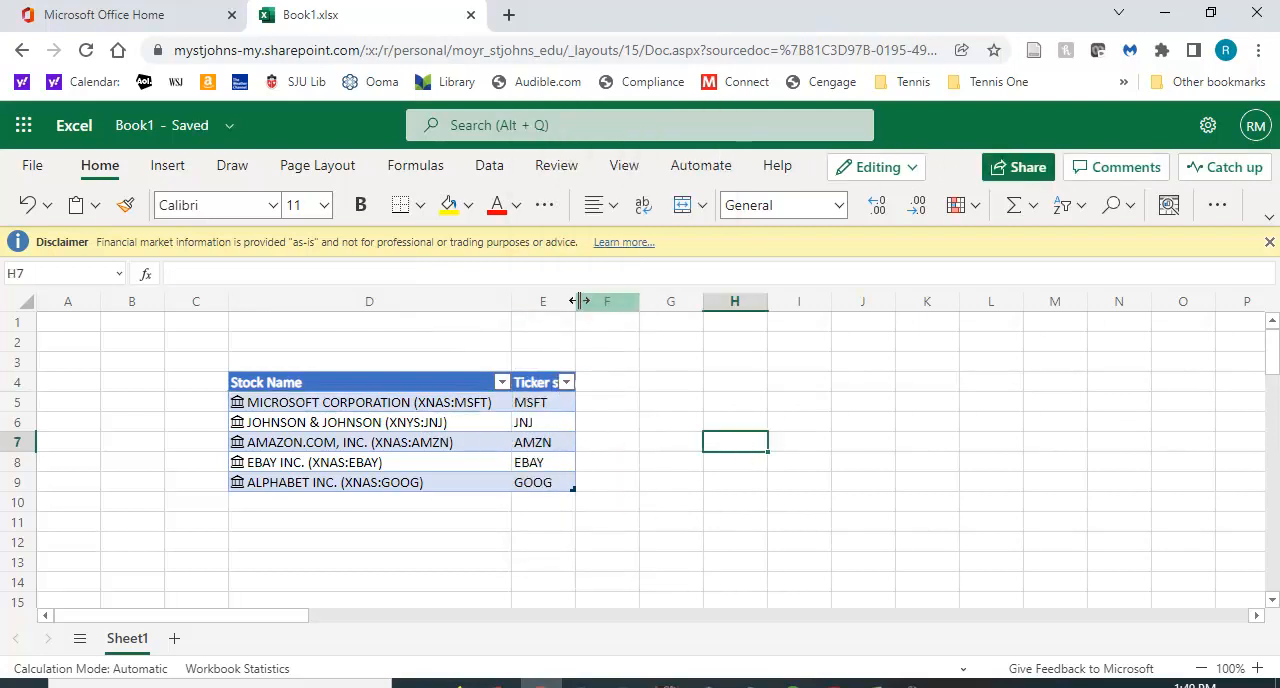
pyautogui.moveTo(575, 301); pyautogui.dragTo(620, 301)
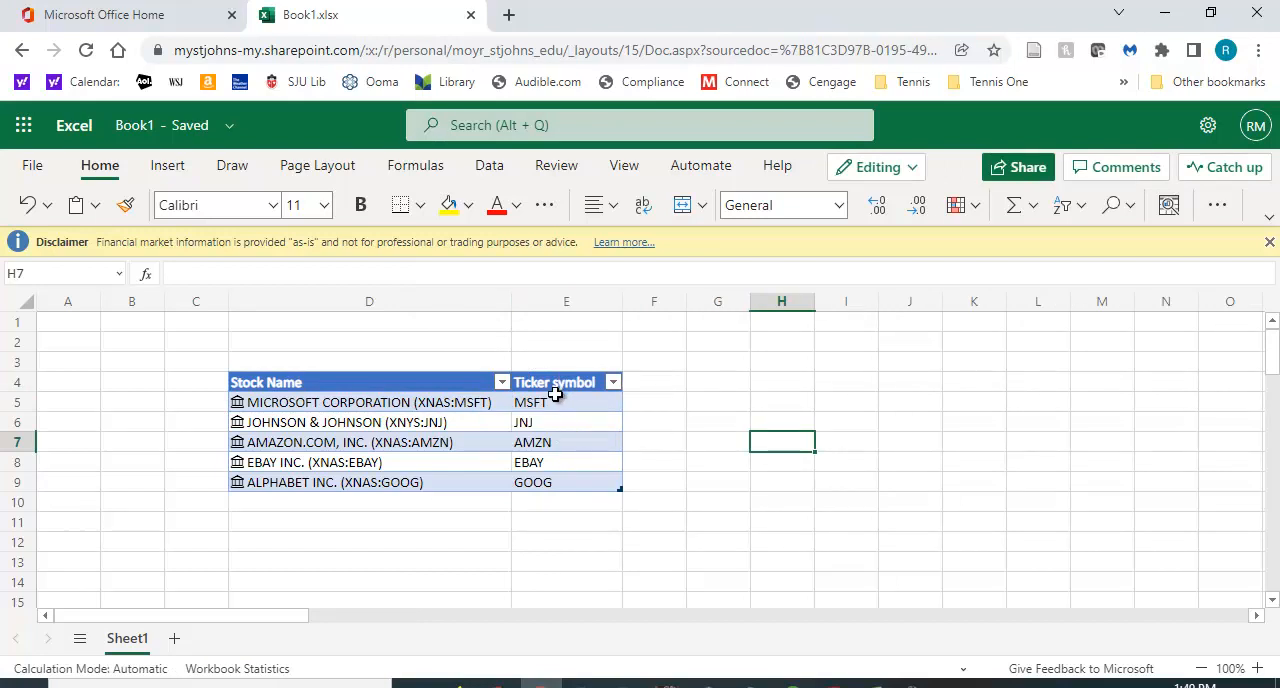
pyautogui.moveTo(580, 404)
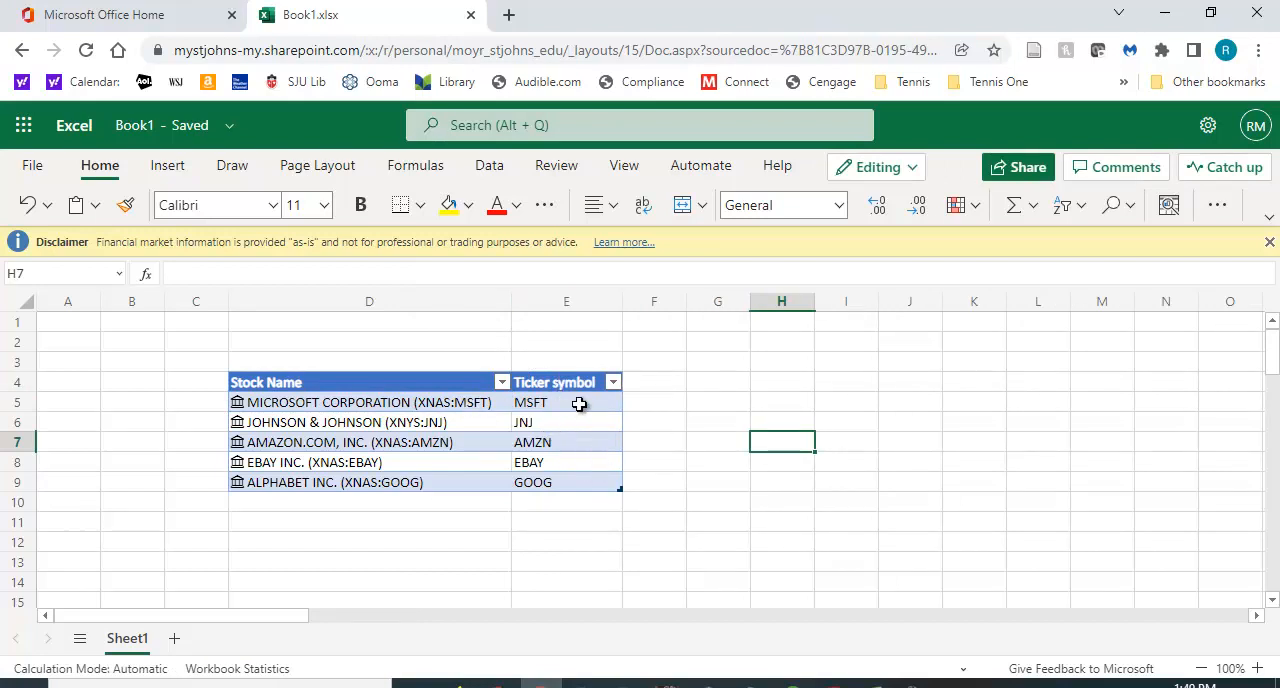
pyautogui.moveTo(651, 528)
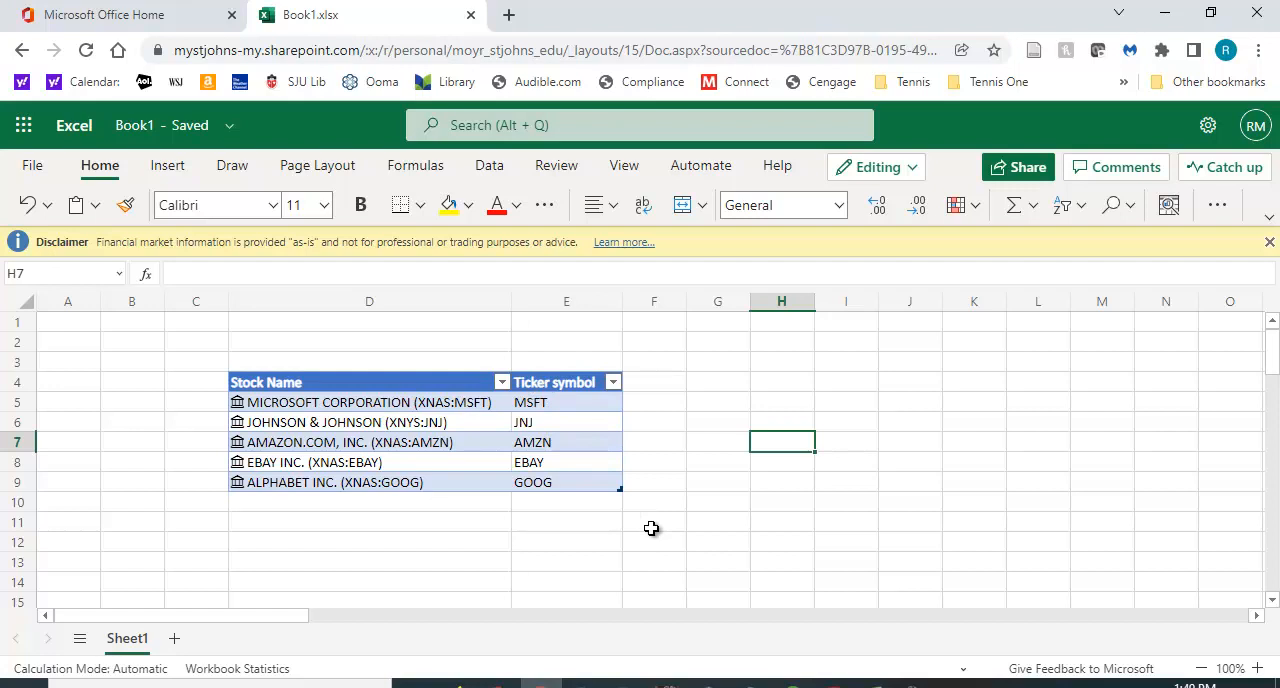
pyautogui.click(566, 402)
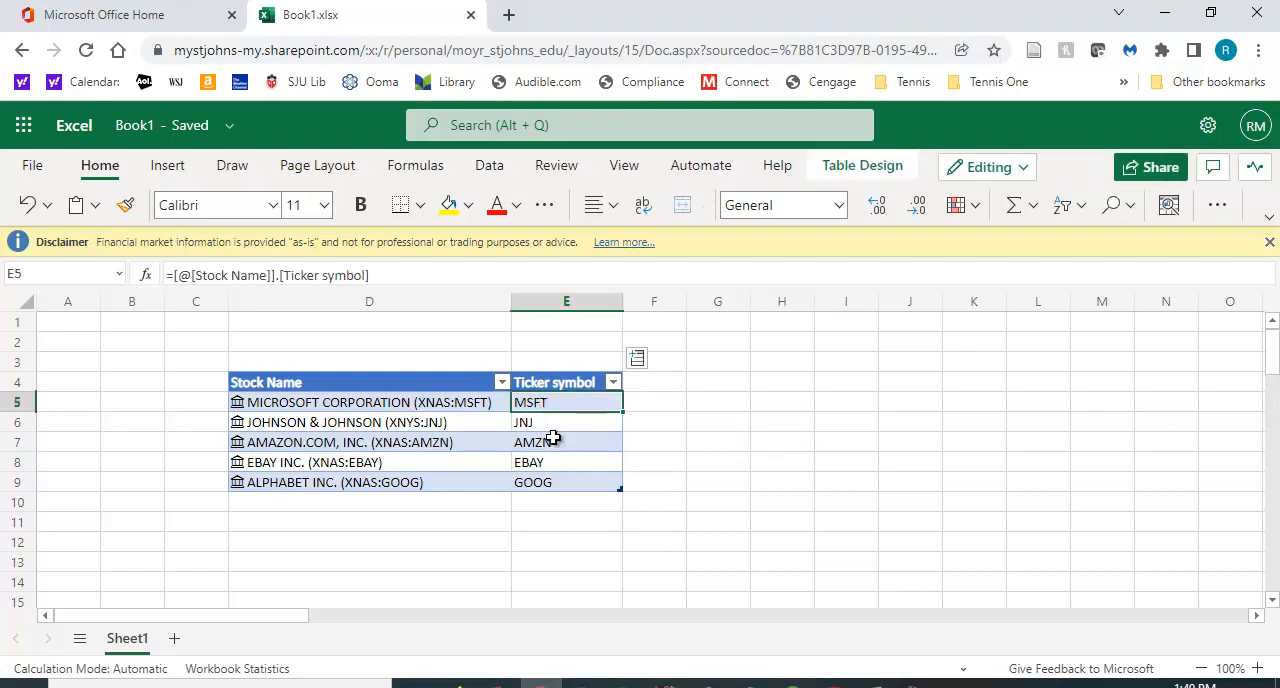
pyautogui.moveTo(665, 504)
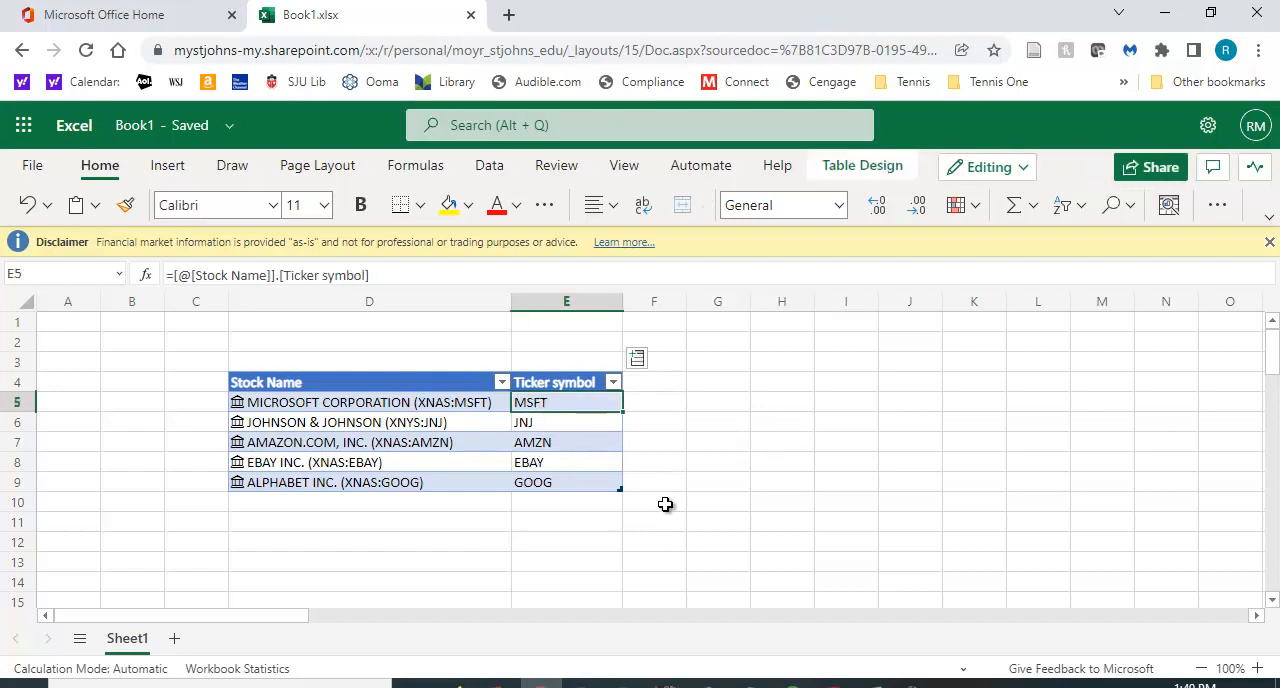
pyautogui.moveTo(670, 478)
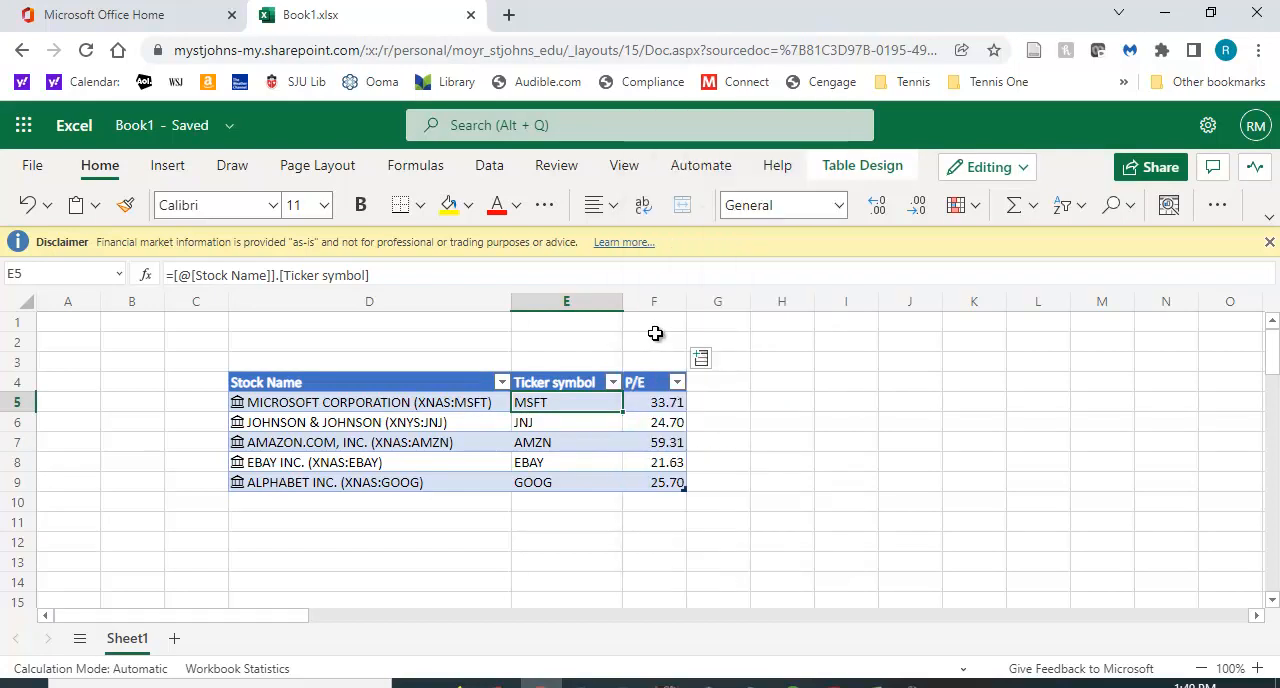
# Step: Deselect the table once the P/E column shows 33.71, 24.70, 59.31, 21.63, 25.70
pyautogui.click(846, 442)
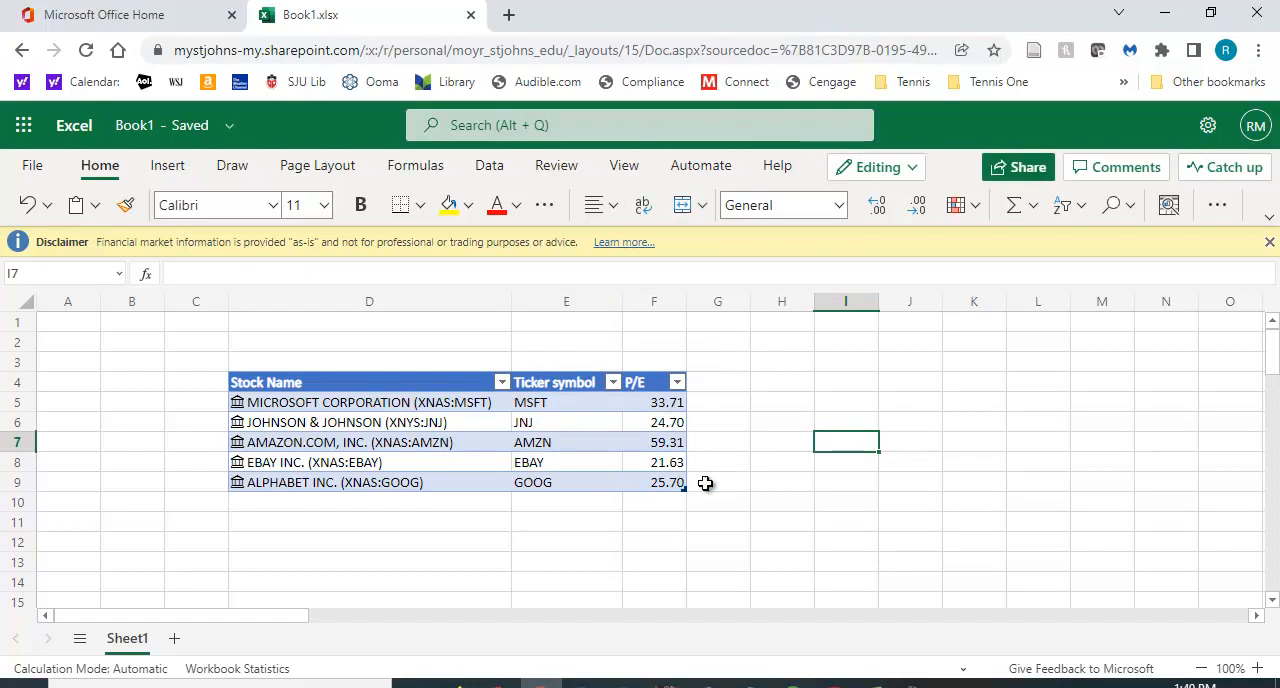
pyautogui.moveTo(891, 510)
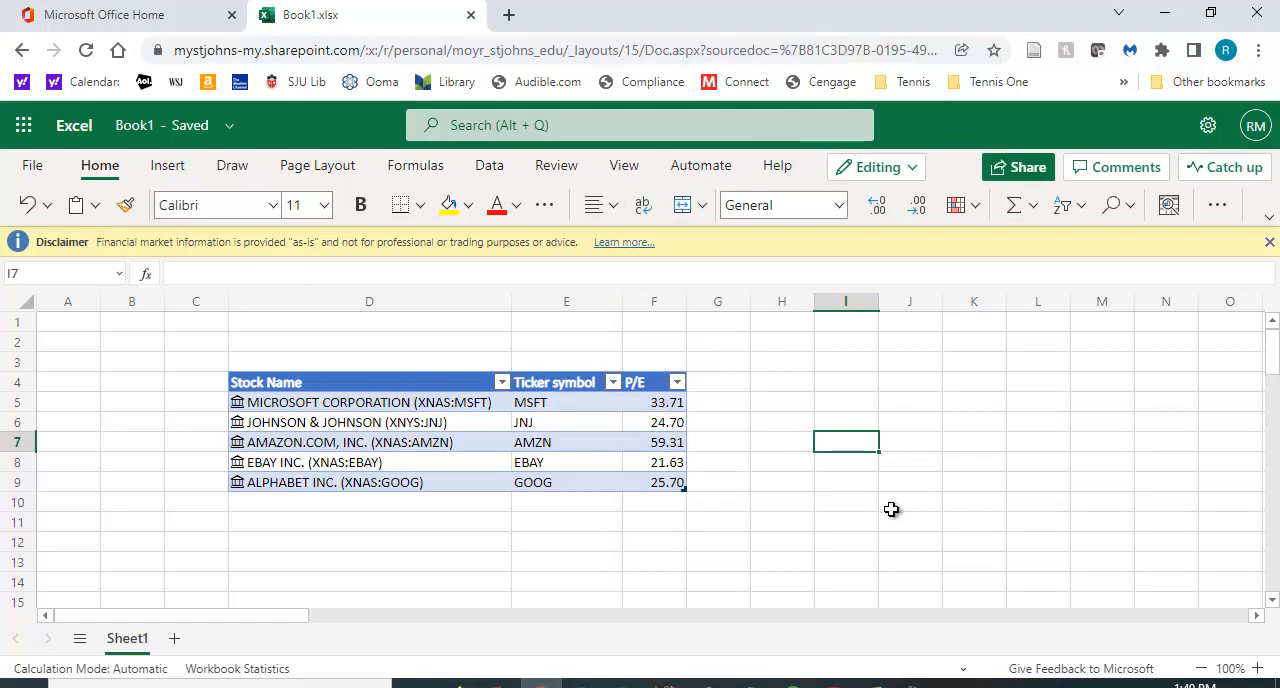
pyautogui.moveTo(732, 420)
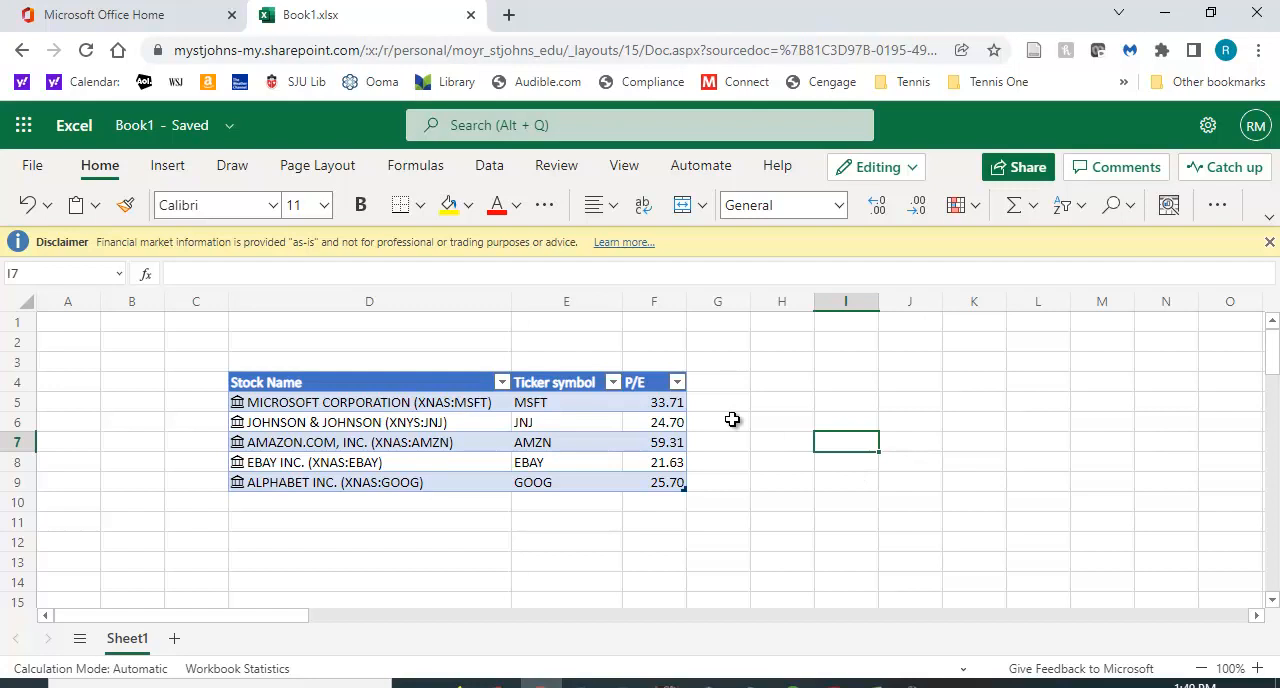
# Step: Add a Shares header in G4 and enter 100, 250, 150, 300 and 400 below it
pyautogui.click(717, 381)
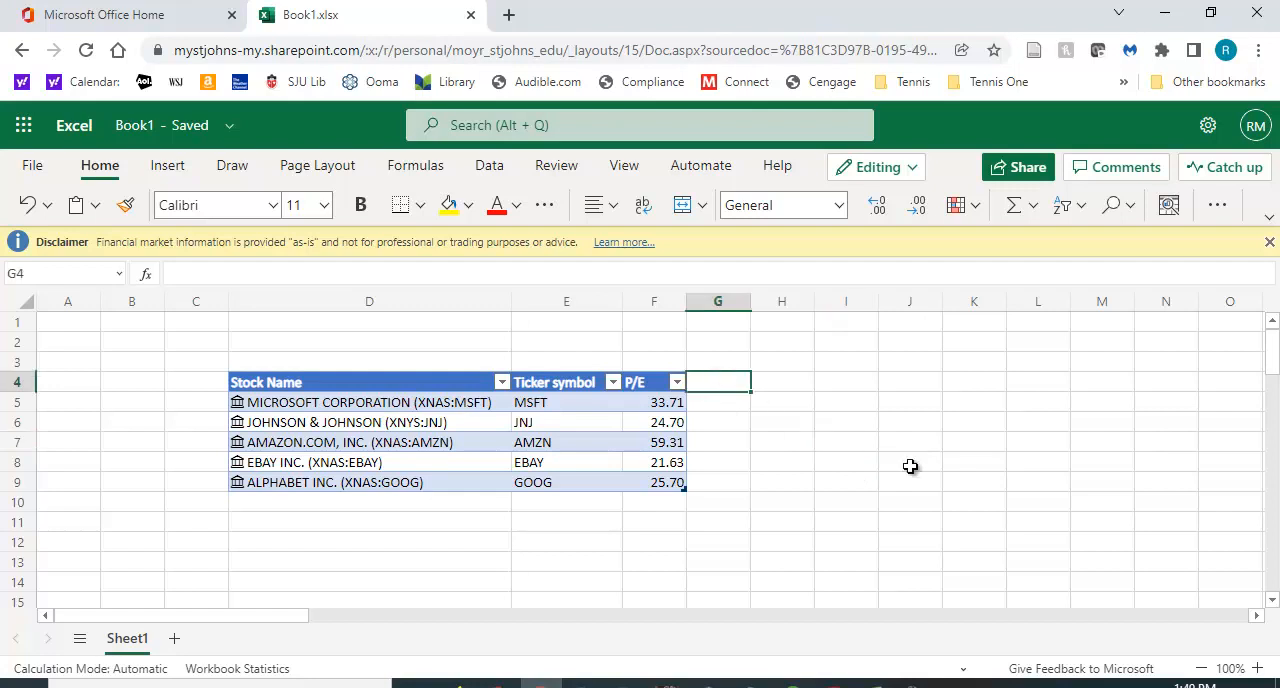
pyautogui.write('Shares')
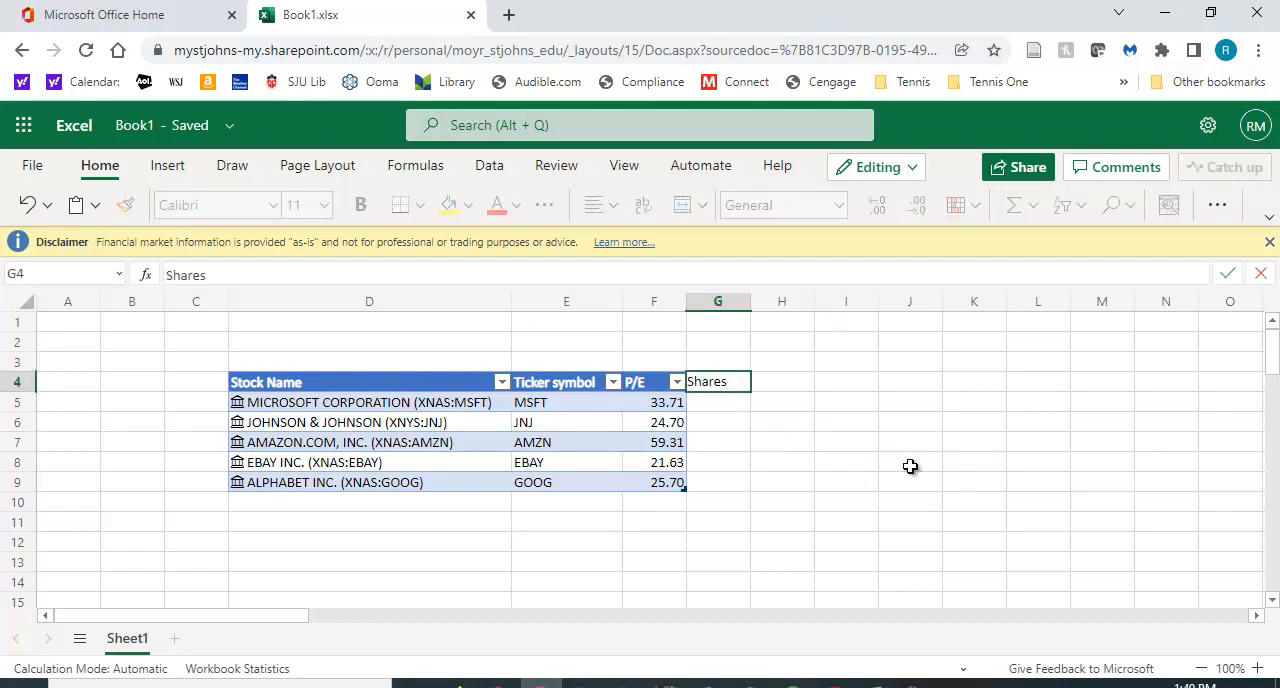
pyautogui.click(717, 401)
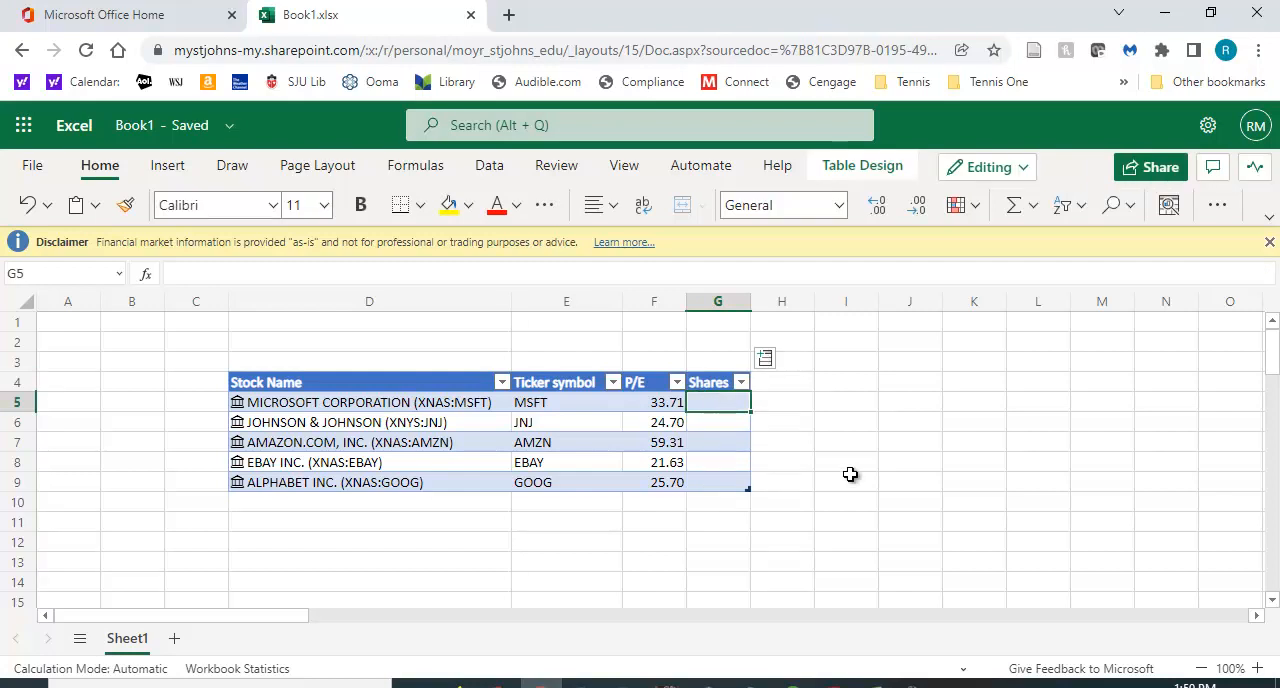
pyautogui.moveTo(758, 387)
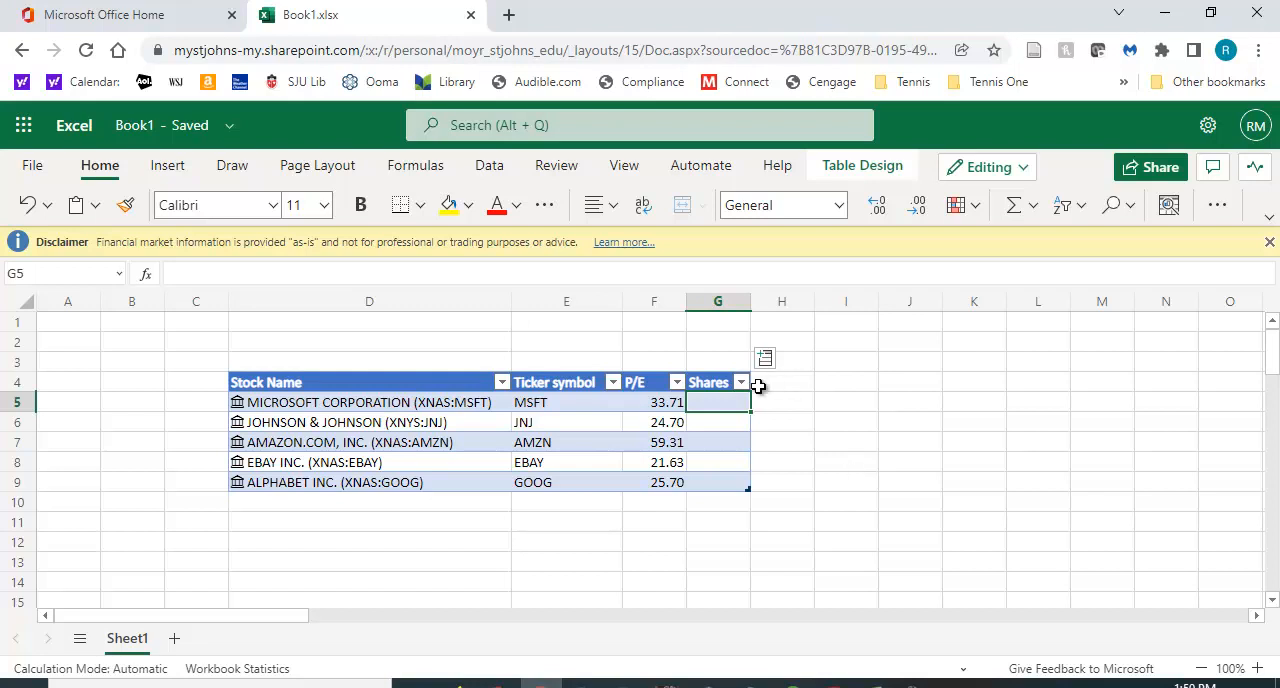
pyautogui.moveTo(730, 415)
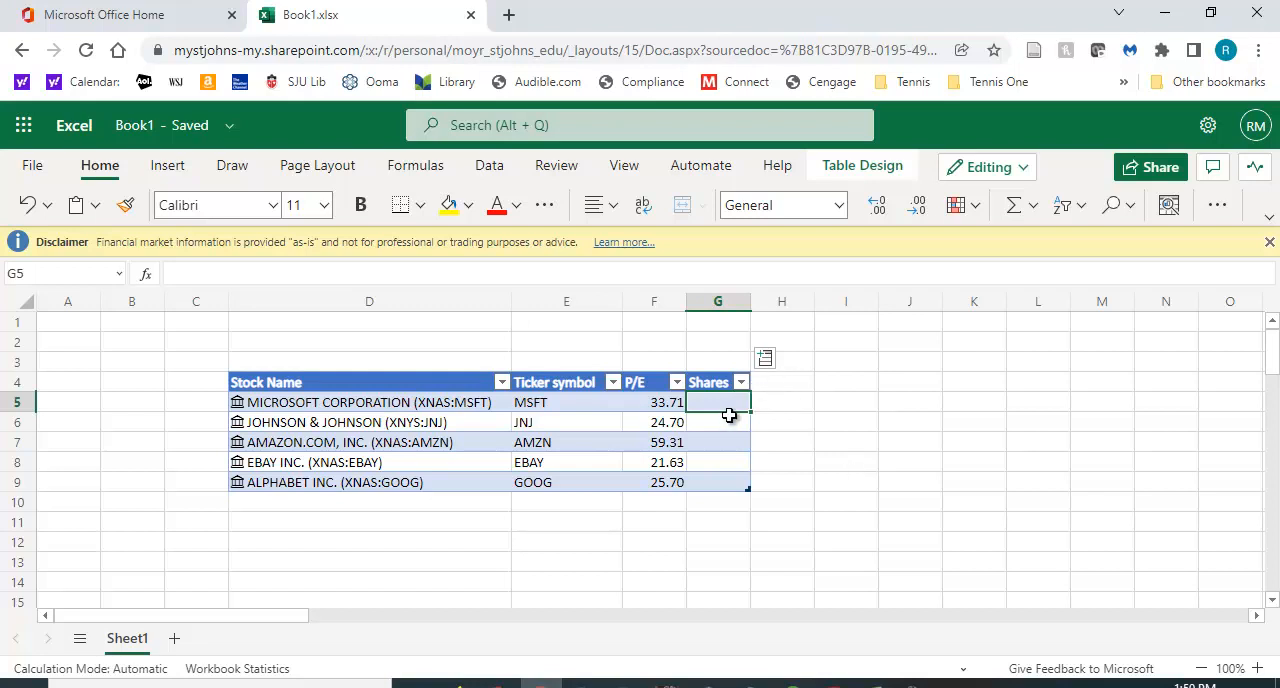
pyautogui.write('10')
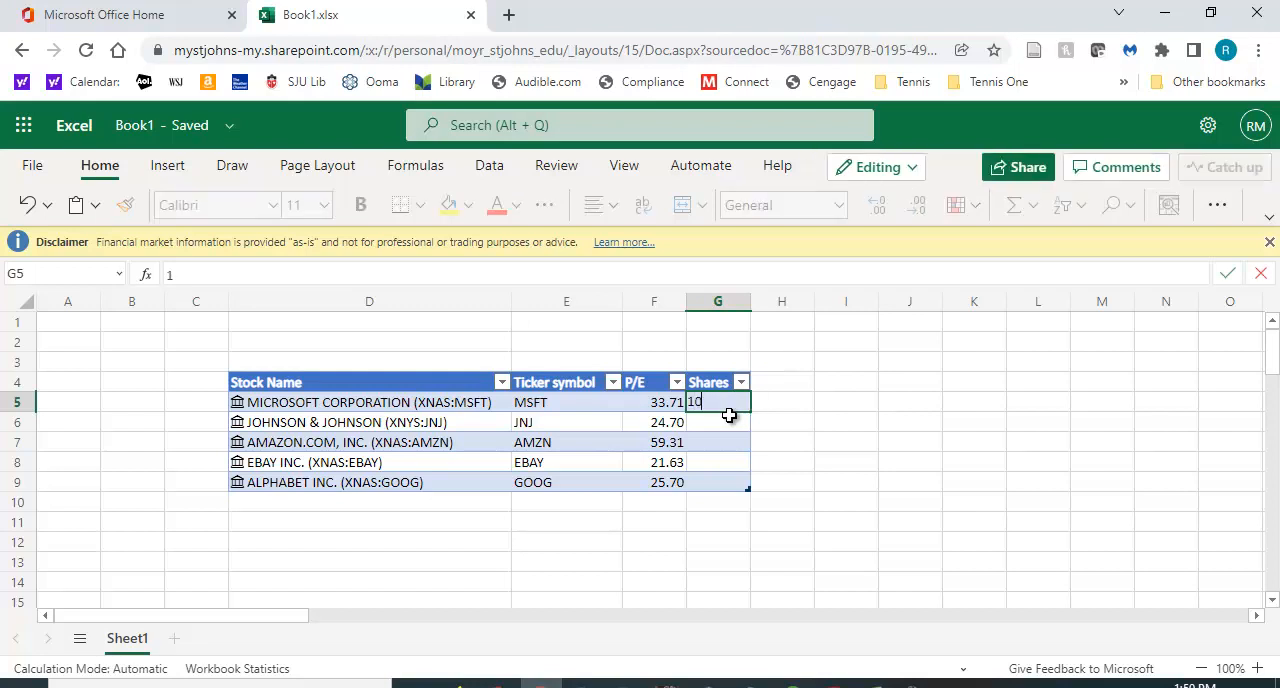
pyautogui.write('0')
pyautogui.click(718, 422)
pyautogui.write('250')
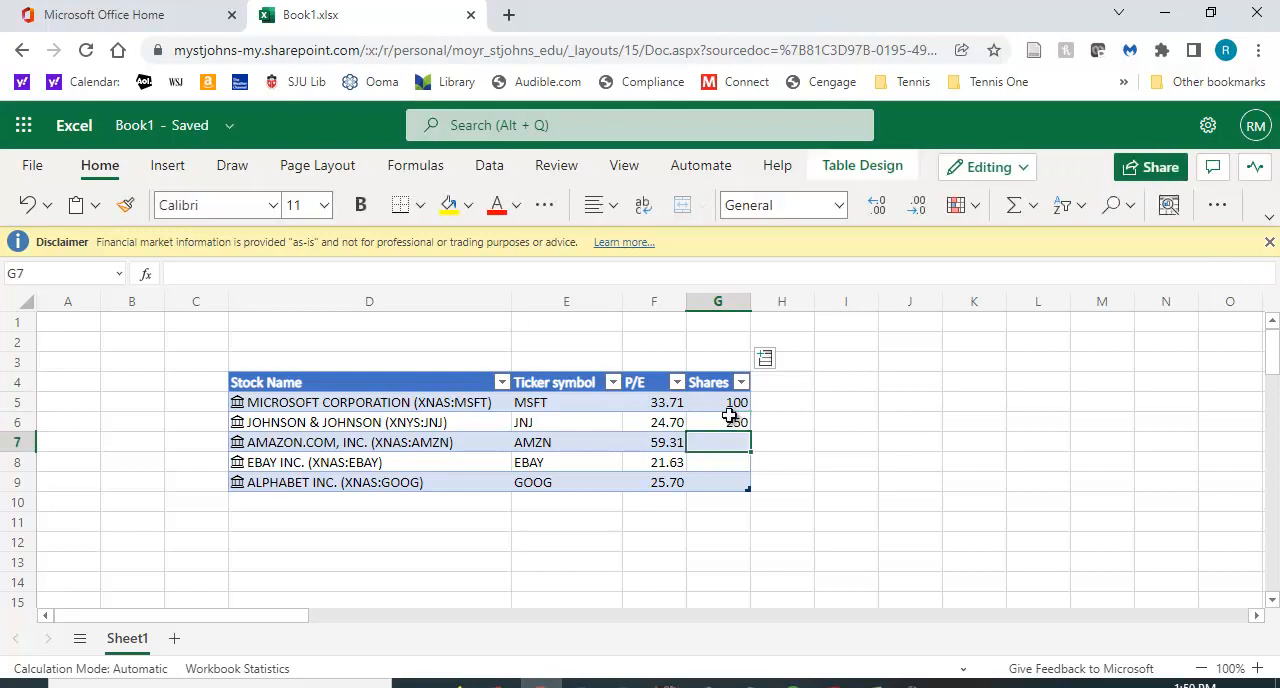
pyautogui.write('150')
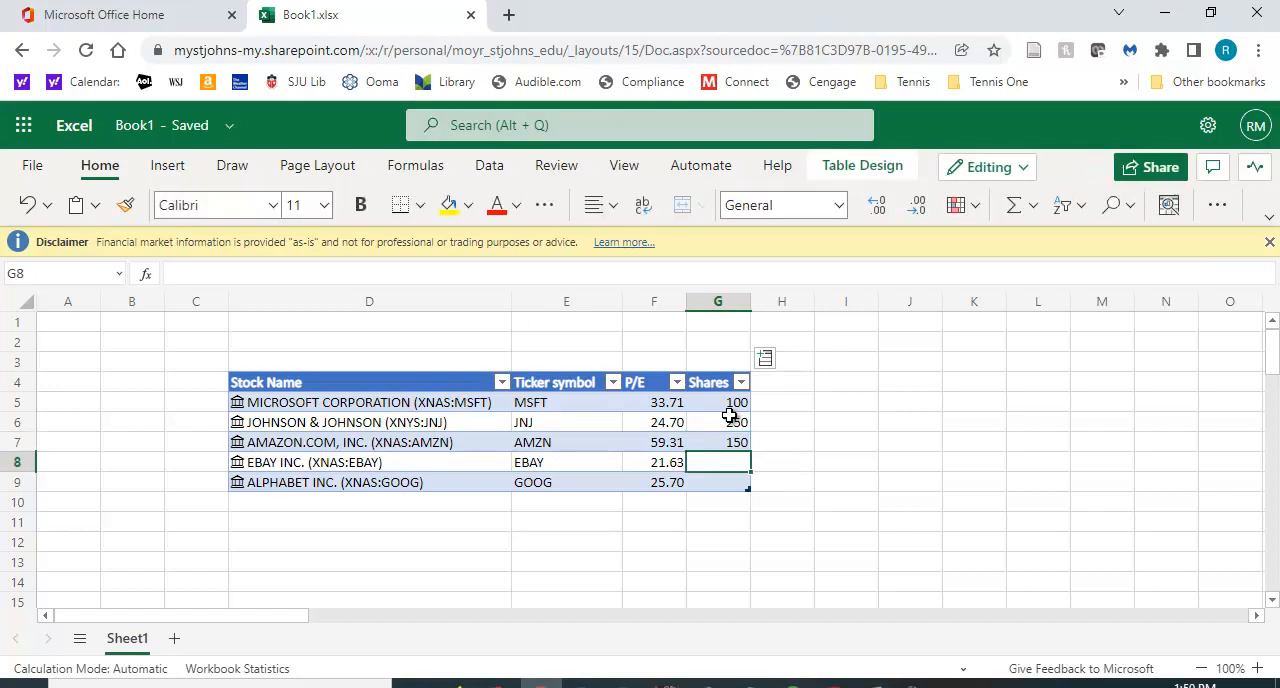
pyautogui.write('300')
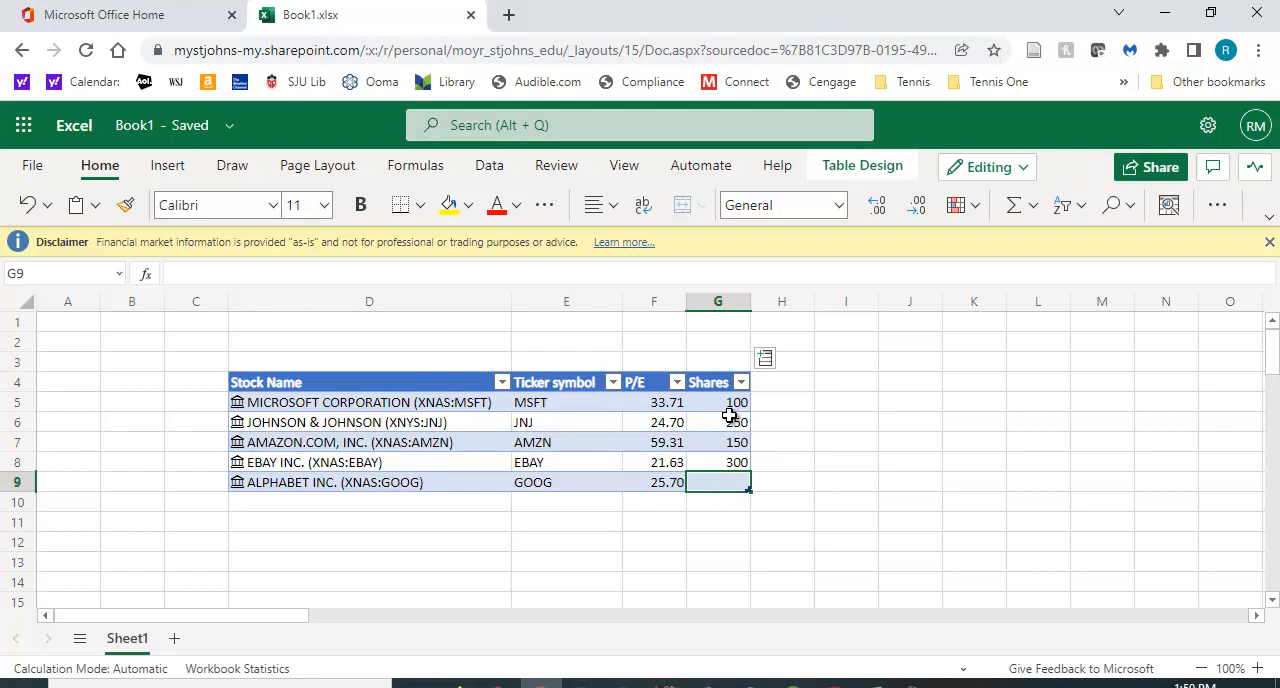
pyautogui.write('400')
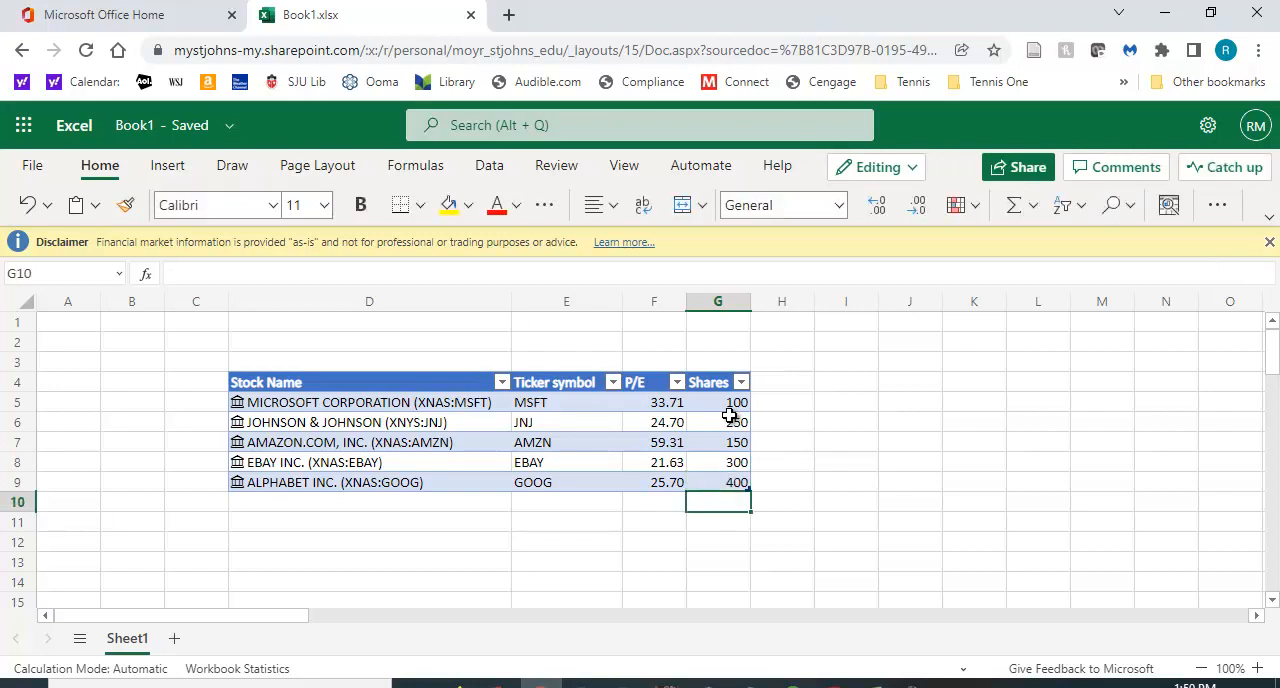
pyautogui.moveTo(410, 500)
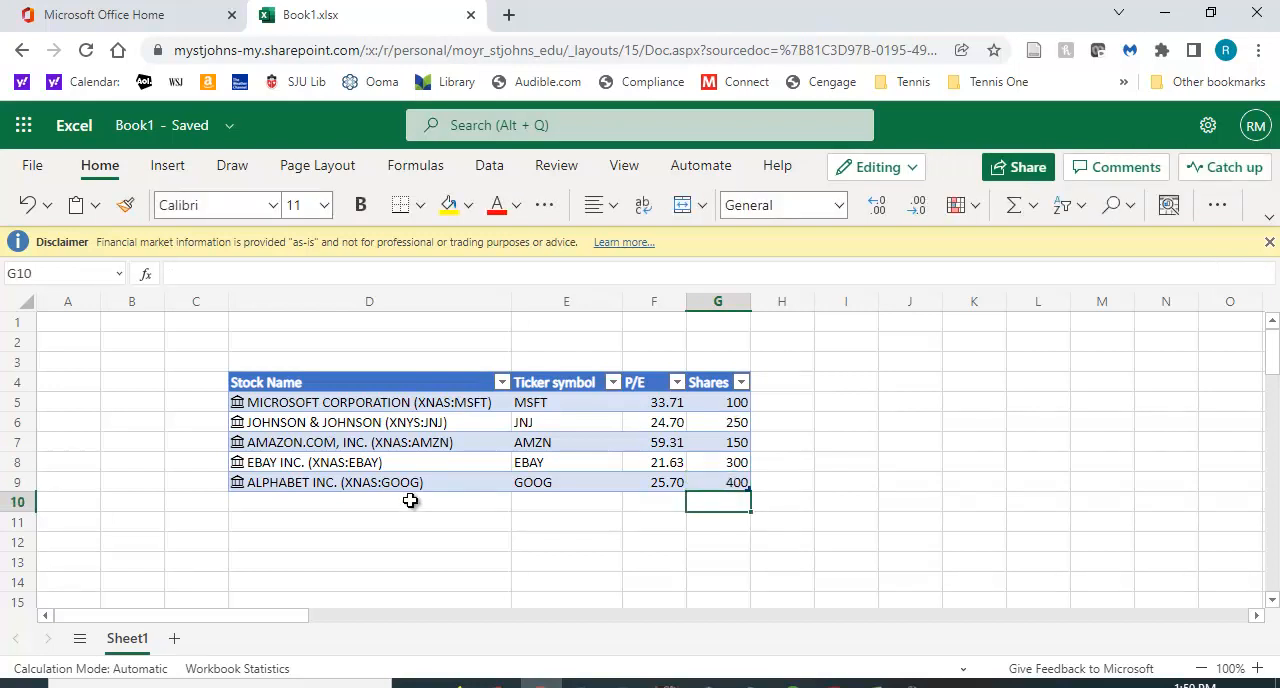
pyautogui.moveTo(730, 405)
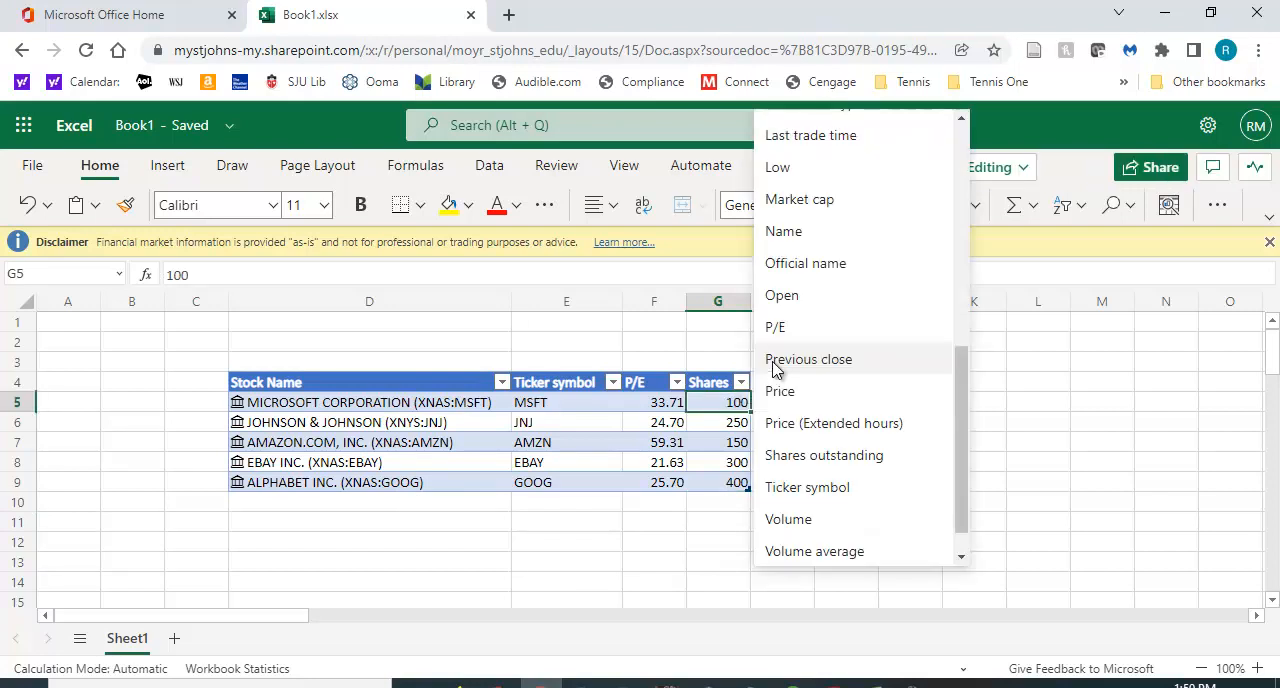
pyautogui.moveTo(797, 398)
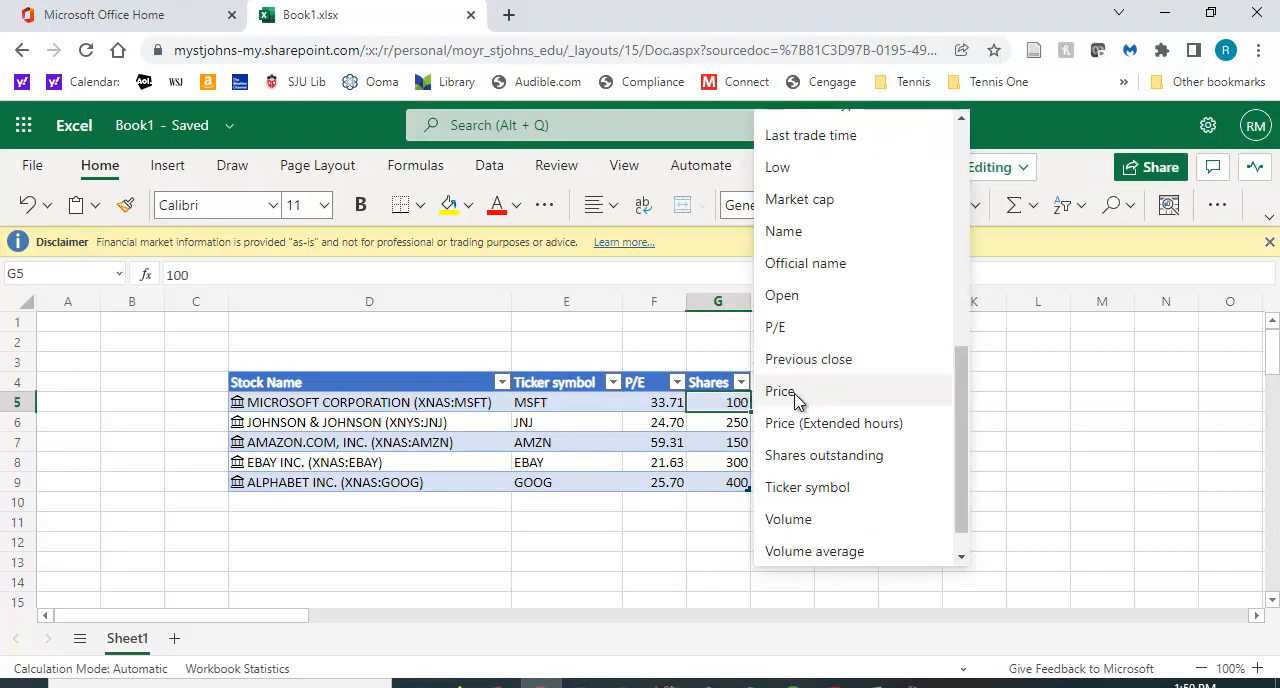
# Step: Add the Price field as a new table column showing each company's stock price
pyautogui.click(779, 391)
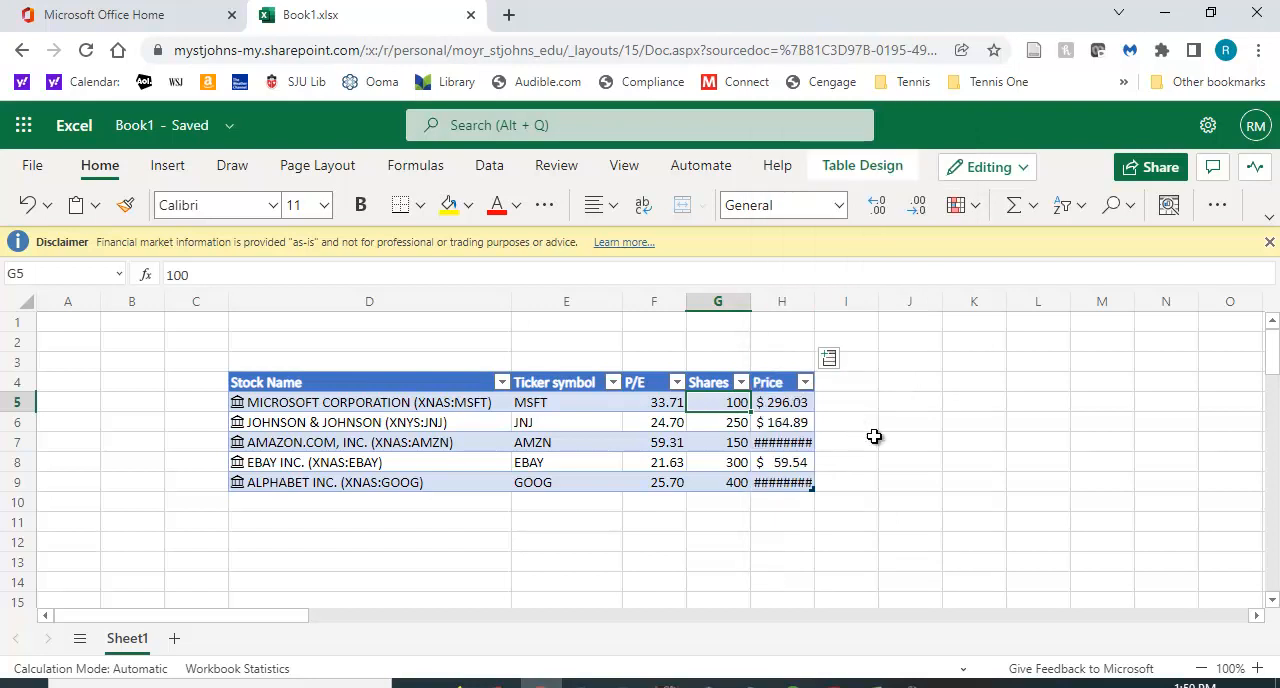
pyautogui.click(909, 422)
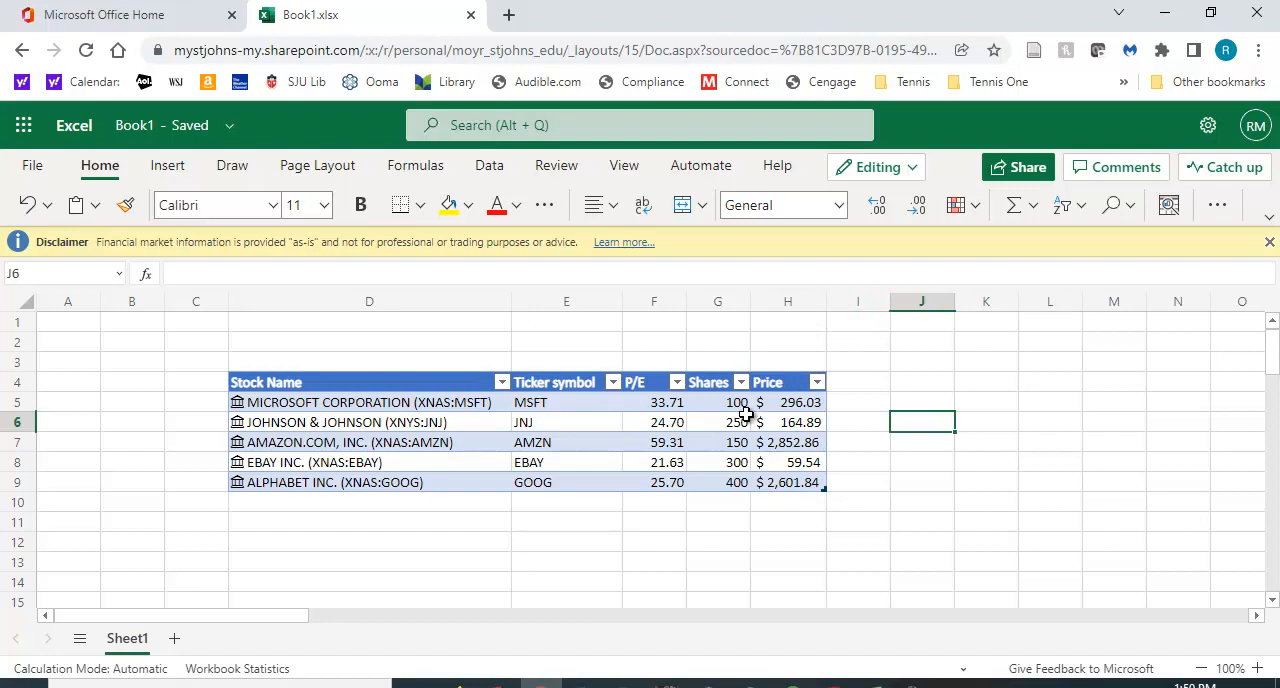
pyautogui.click(857, 381)
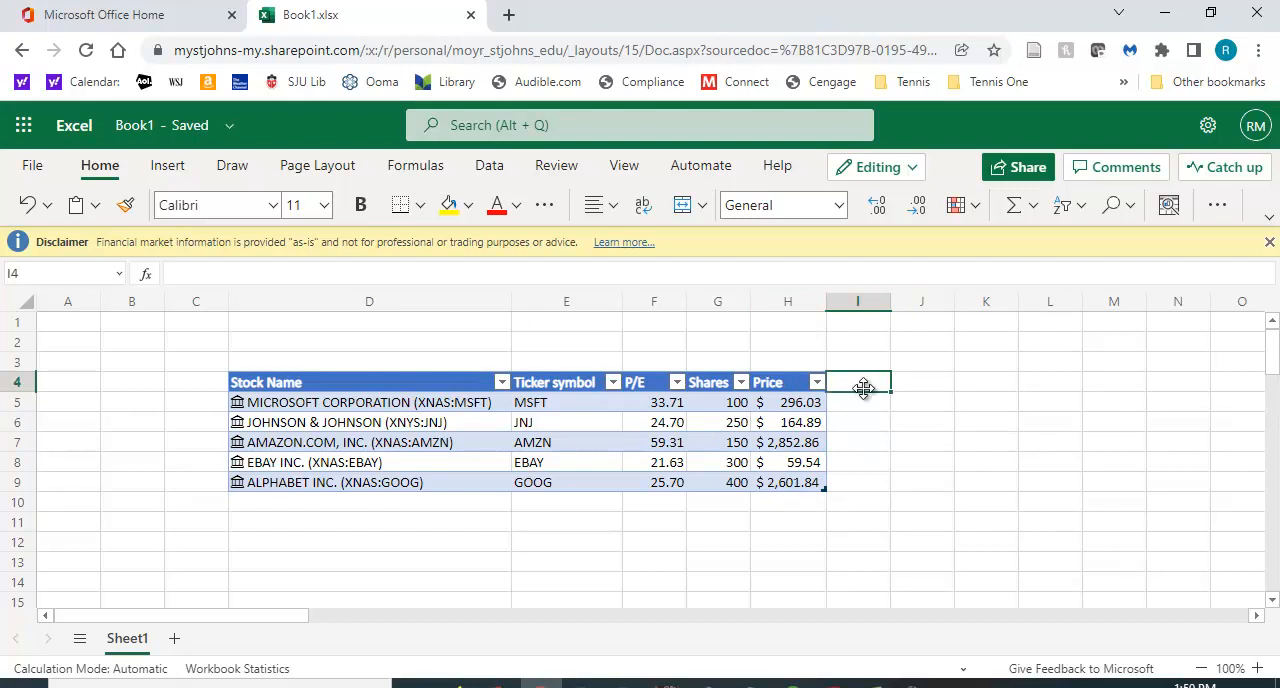
# Step: Head column I 'Value' and enter =G5*H5 so it fills down the table
pyautogui.write('Vau')
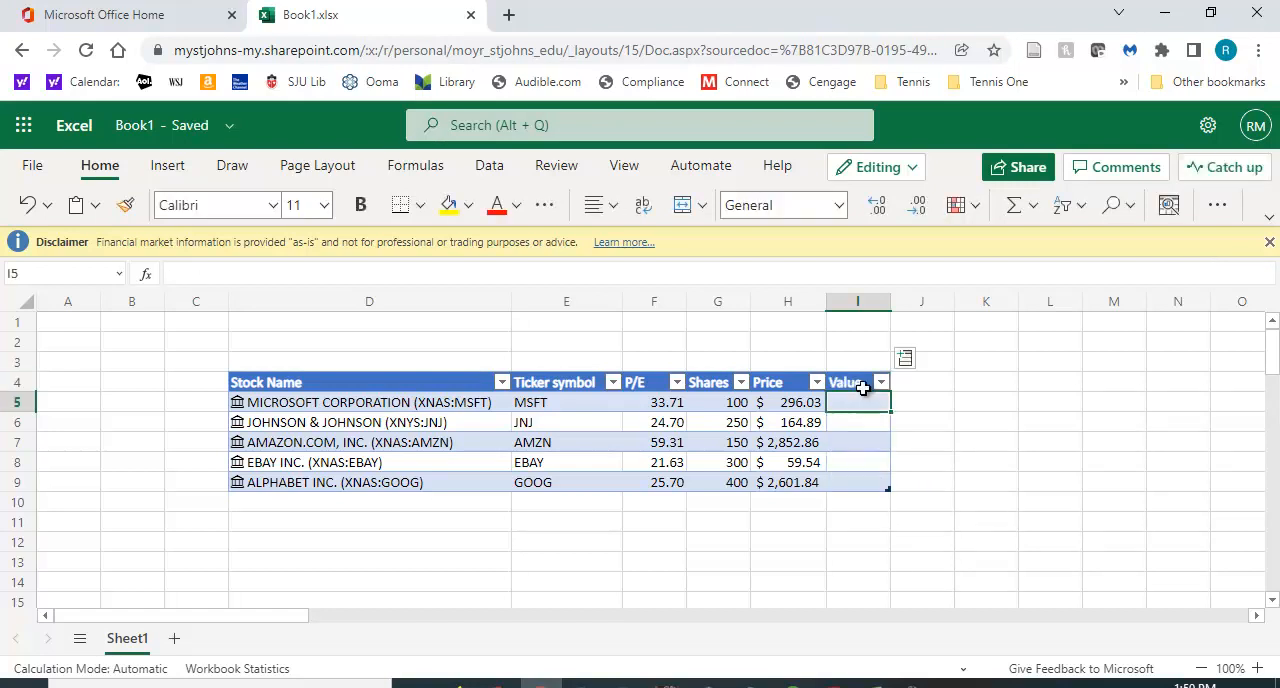
pyautogui.click(857, 402)
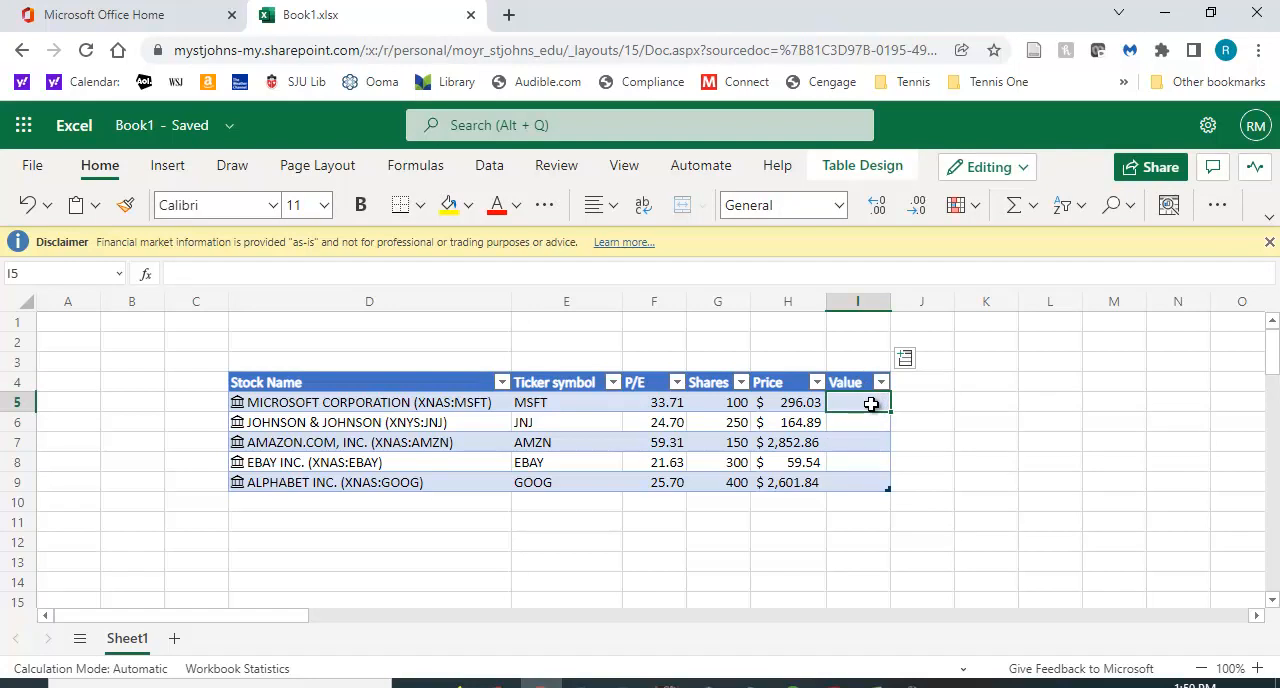
pyautogui.write('=')
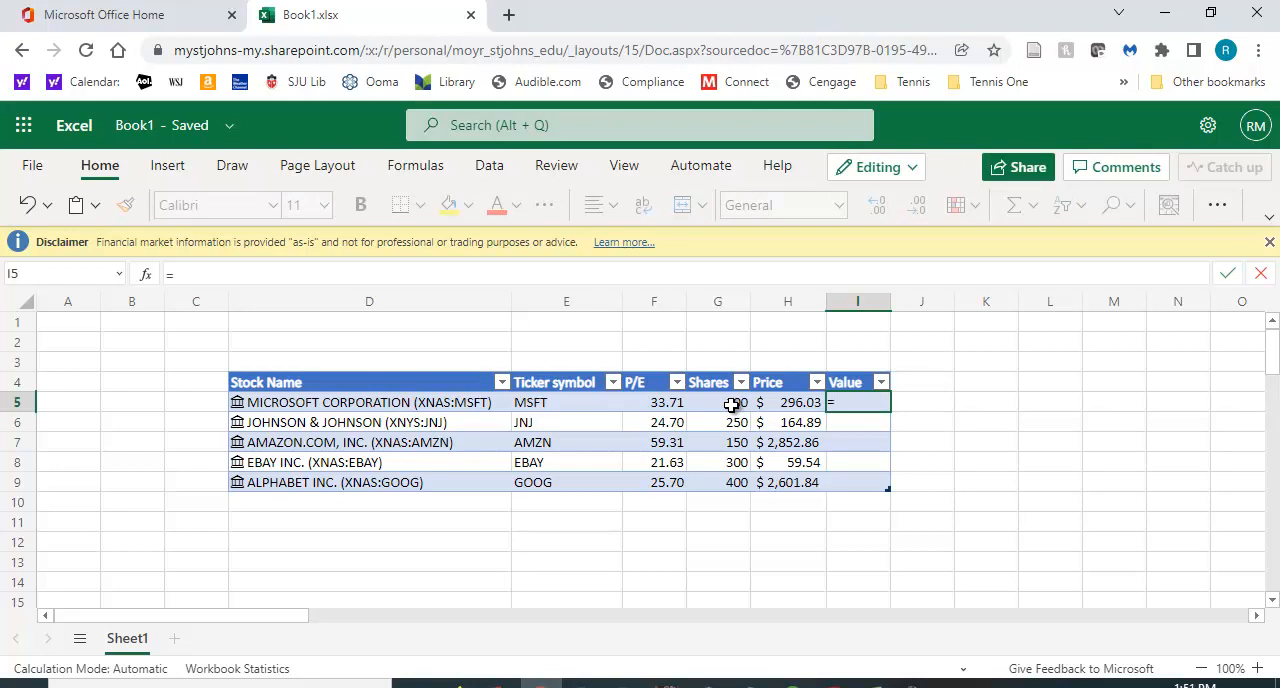
pyautogui.click(717, 402)
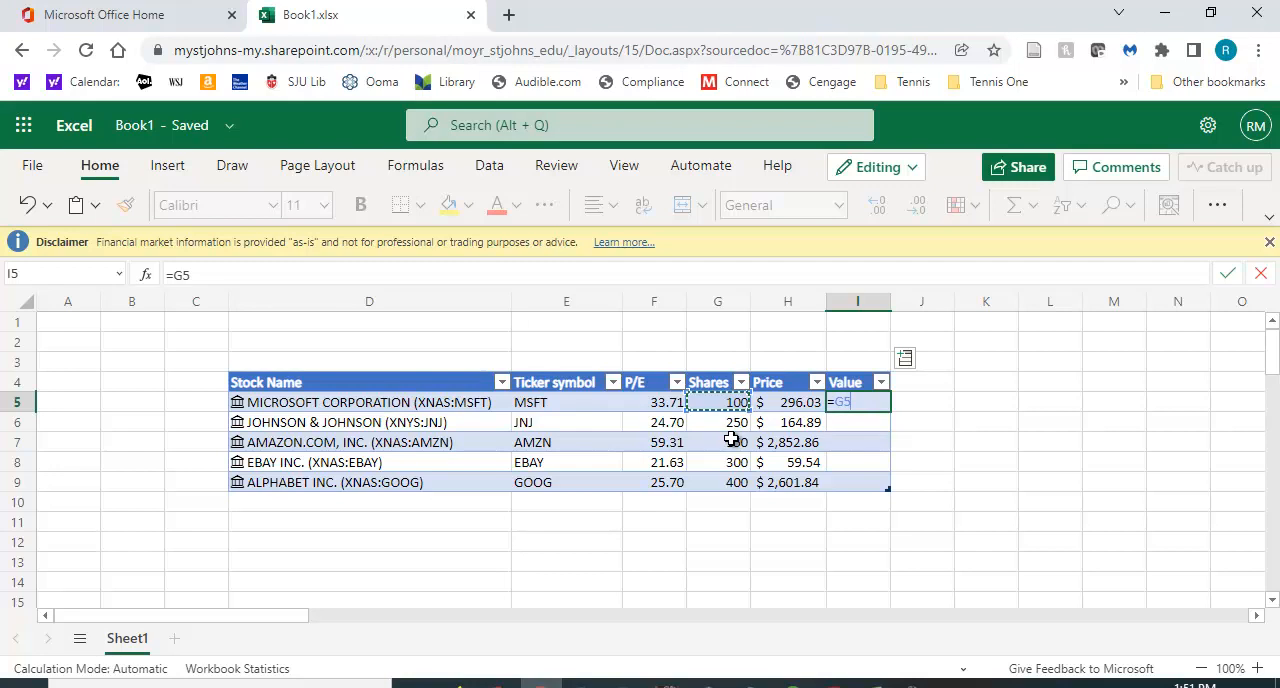
pyautogui.write('*')
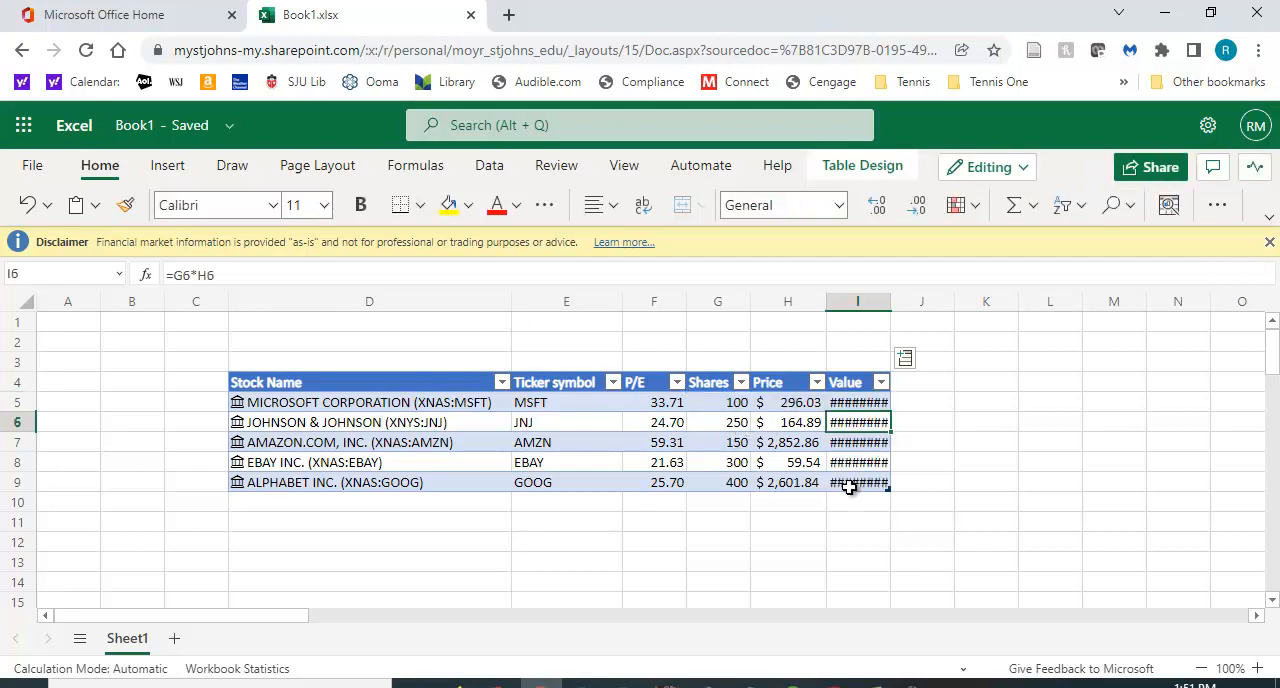
pyautogui.click(1049, 482)
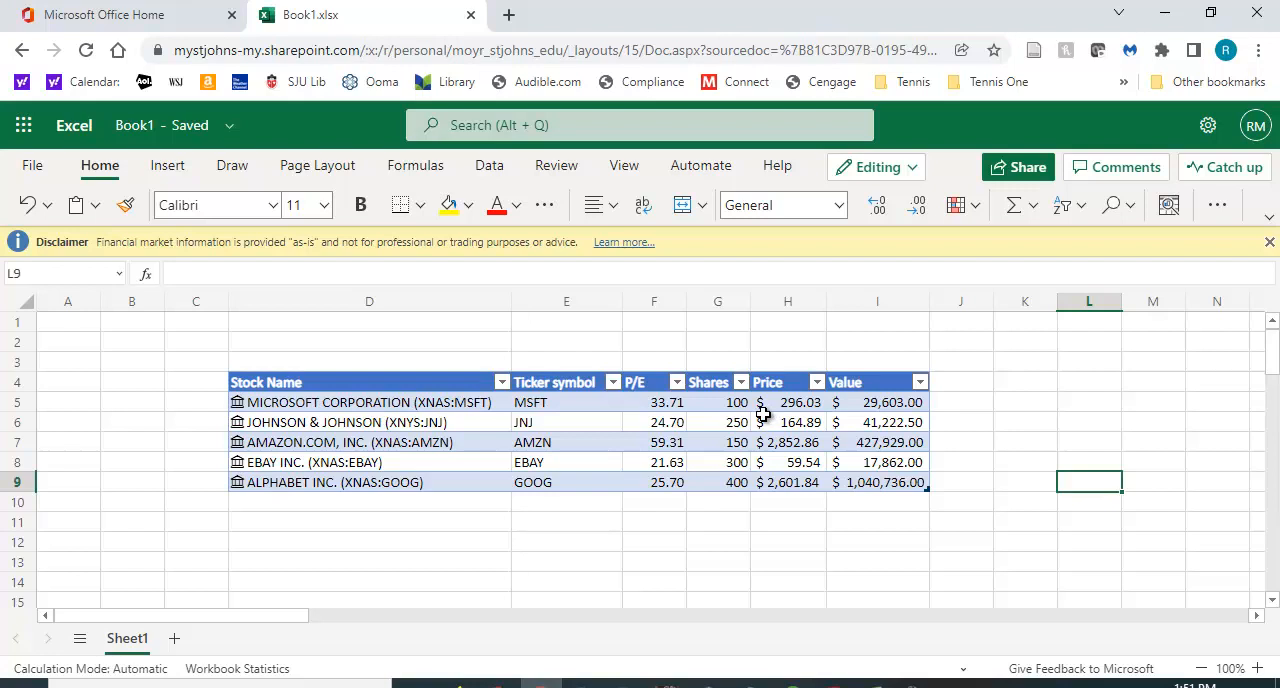
pyautogui.moveTo(863, 463)
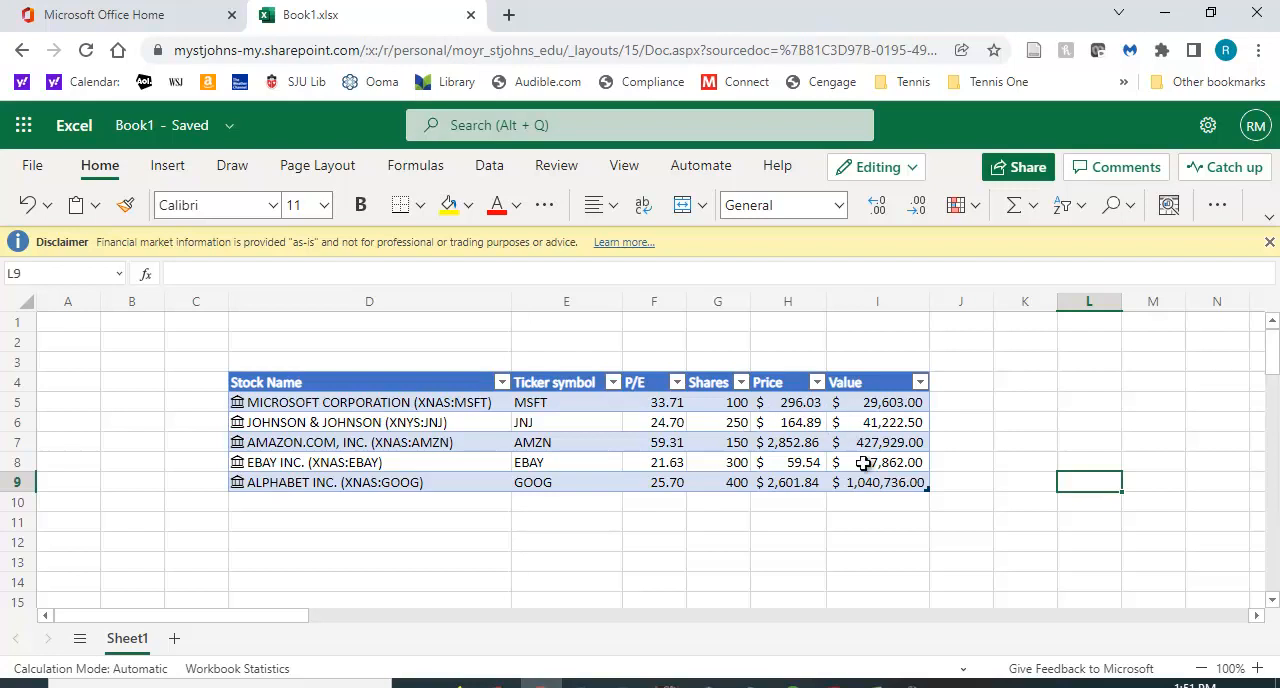
pyautogui.moveTo(385, 418)
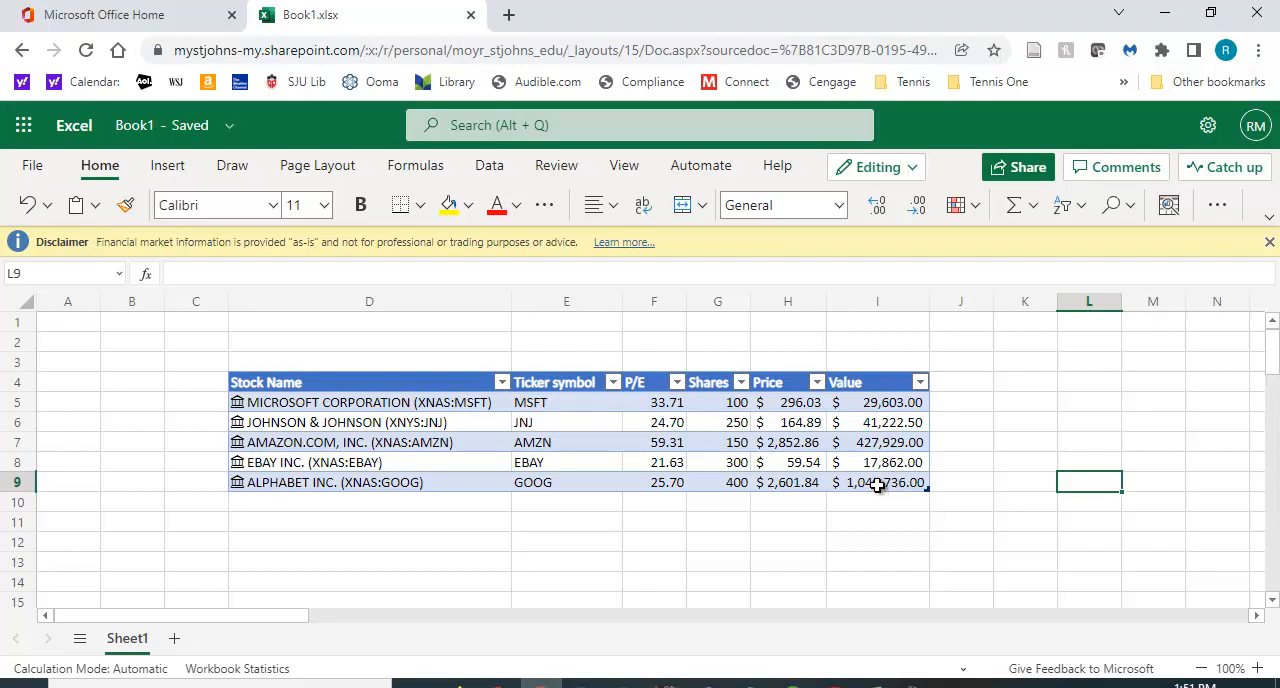
pyautogui.moveTo(879, 497)
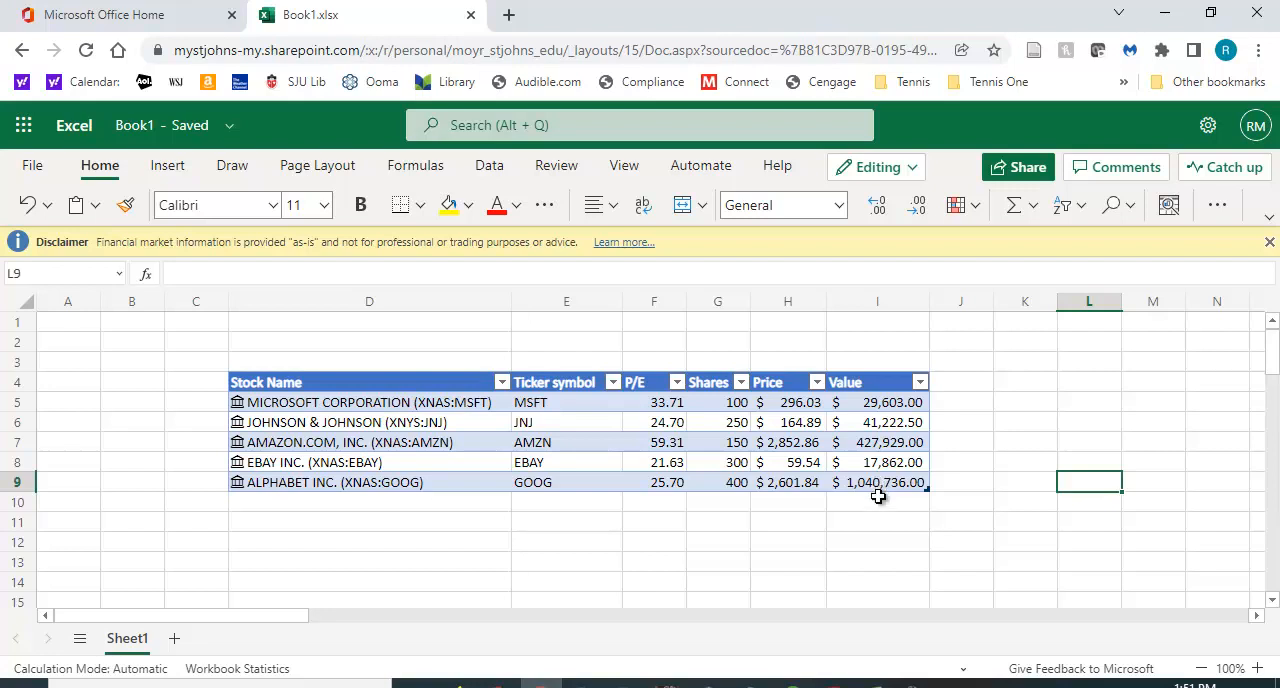
# Step: Turn on the table's Total row, summing the Value column to $1,557,352.50
pyautogui.click(877, 482)
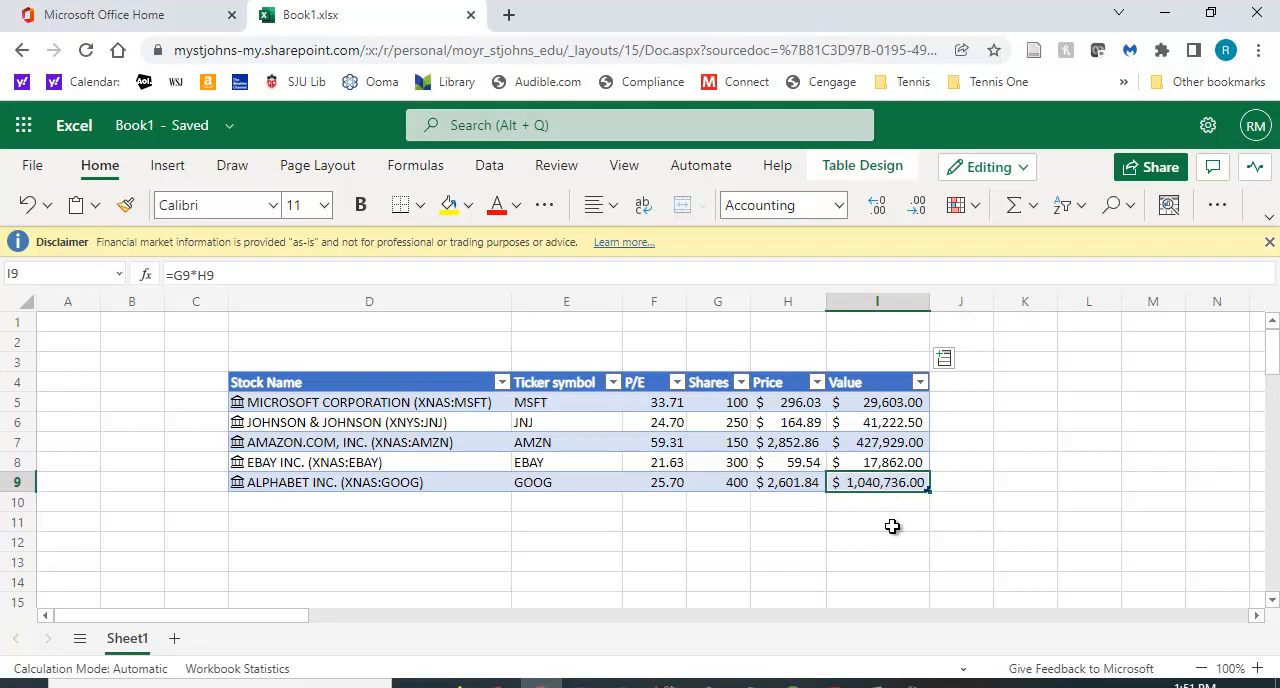
pyautogui.moveTo(860, 255)
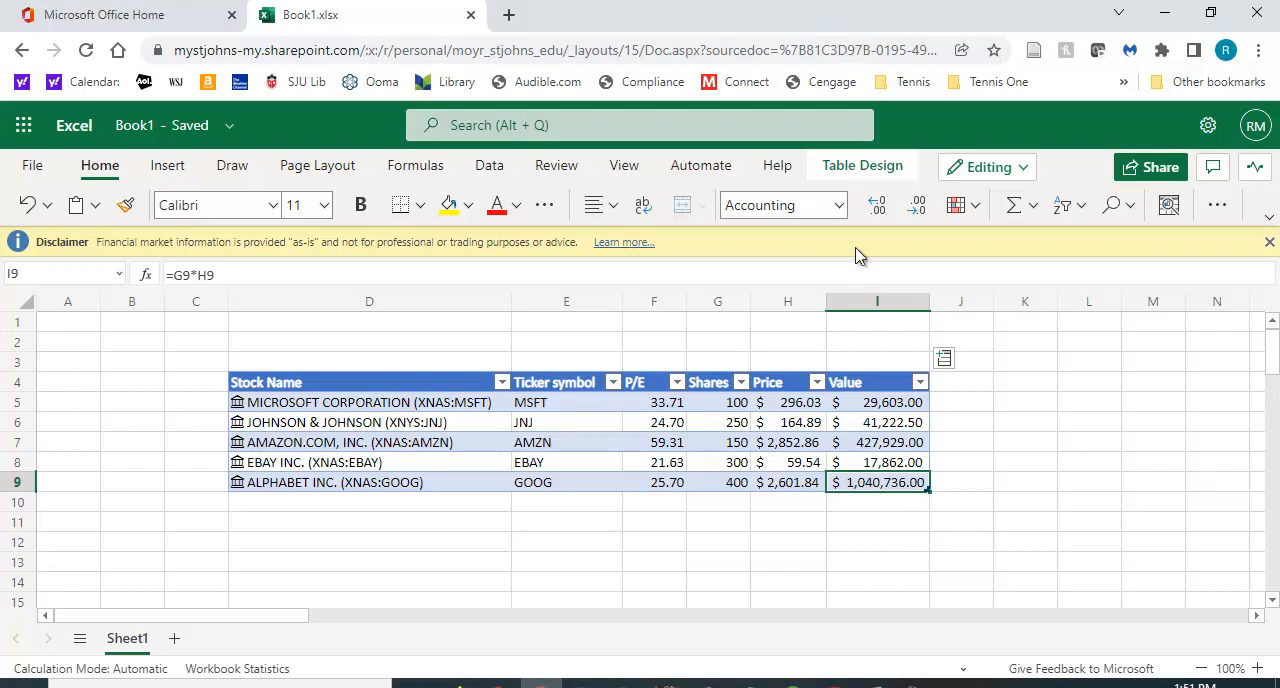
pyautogui.moveTo(875, 168)
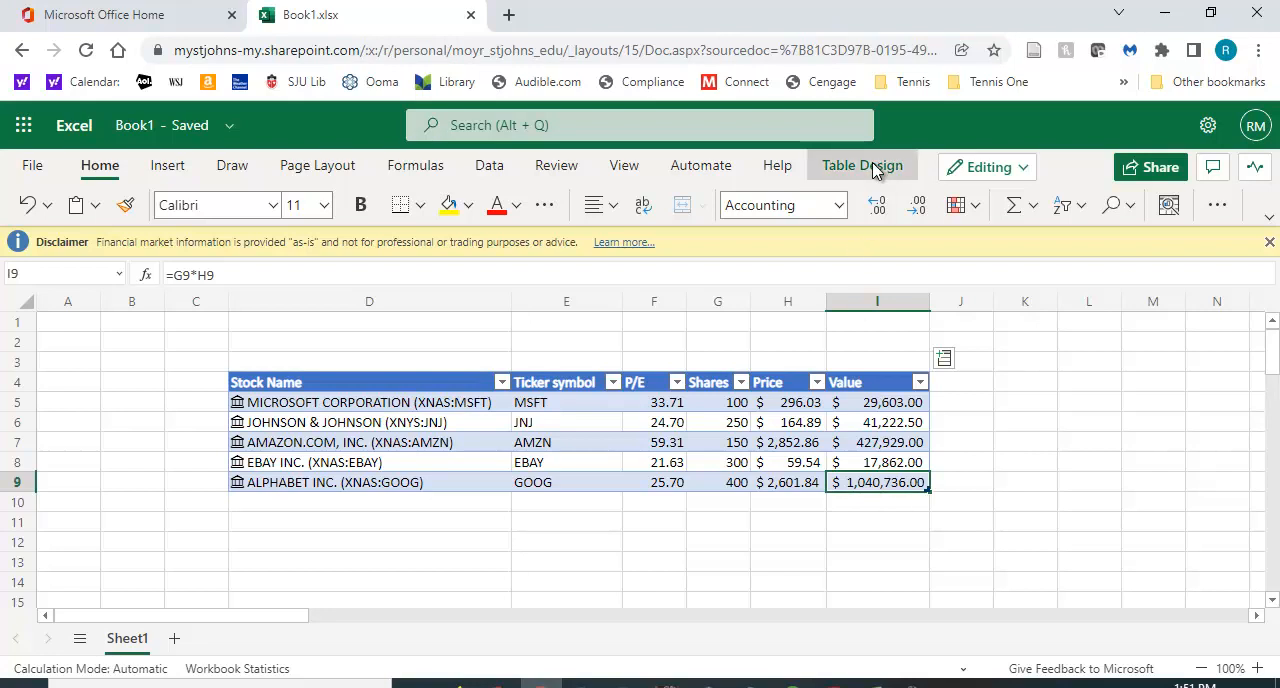
pyautogui.click(861, 166)
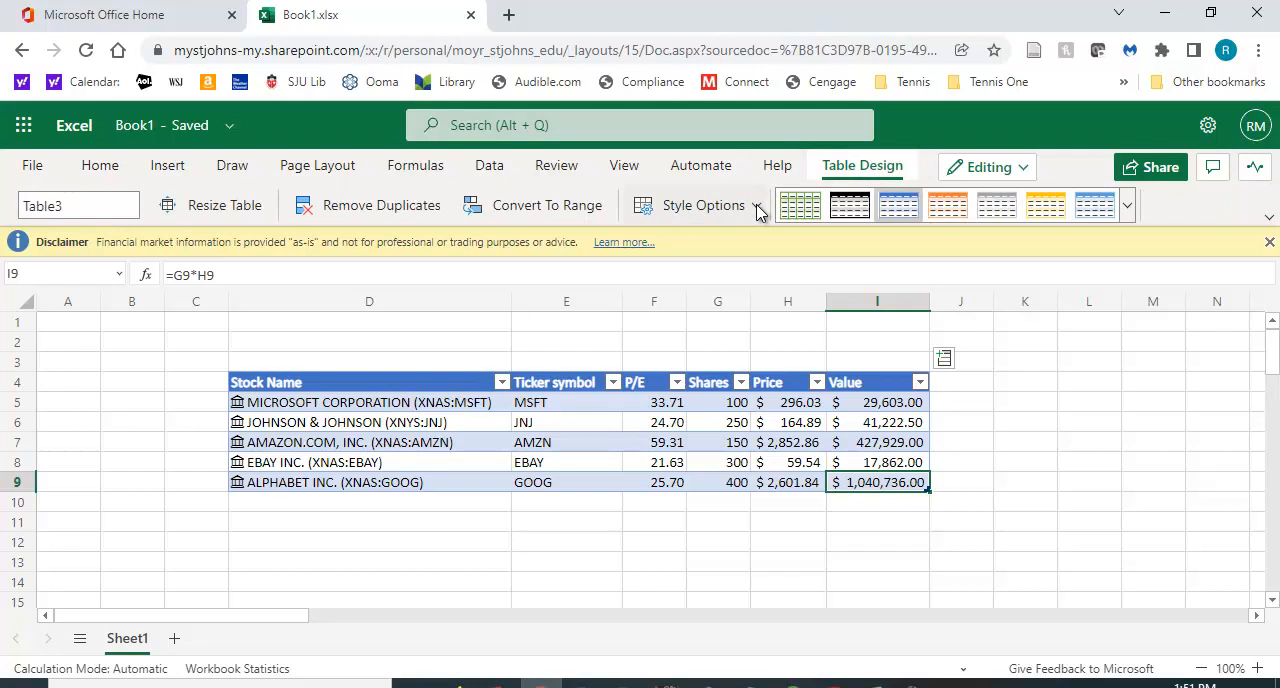
pyautogui.click(703, 205)
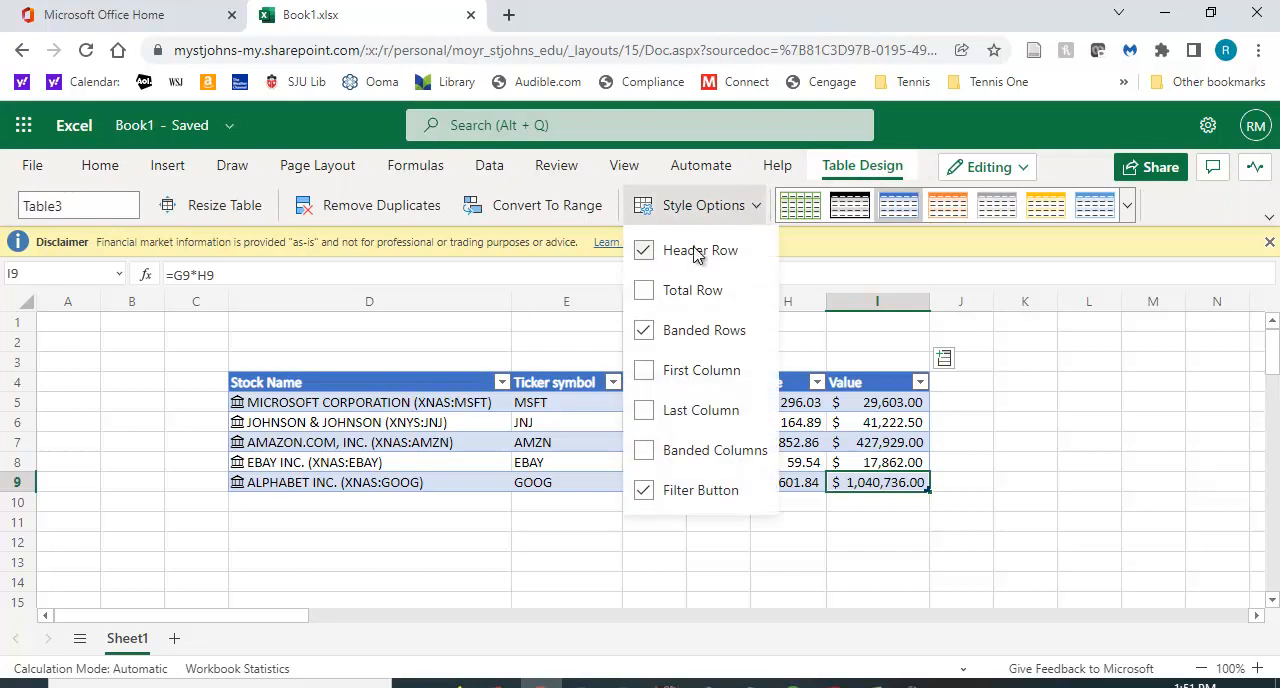
pyautogui.moveTo(649, 298)
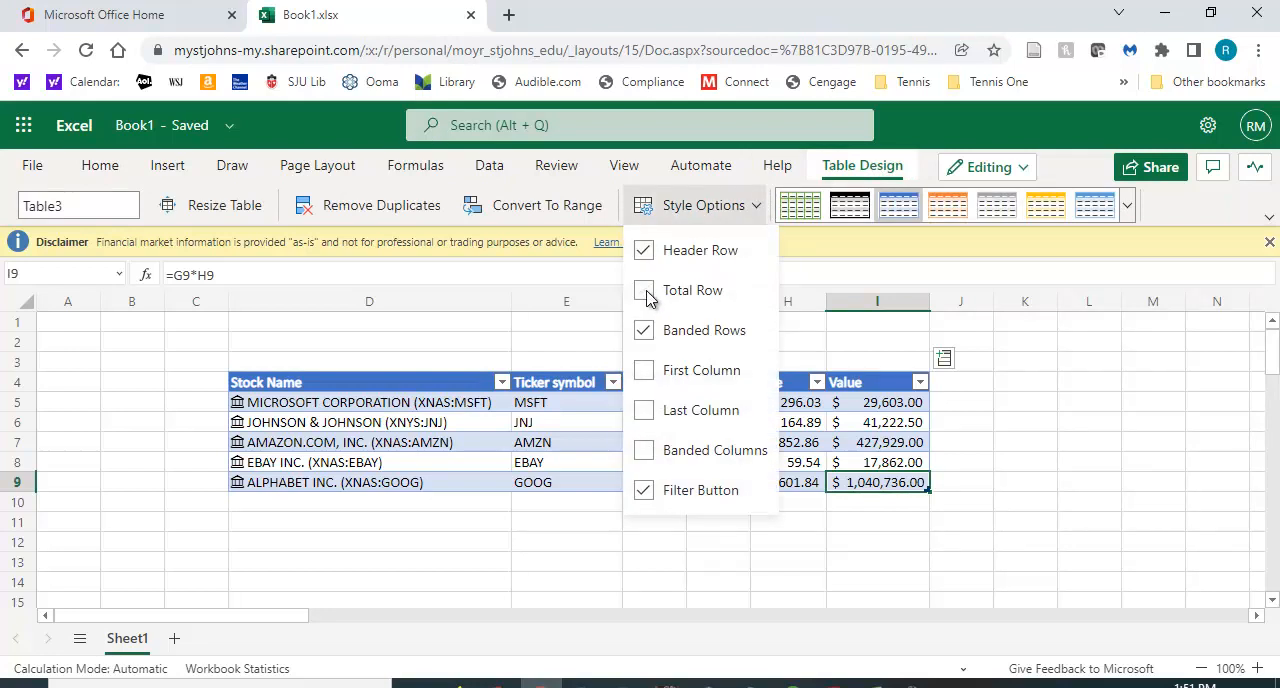
pyautogui.click(644, 290)
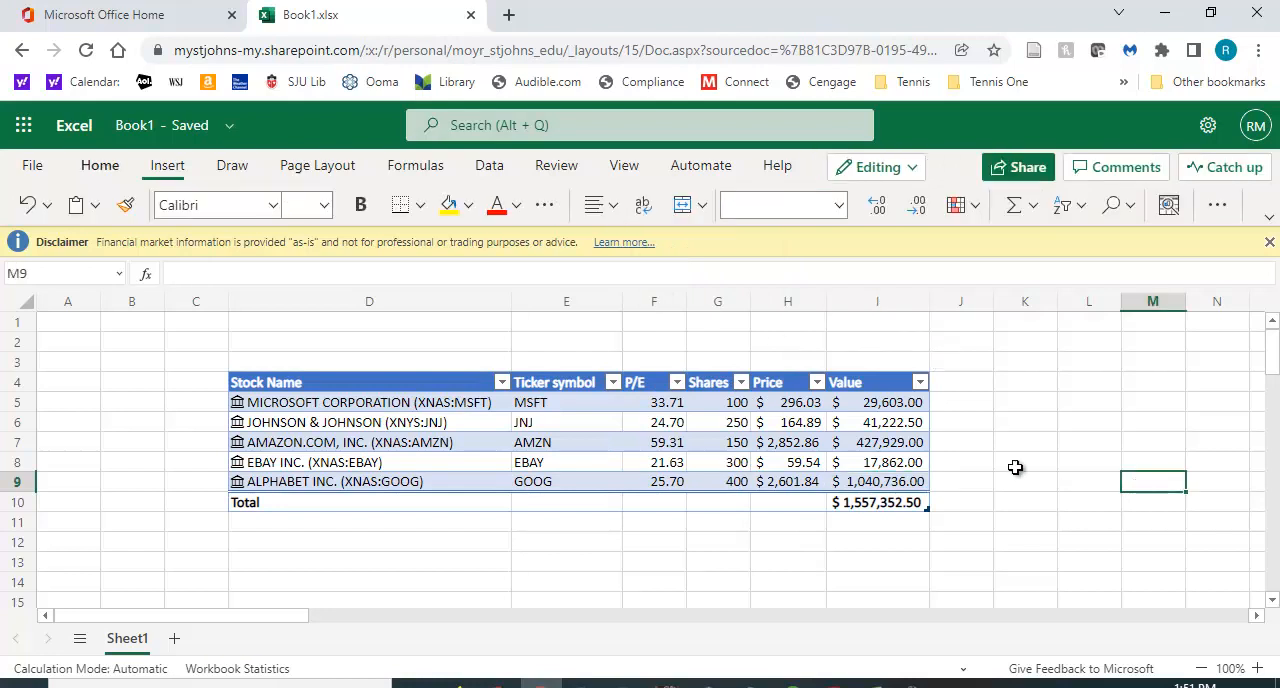
pyautogui.click(99, 165)
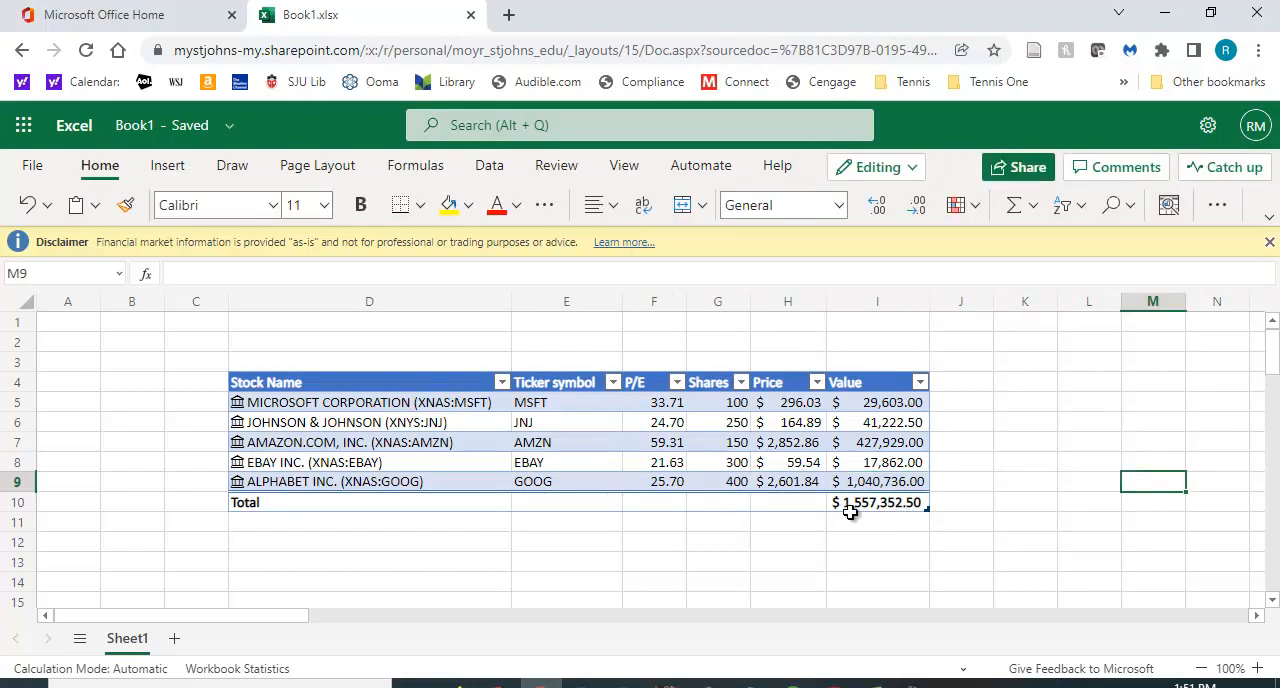
pyautogui.moveTo(898, 526)
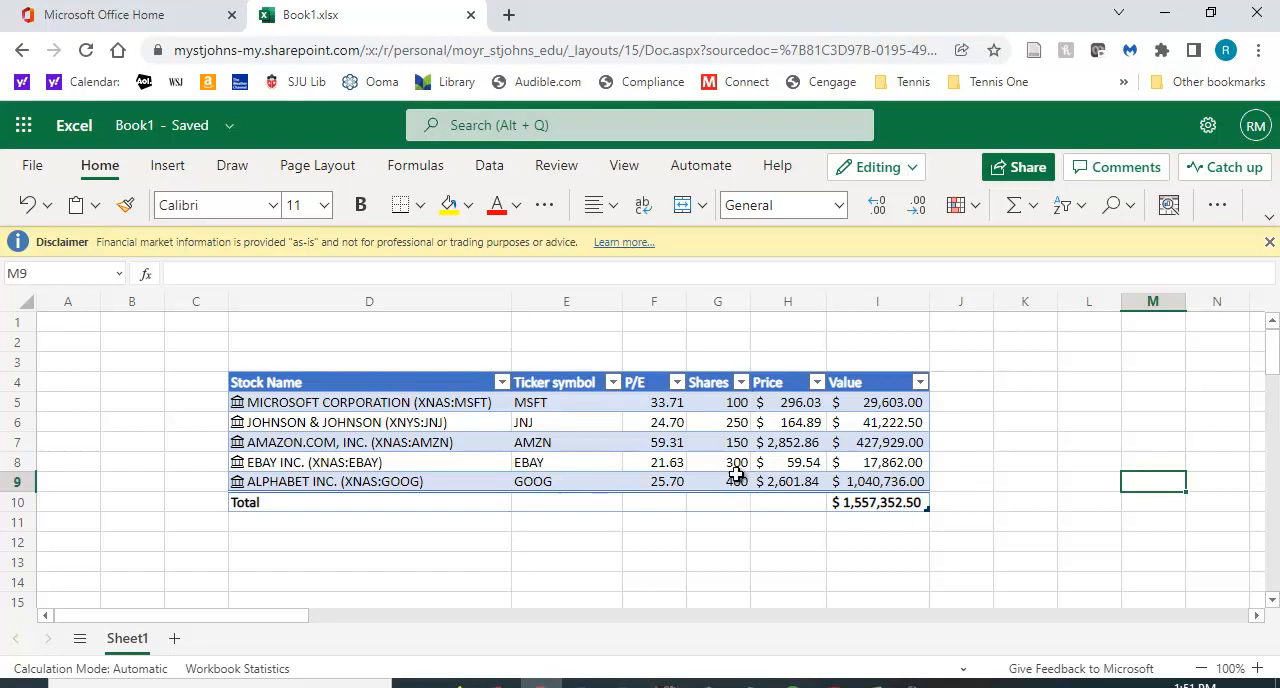
# Step: Set the Total row's Shares cell to Sum, showing 1200
pyautogui.click(717, 481)
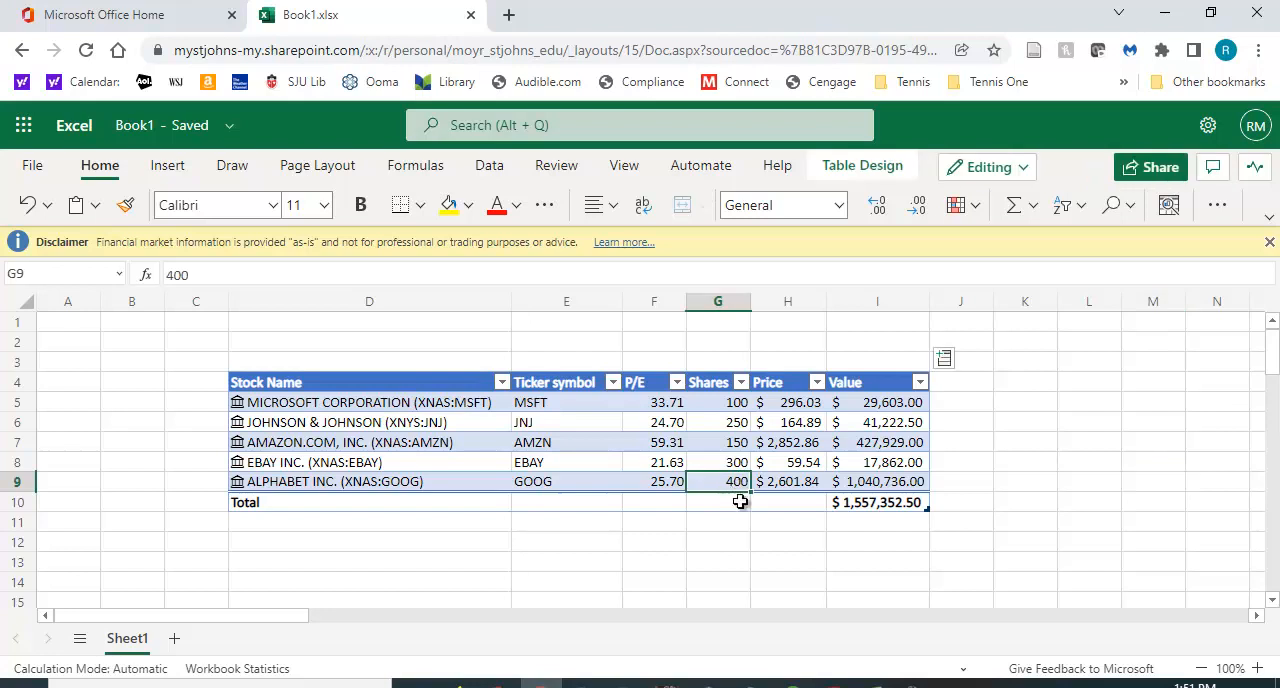
pyautogui.click(717, 502)
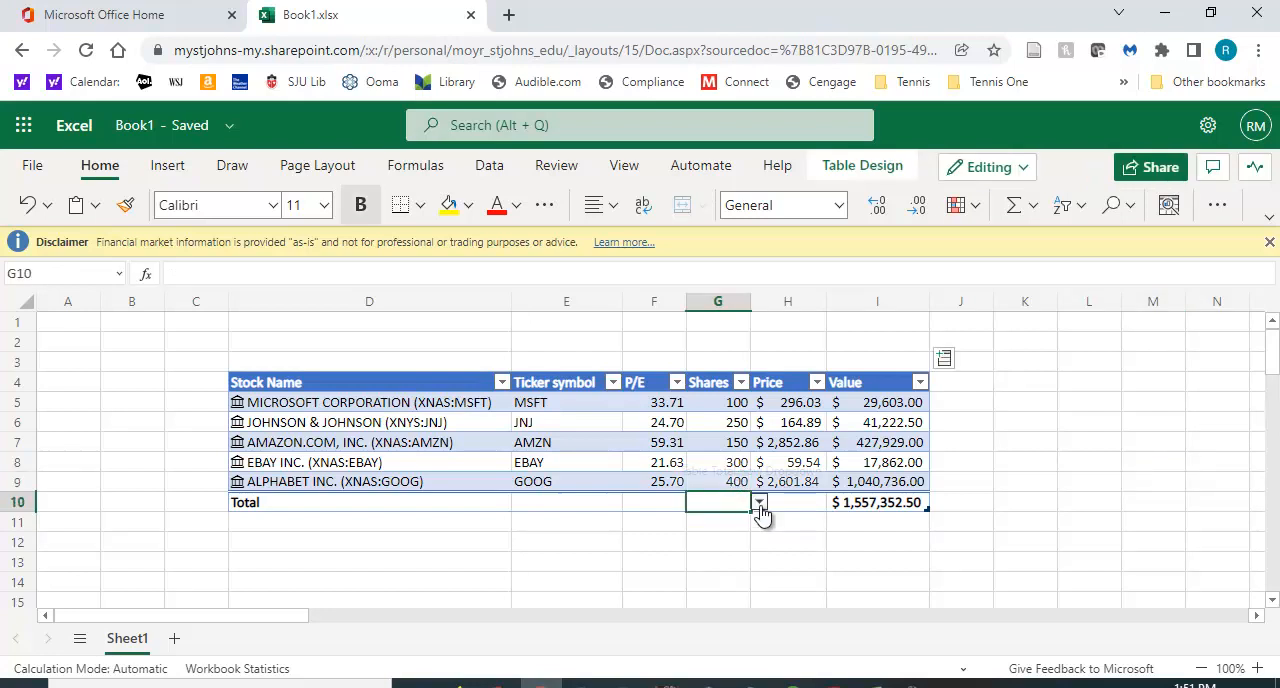
pyautogui.click(759, 502)
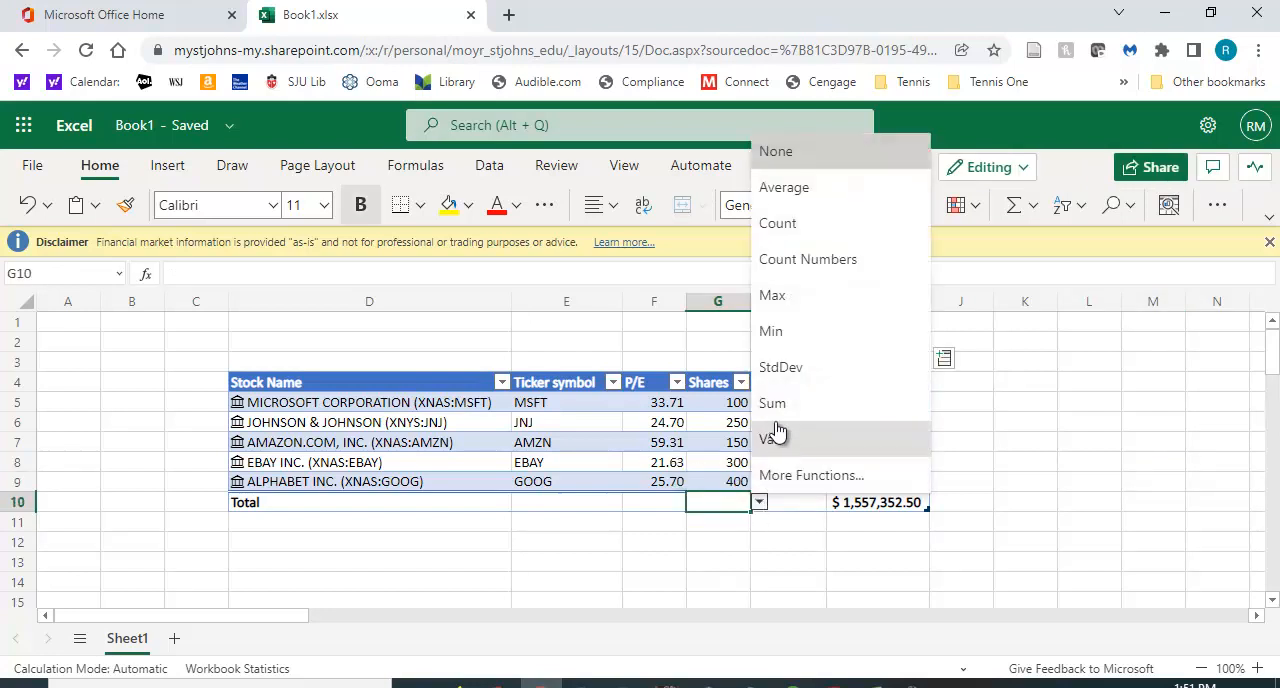
pyautogui.click(772, 402)
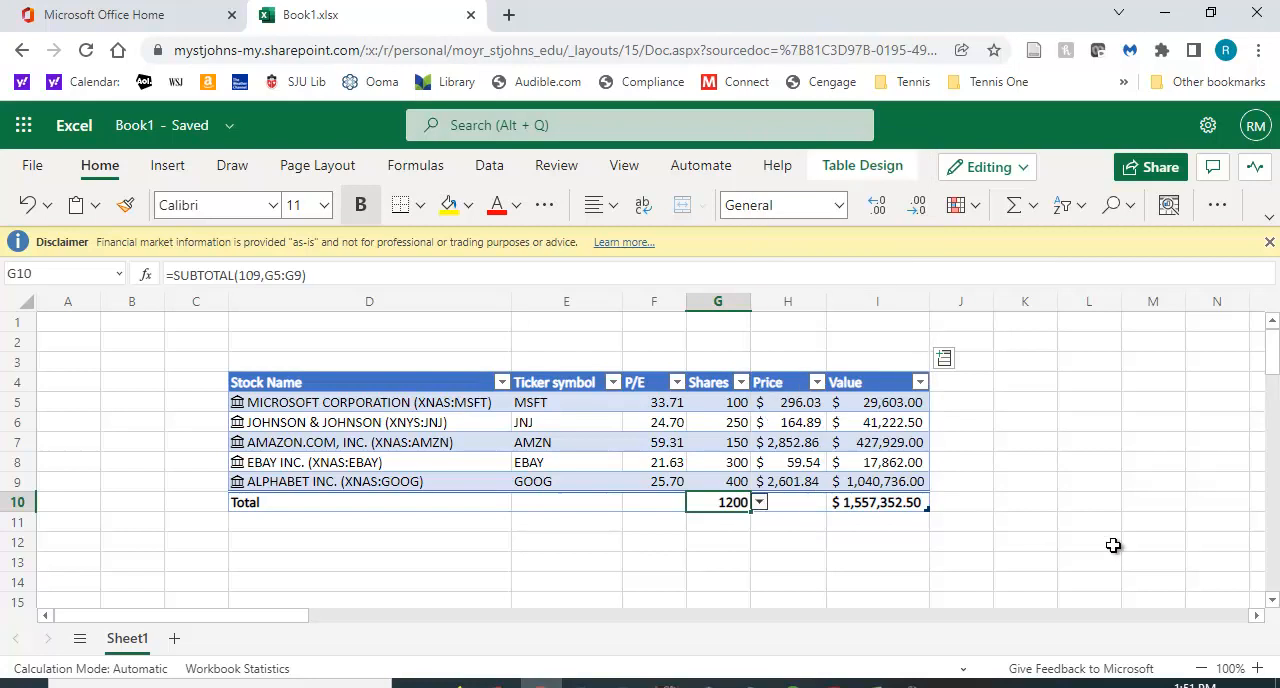
pyautogui.click(1089, 541)
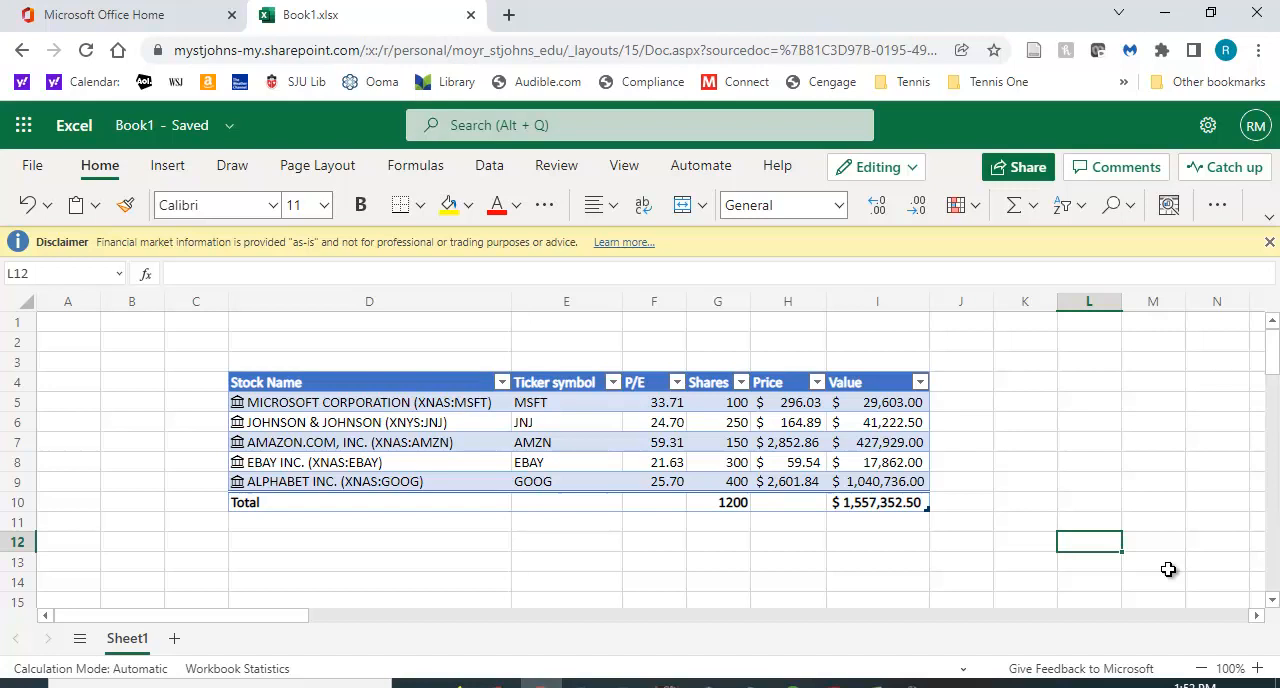
pyautogui.moveTo(1094, 470)
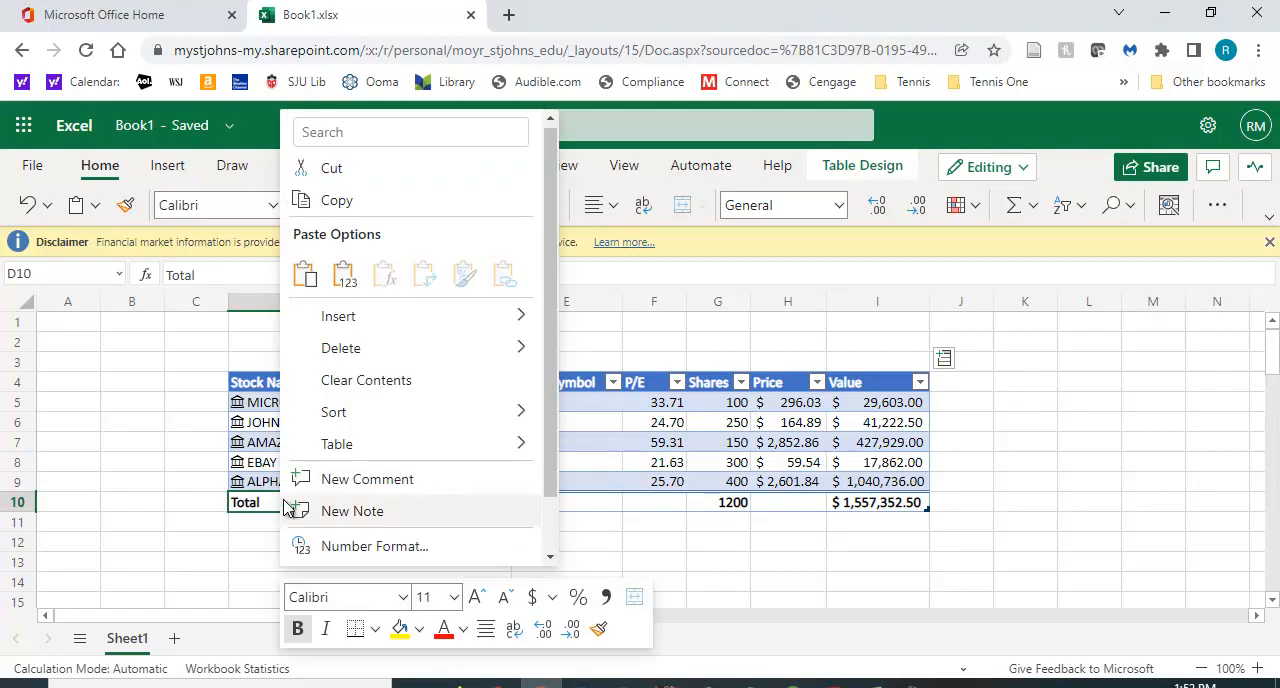
pyautogui.moveTo(280, 505)
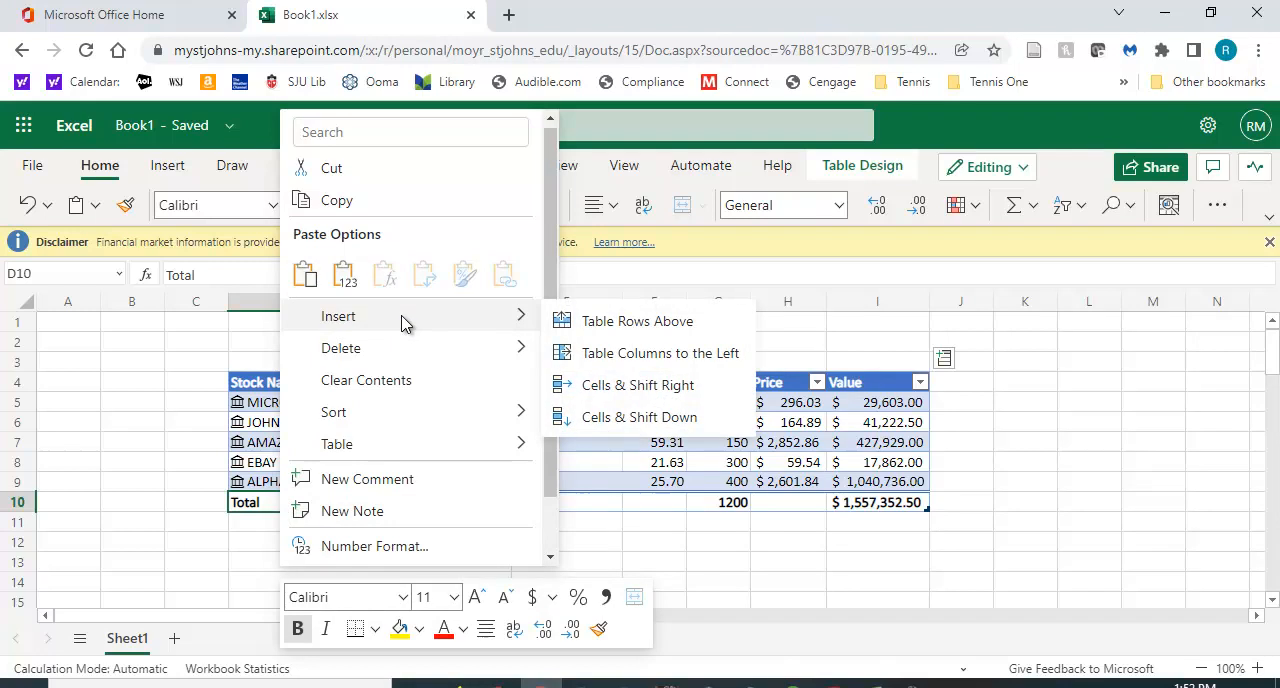
# Step: Insert a table row above Total and enter 'appl' as the new stock
pyautogui.click(637, 321)
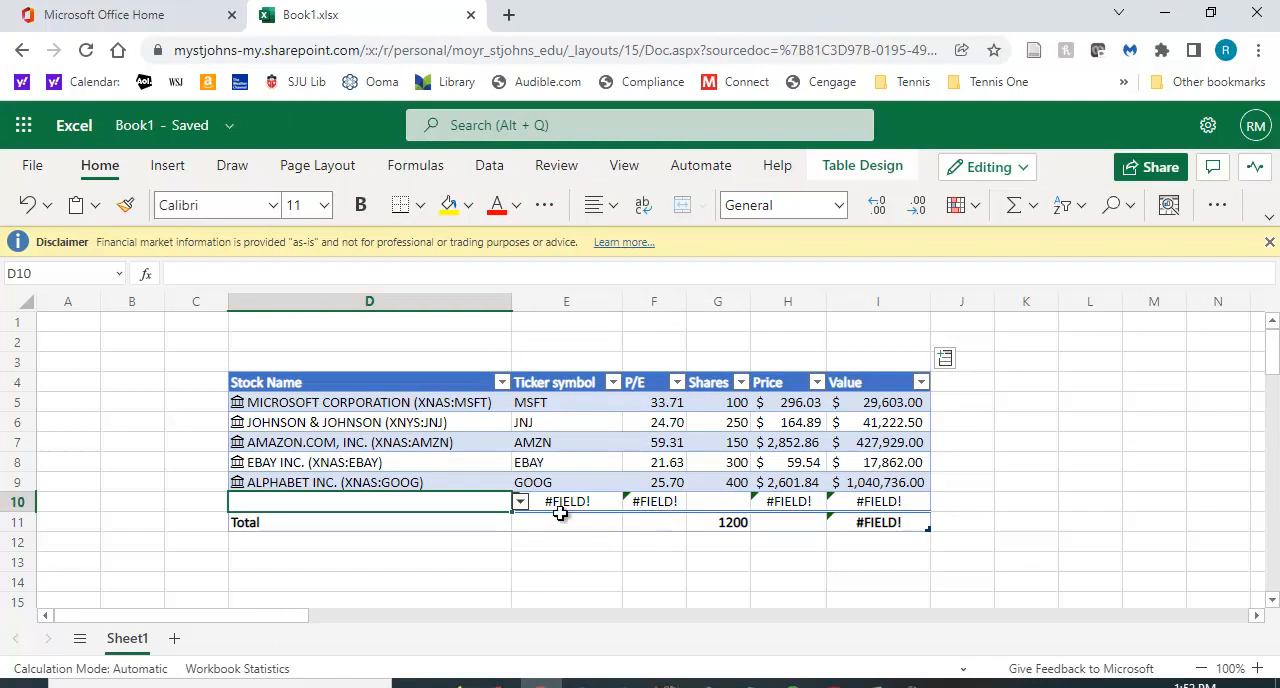
pyautogui.moveTo(642, 520)
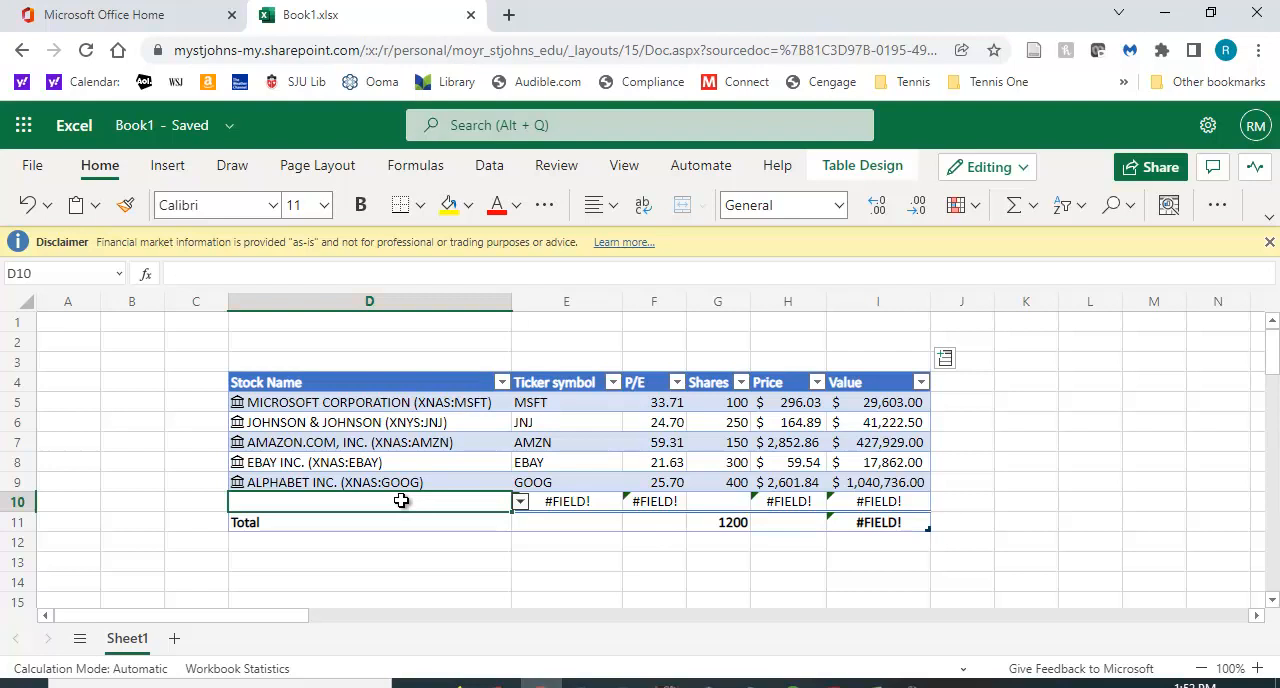
pyautogui.write('appl')
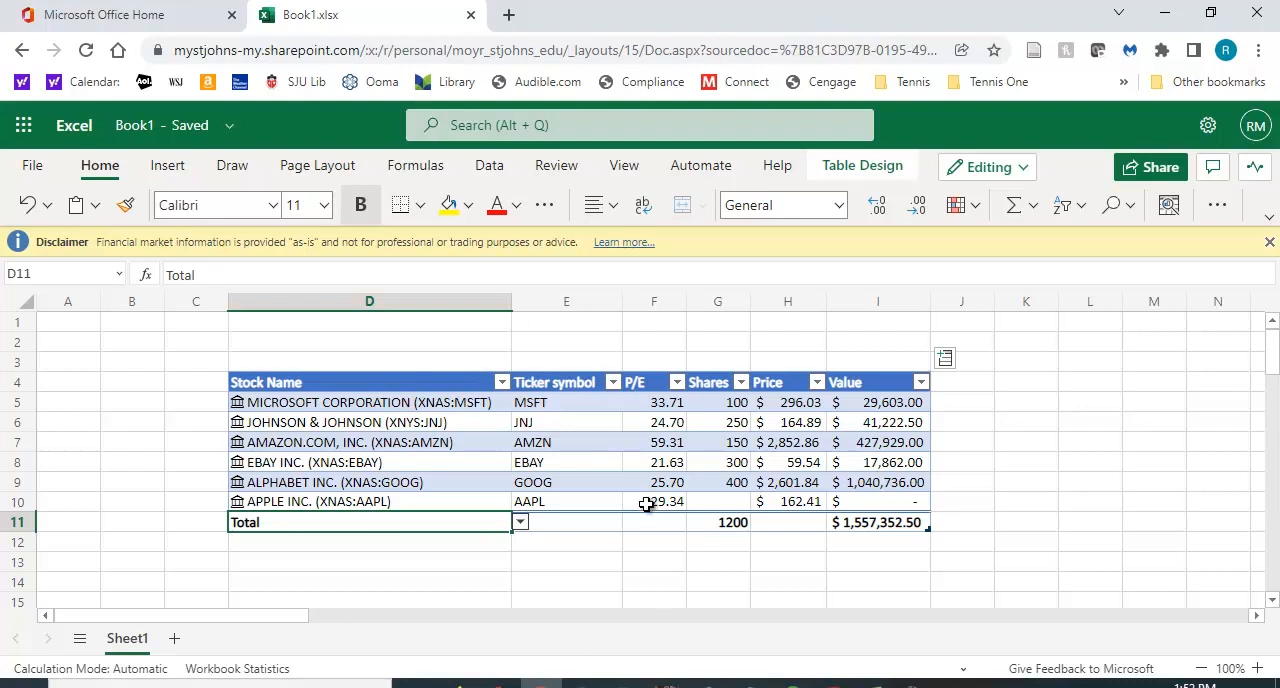
pyautogui.moveTo(813, 505)
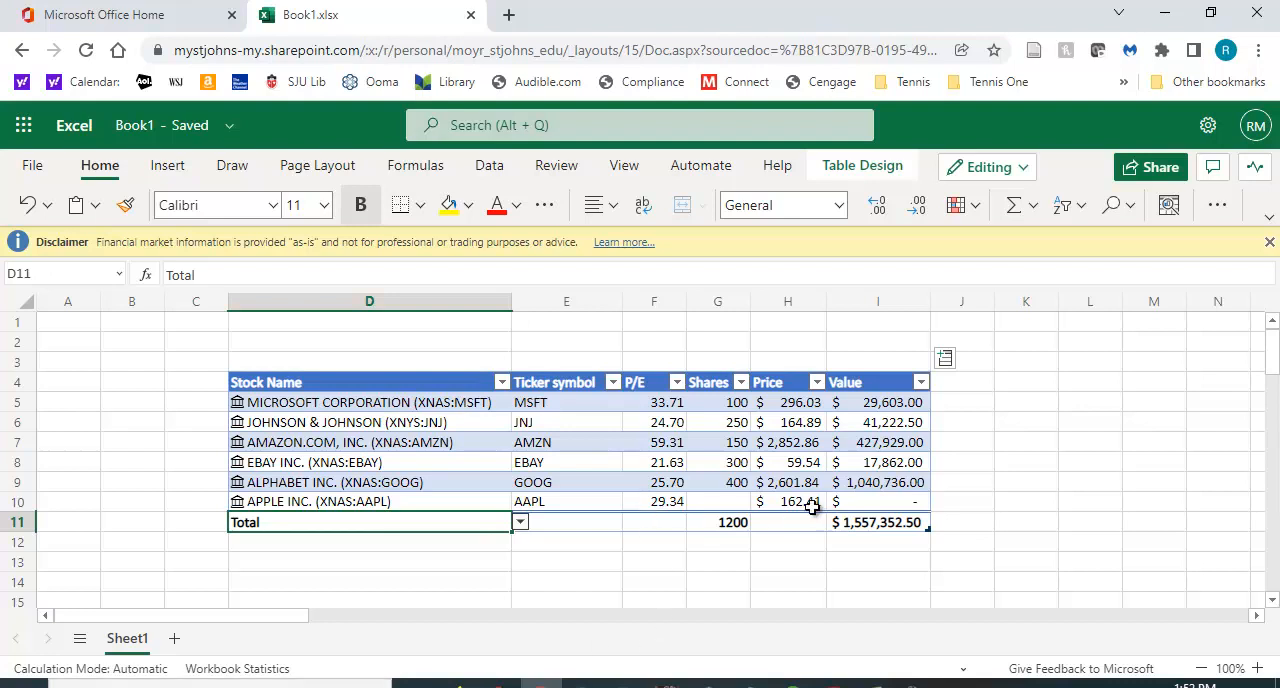
pyautogui.moveTo(730, 498)
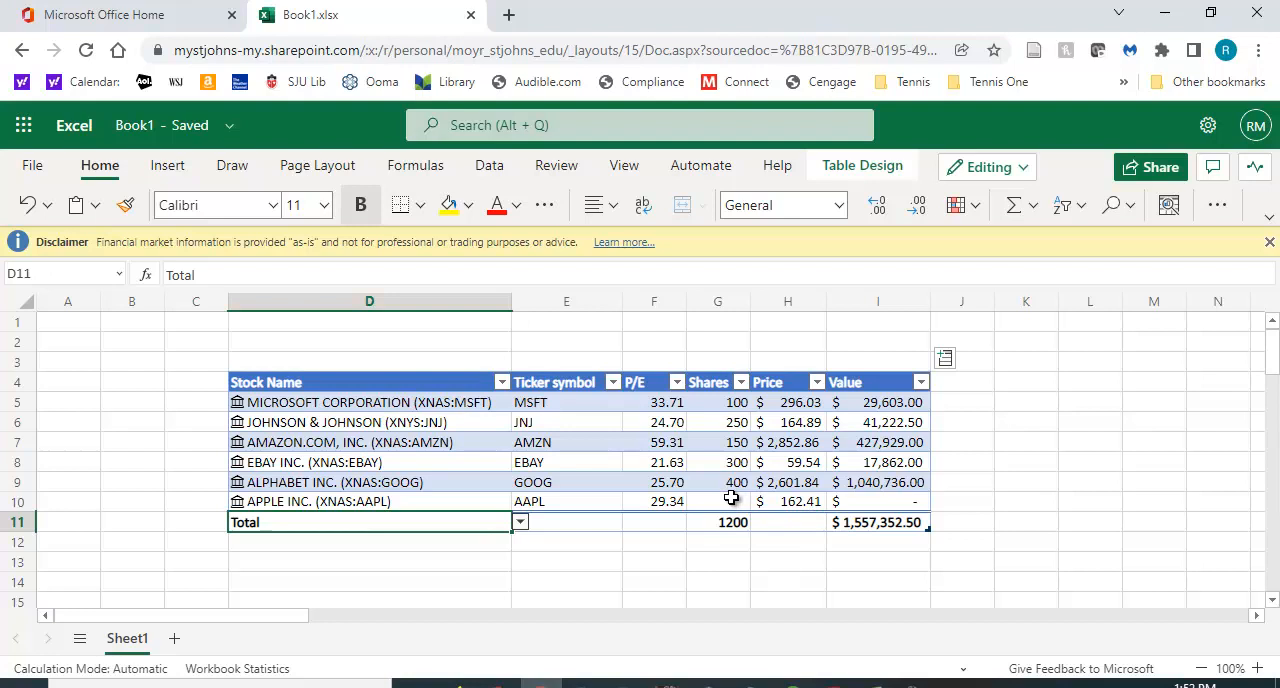
# Step: Enter 500 shares for Apple, raising totals to 1700 shares and $1,638,557.50
pyautogui.click(717, 501)
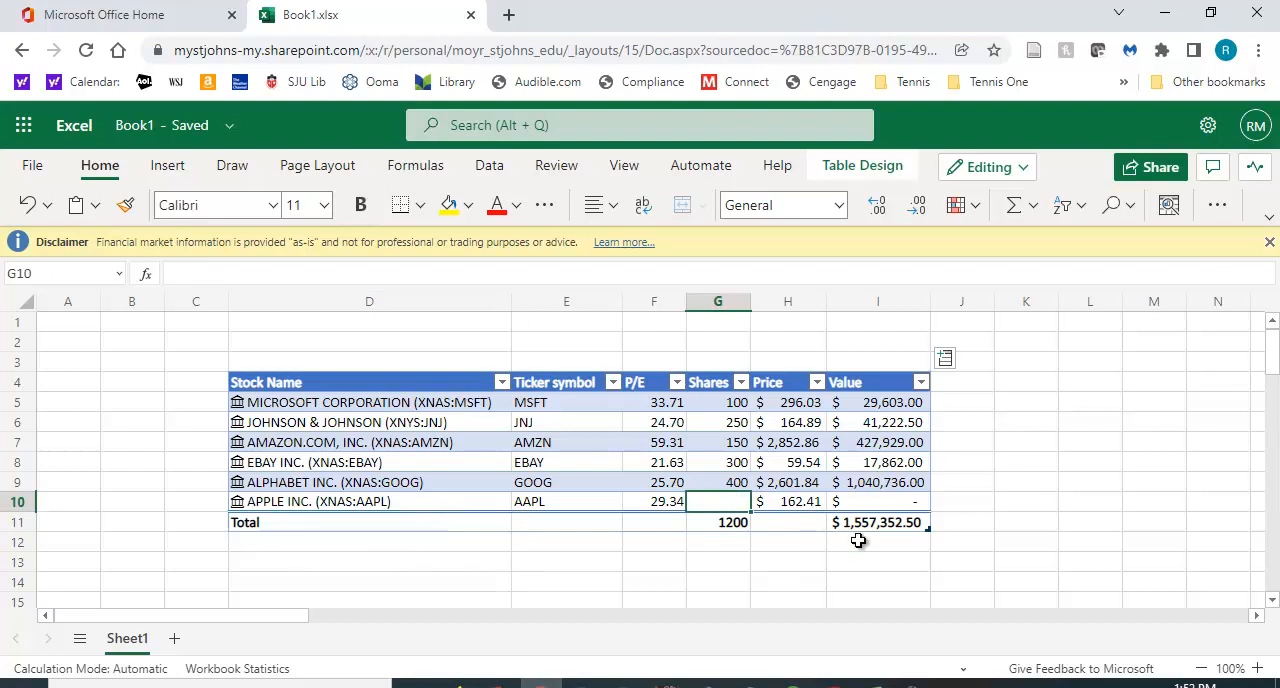
pyautogui.write('500')
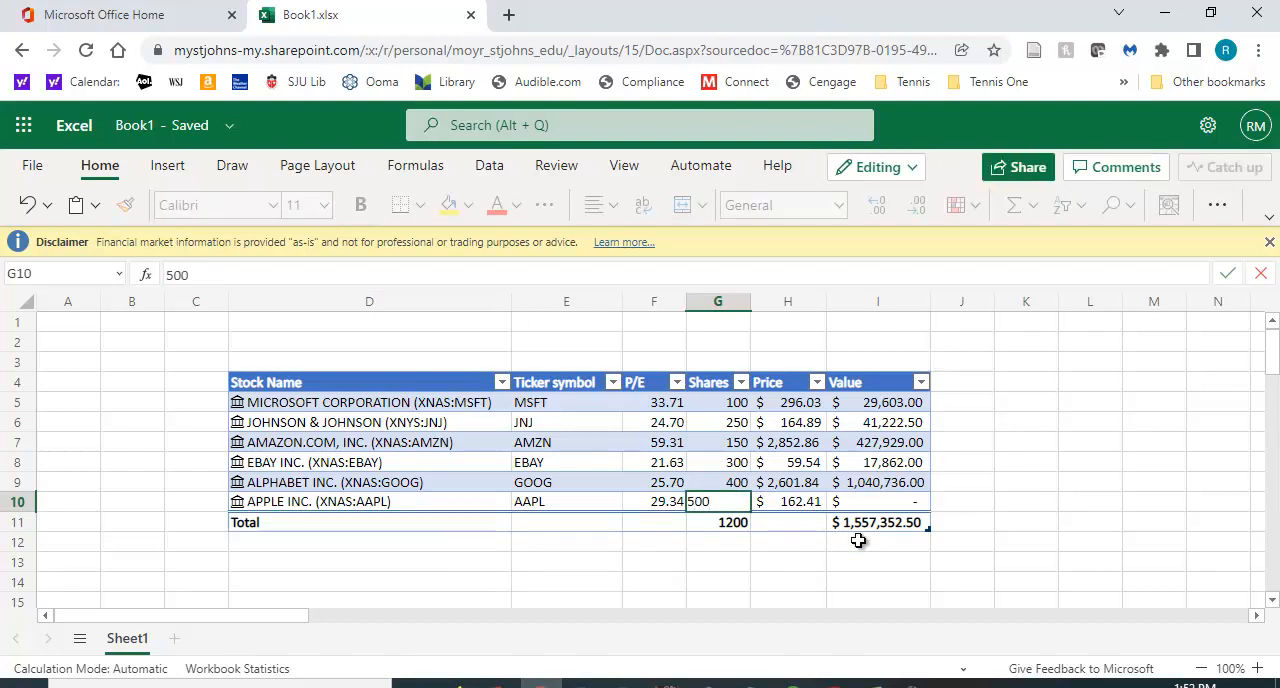
pyautogui.press('Return')
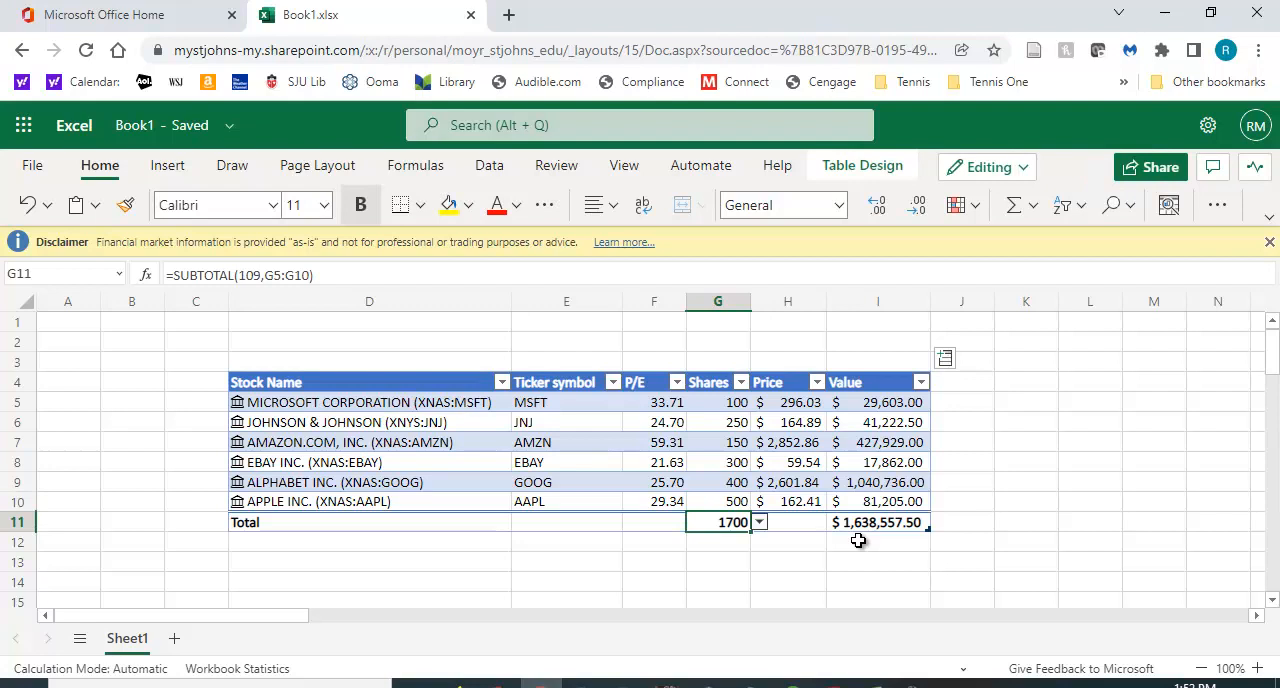
pyautogui.moveTo(892, 528)
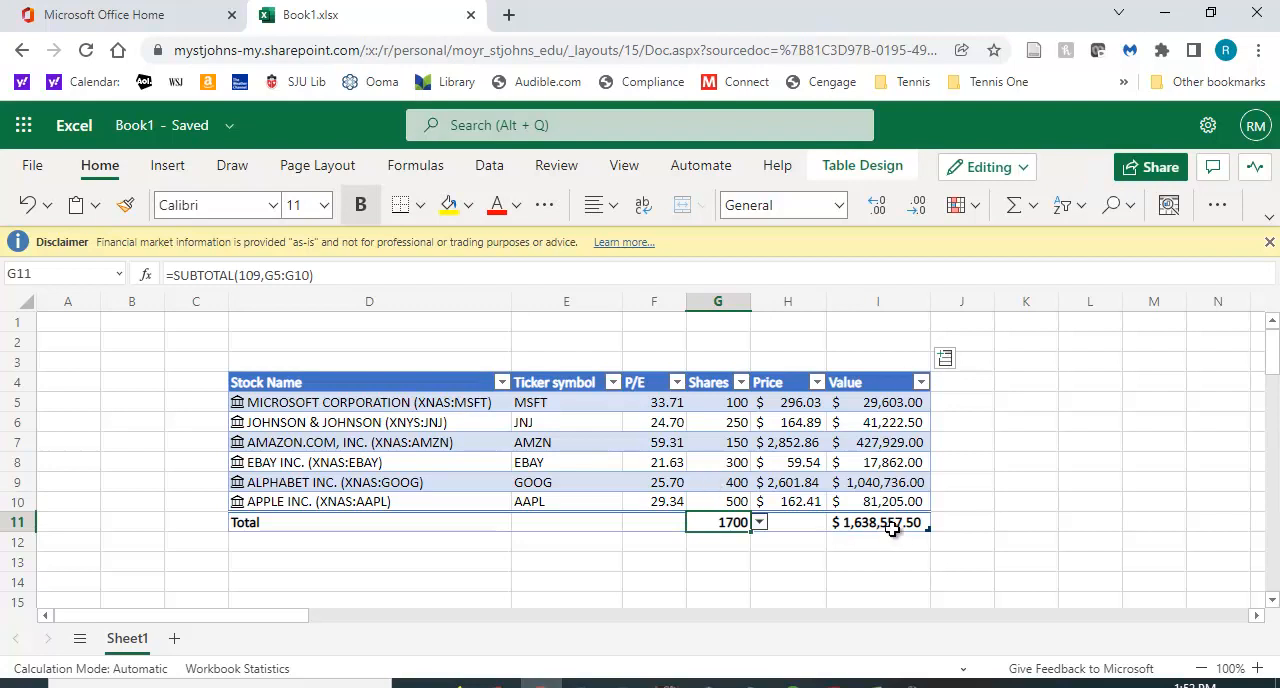
pyautogui.moveTo(1077, 544)
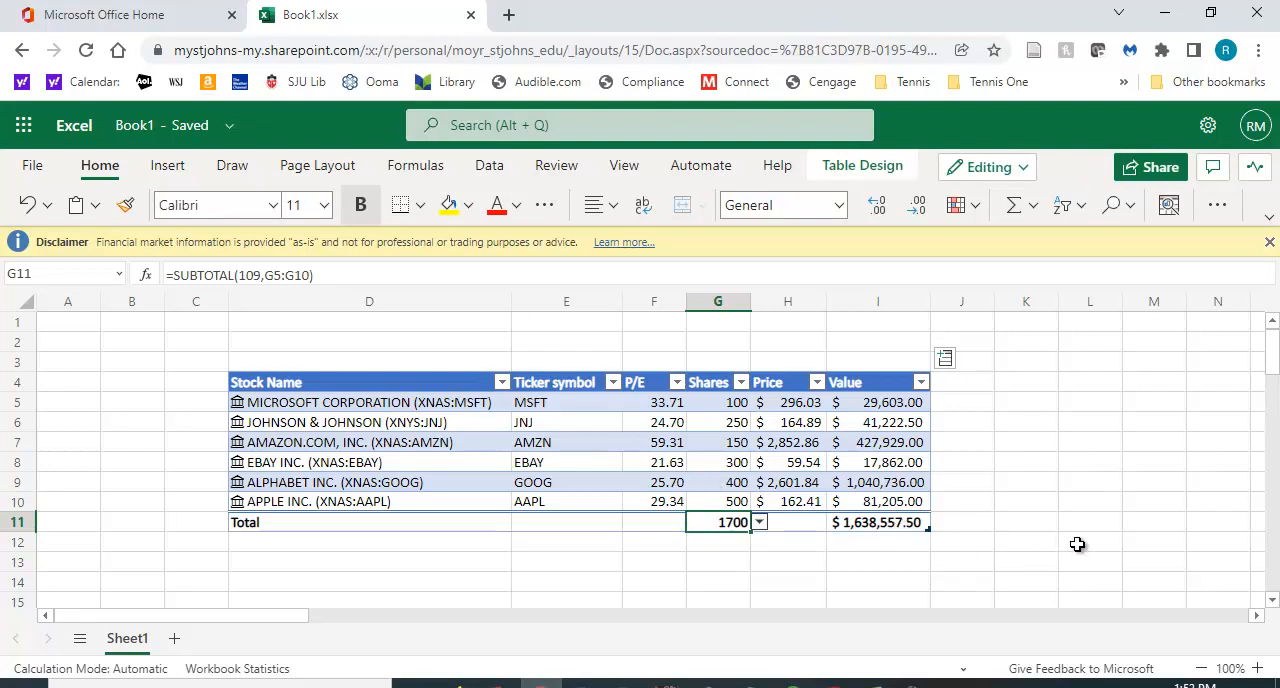
pyautogui.moveTo(1135, 548)
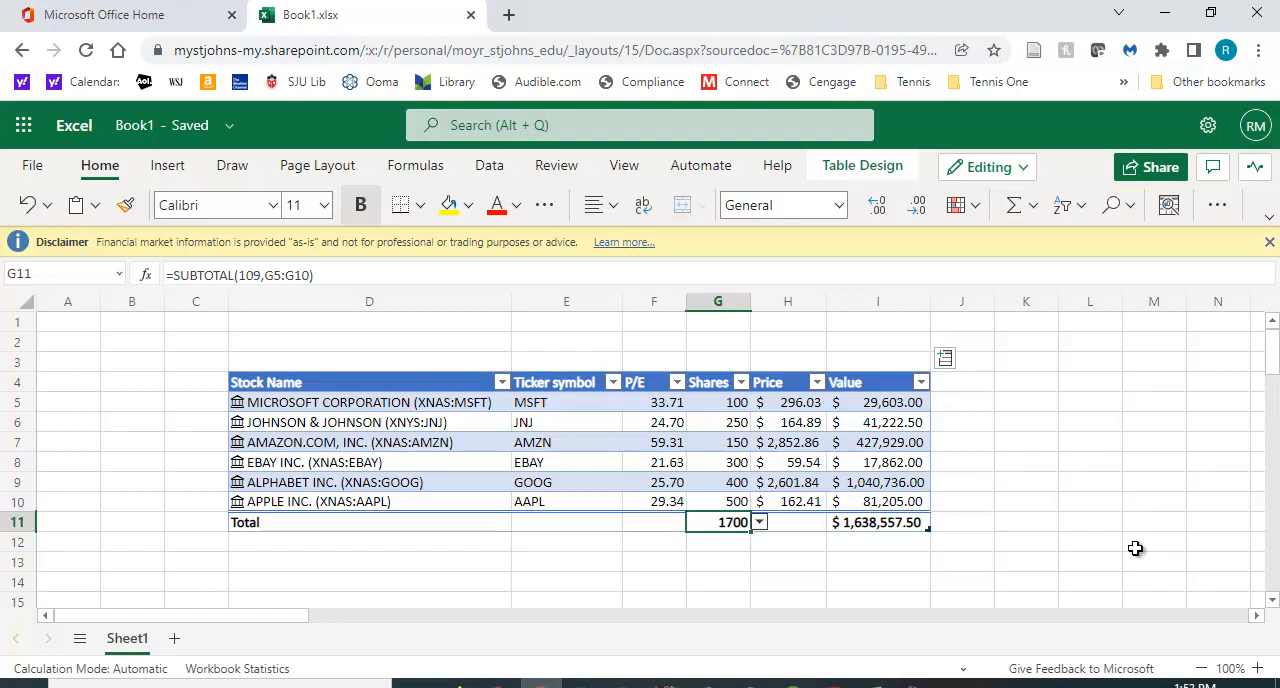
pyautogui.moveTo(814, 402)
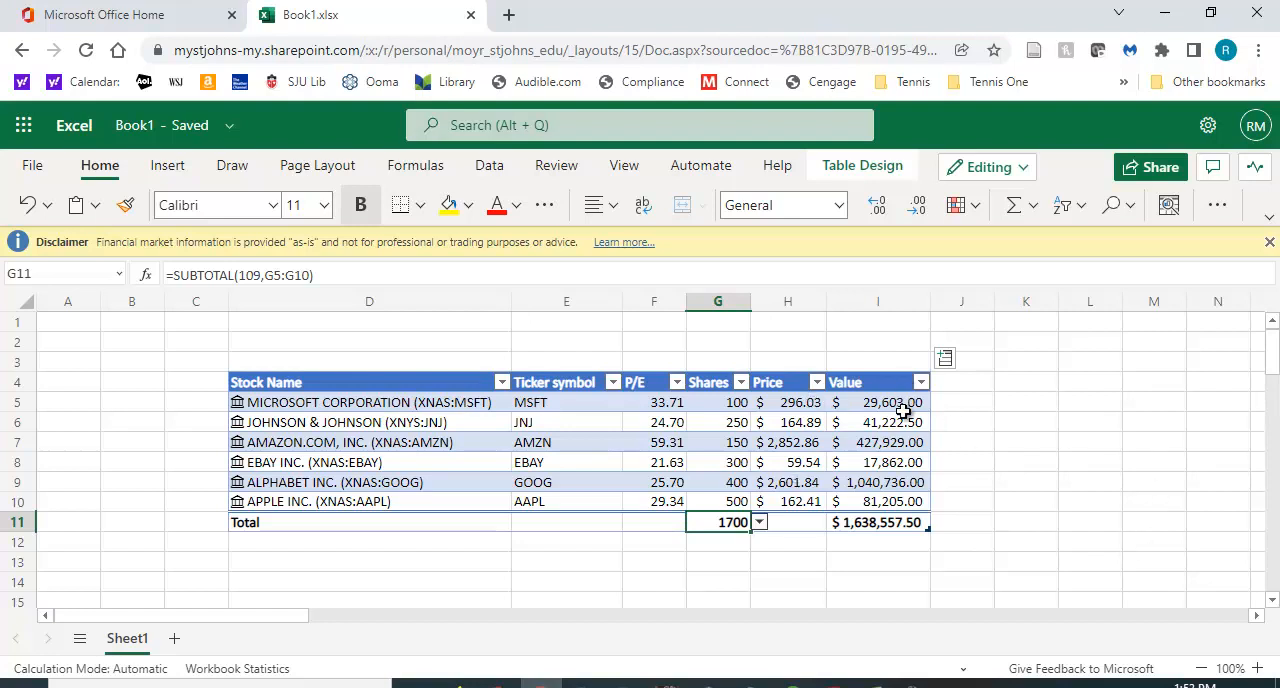
pyautogui.moveTo(905, 506)
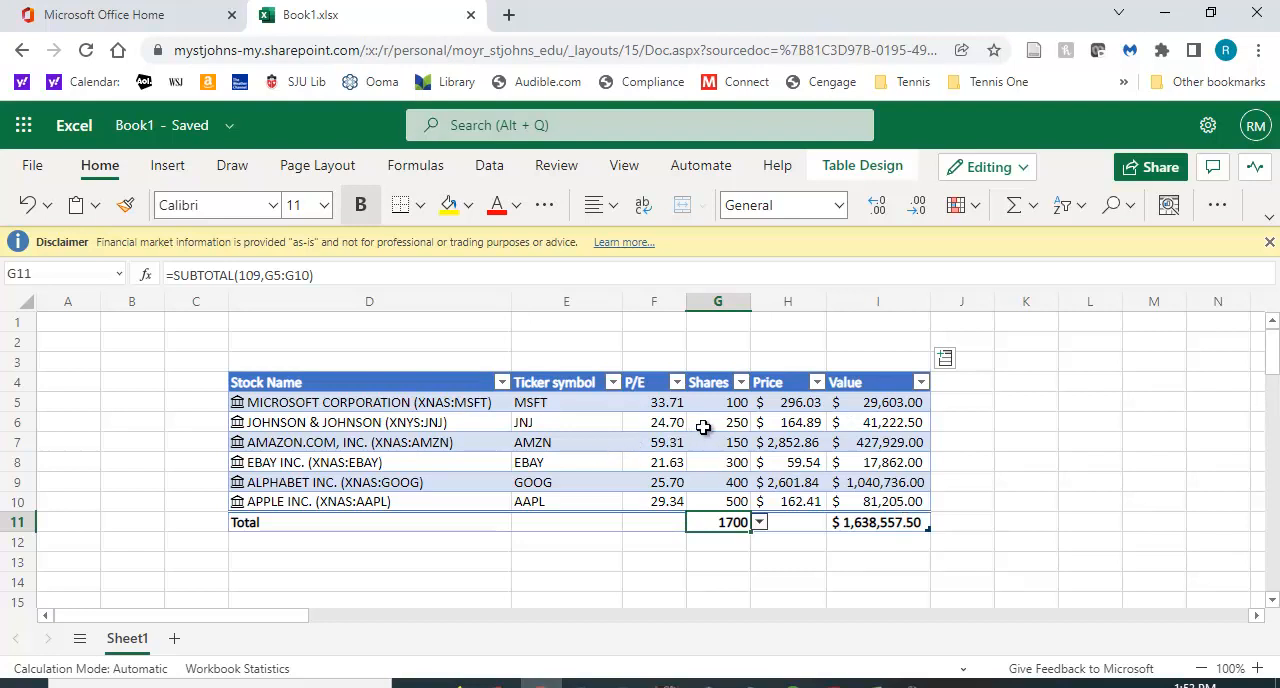
pyautogui.moveTo(665, 419)
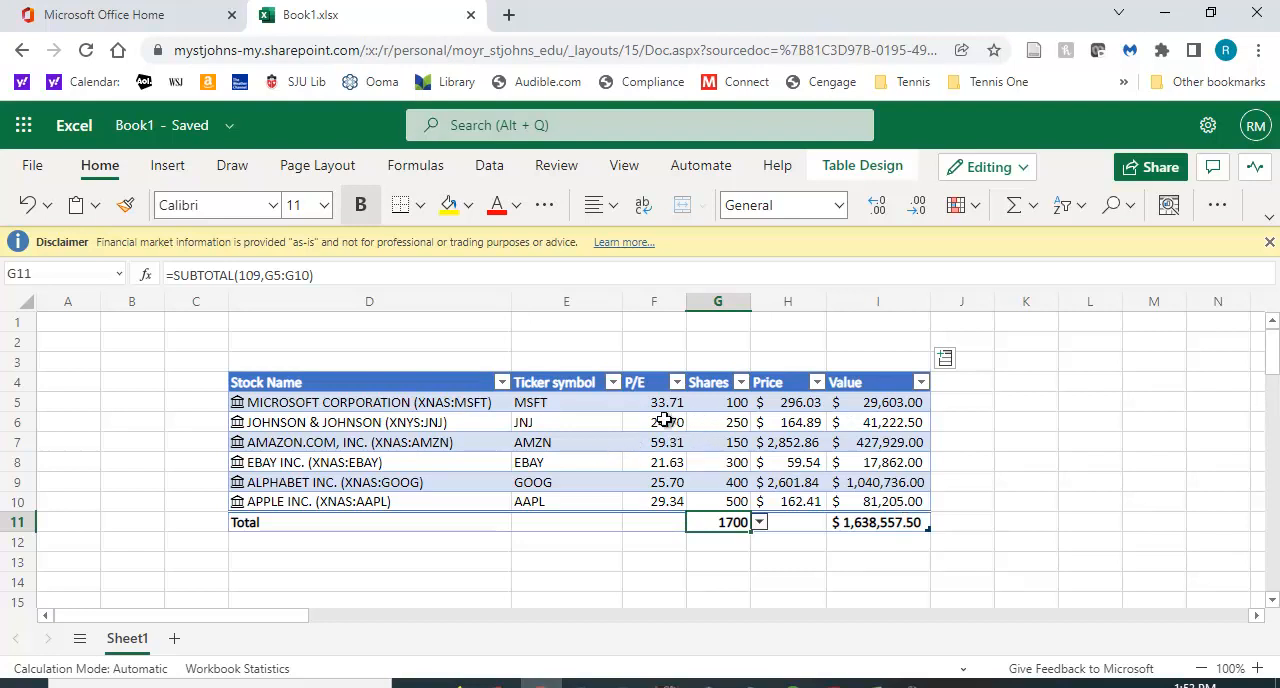
pyautogui.moveTo(1044, 438)
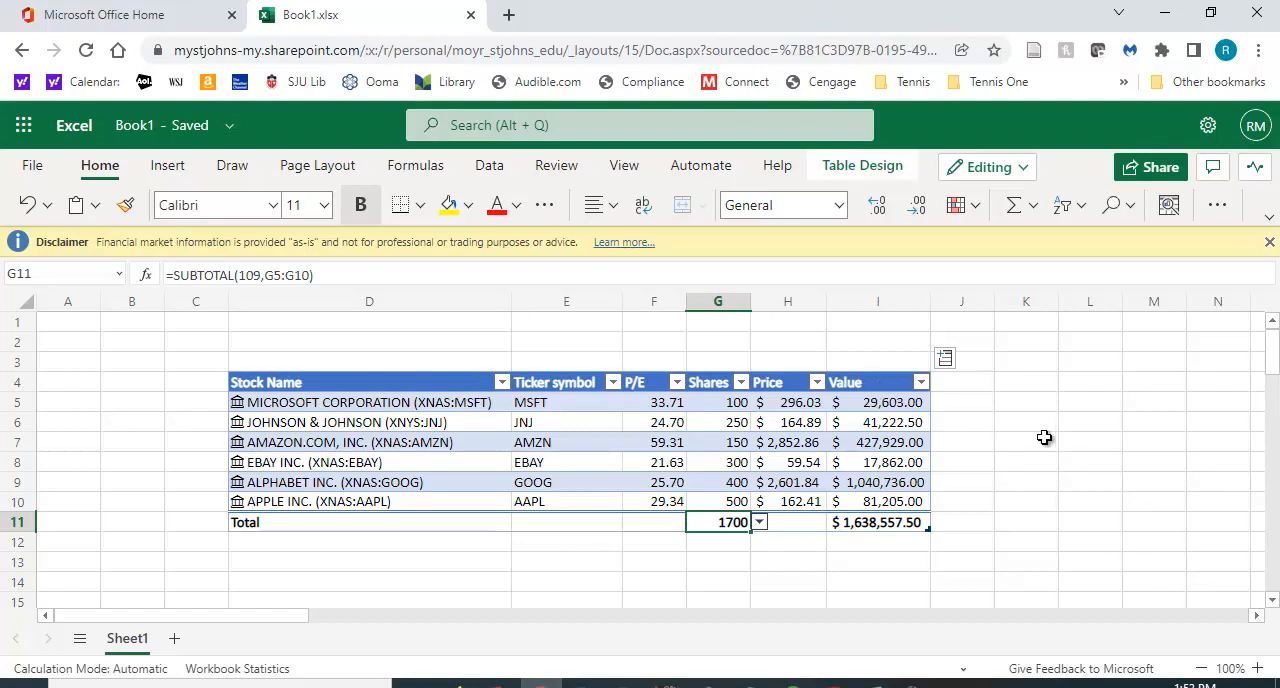
pyautogui.moveTo(1029, 417)
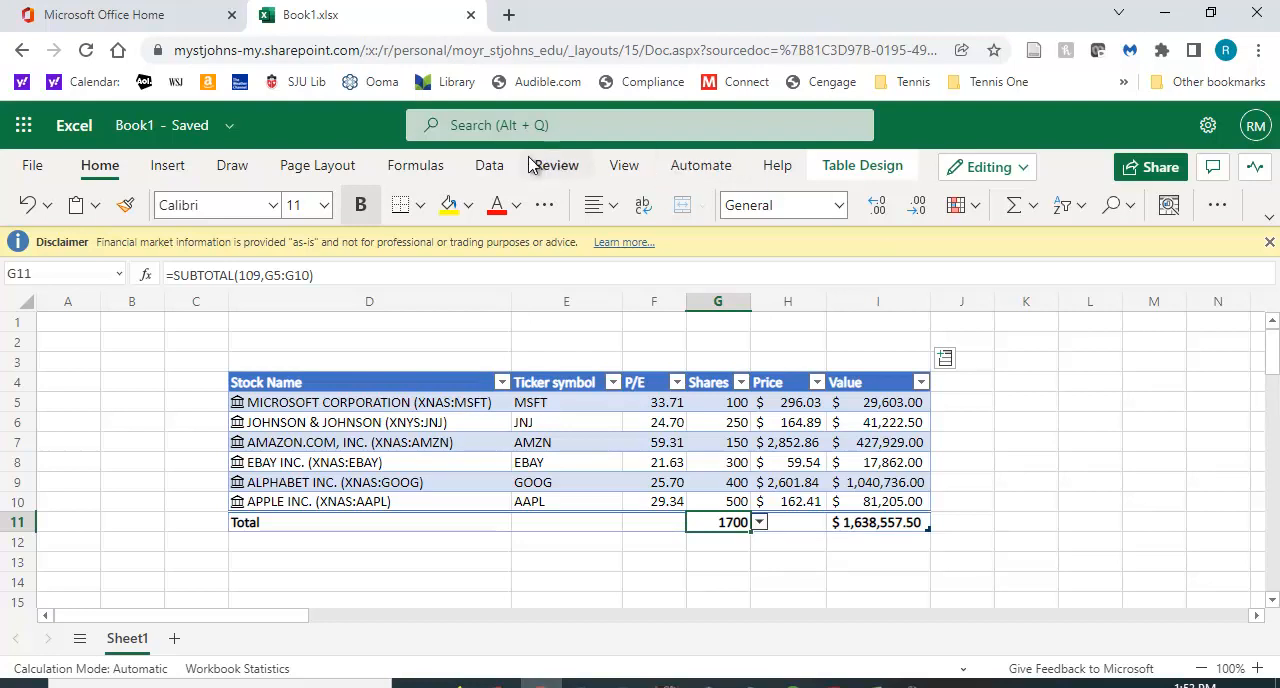
# Step: Show the Data tab tools and the Data Types refresh dropdown
pyautogui.click(489, 165)
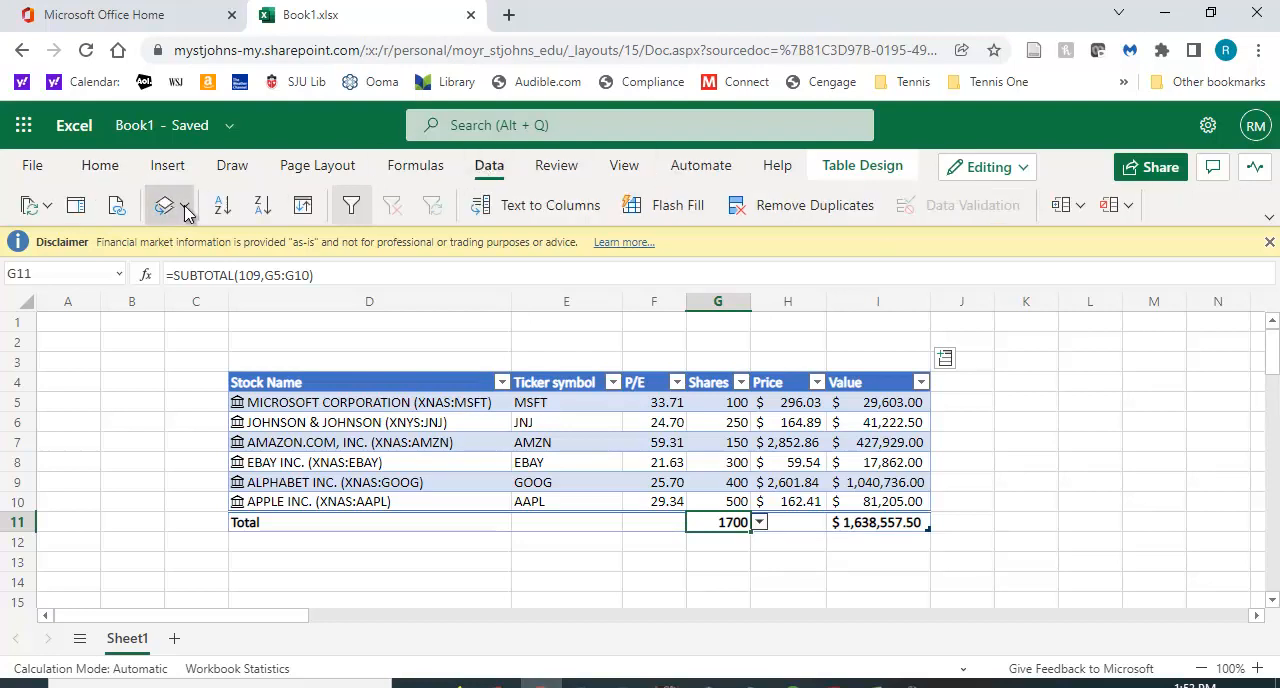
pyautogui.click(163, 205)
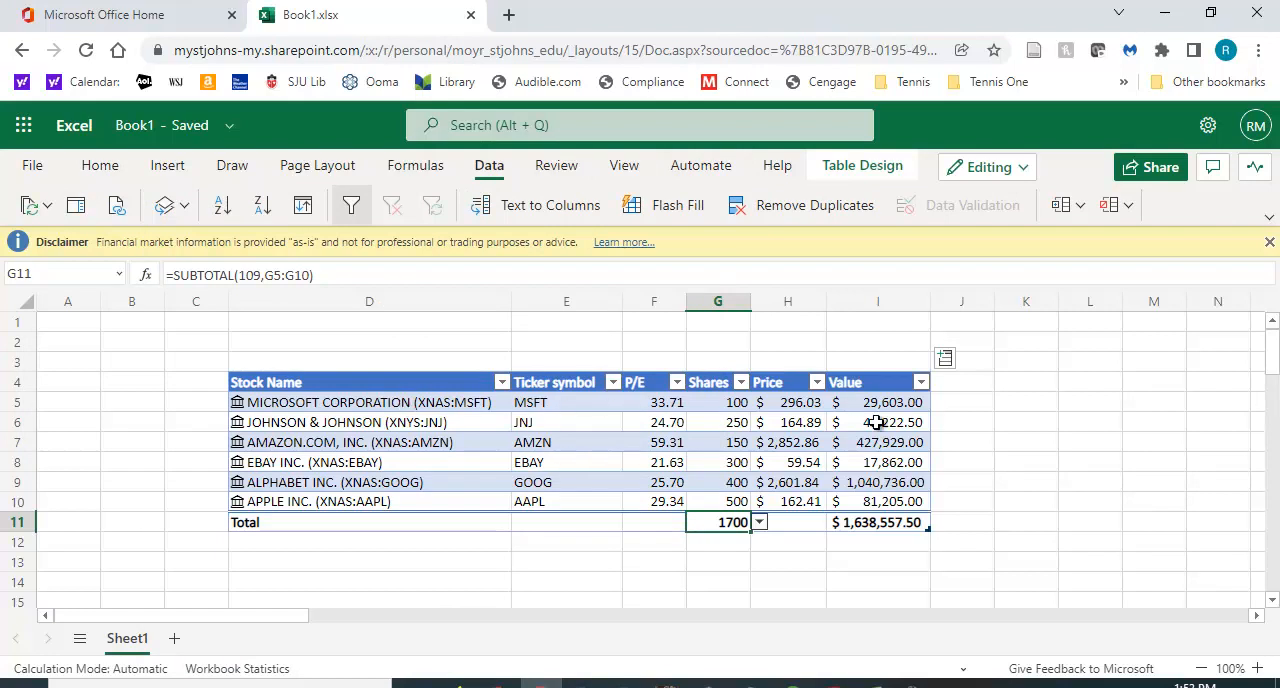
pyautogui.moveTo(907, 491)
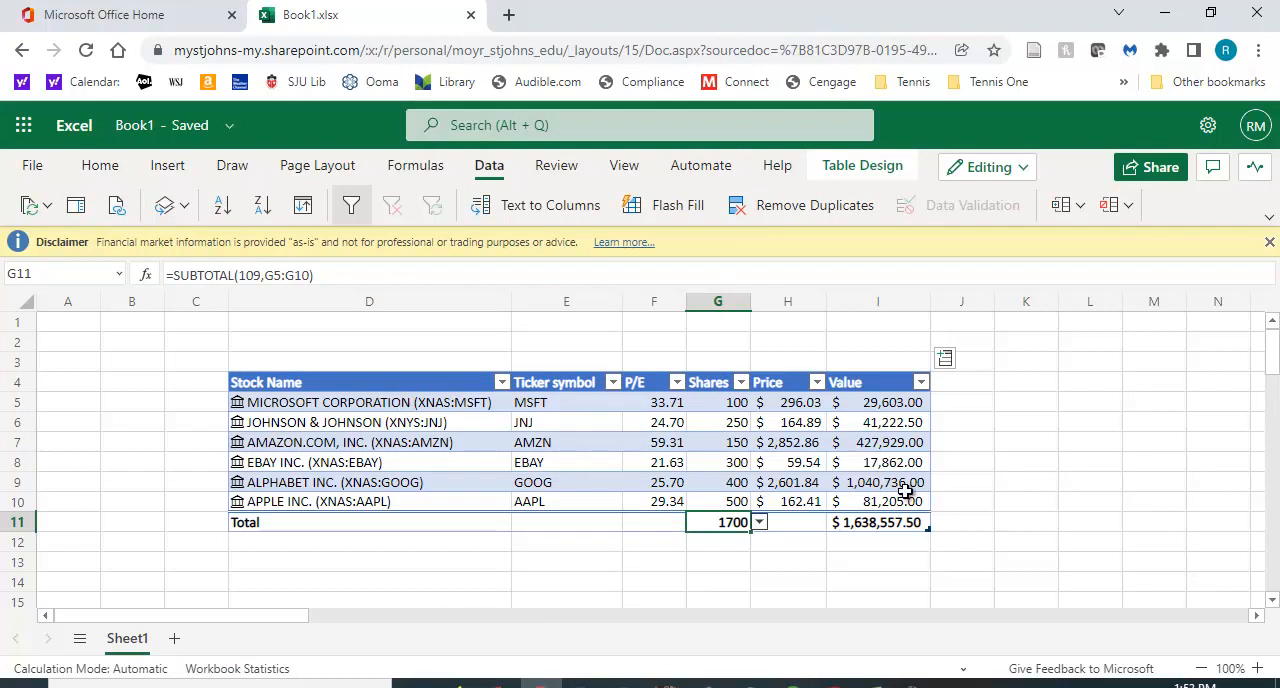